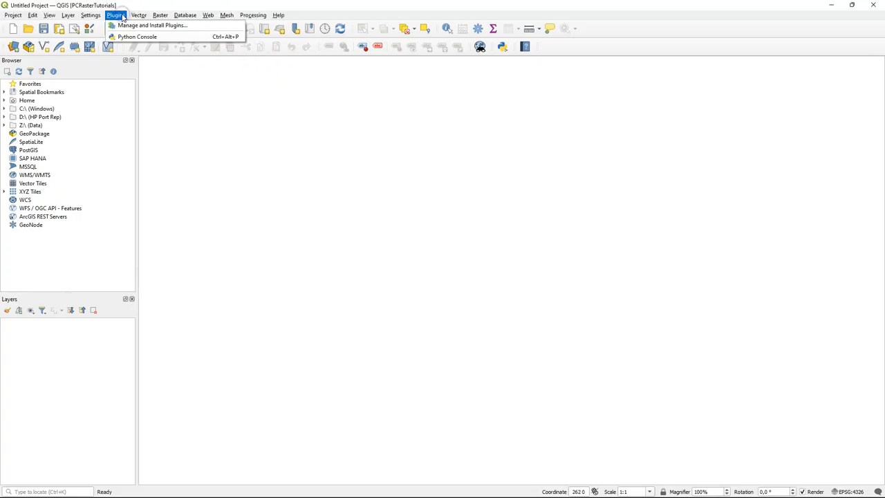
Step: Search the plugin manager for 'pcr' and install the PCRaster Tools plugin
left_click(152, 26)
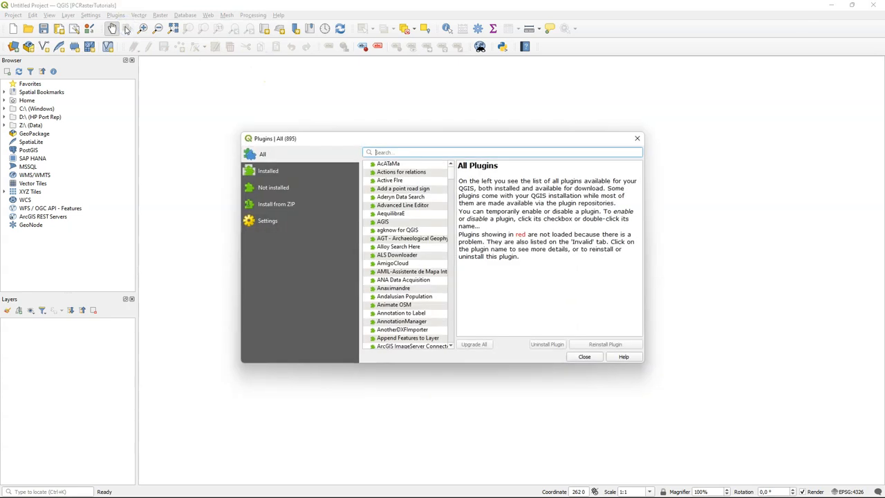
type("pcr")
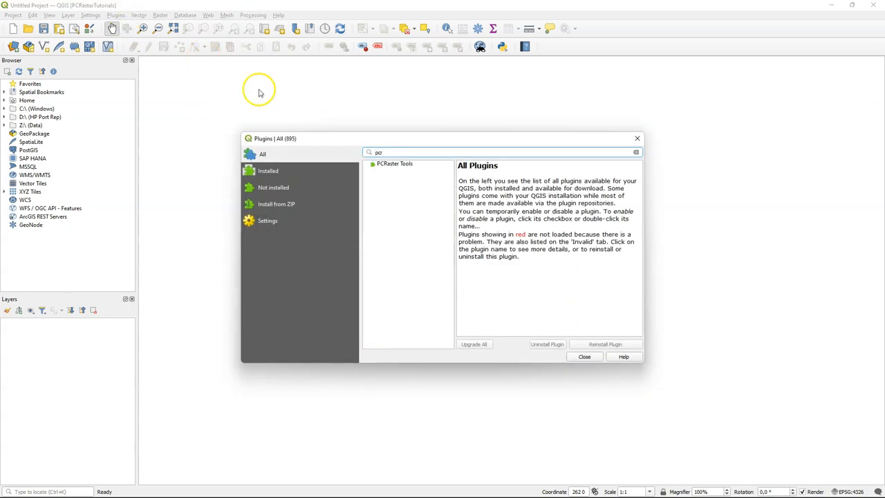
left_click(395, 163)
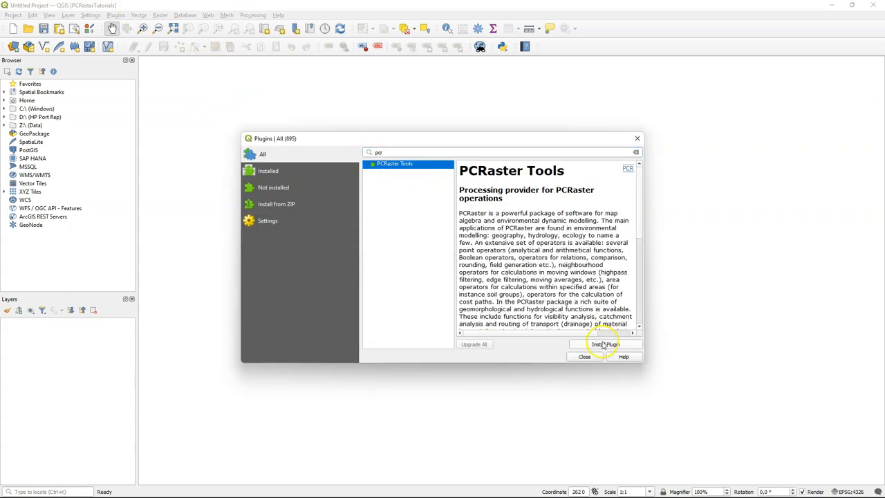
left_click(605, 345)
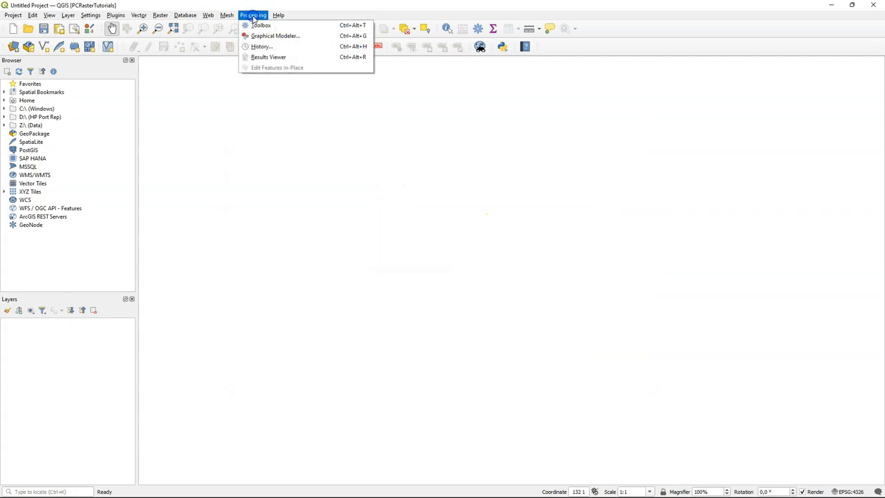
Step: Open lddcreate from the PCRaster hydrological operations group in the Processing Toolbox
left_click(261, 25)
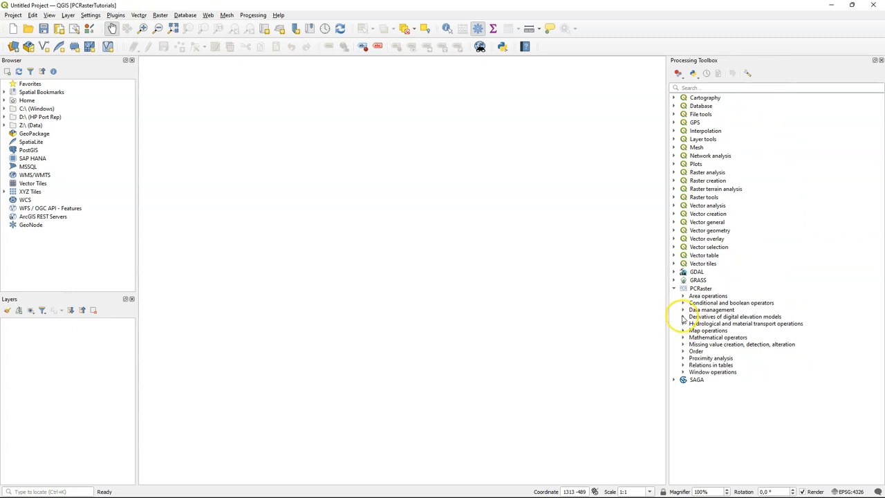
left_click(683, 316)
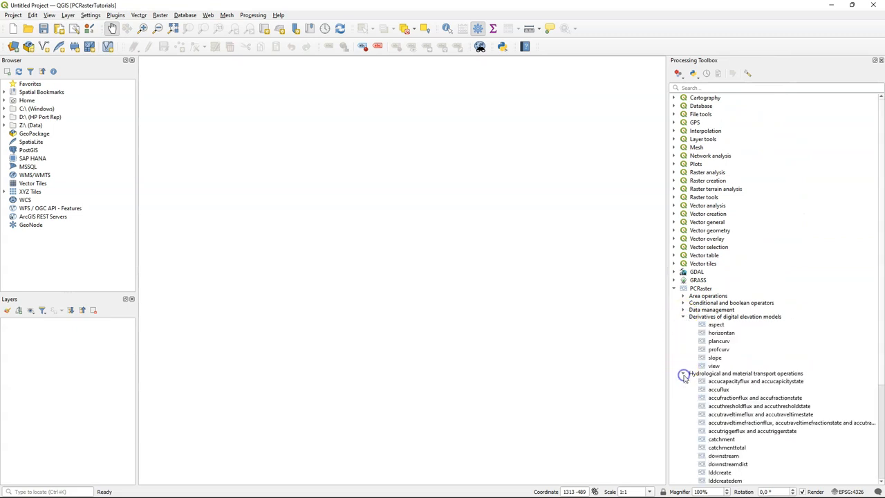
scroll("down", 3)
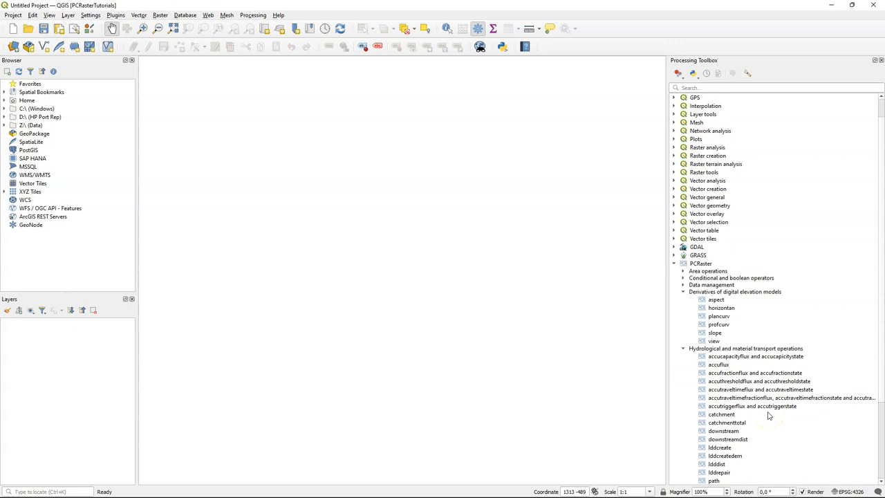
double_click(720, 447)
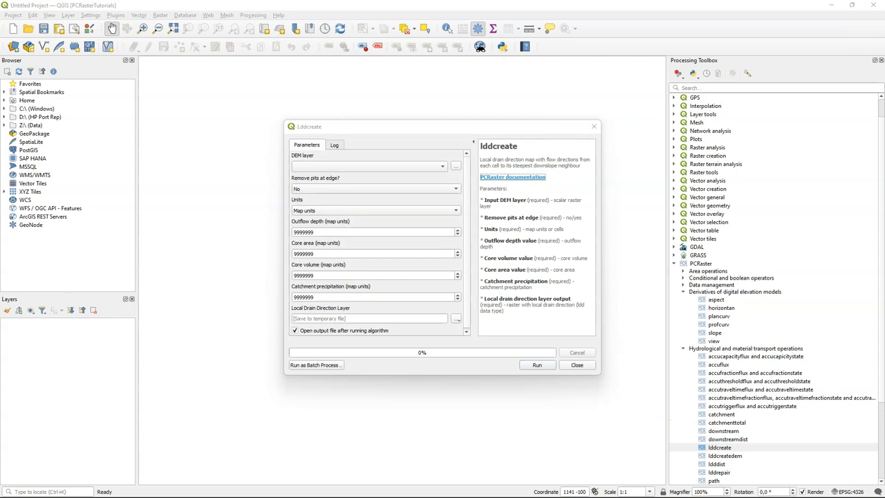
Step: Open the lddcreate documentation in Firefox and scroll down to its Examples
left_click(512, 177)
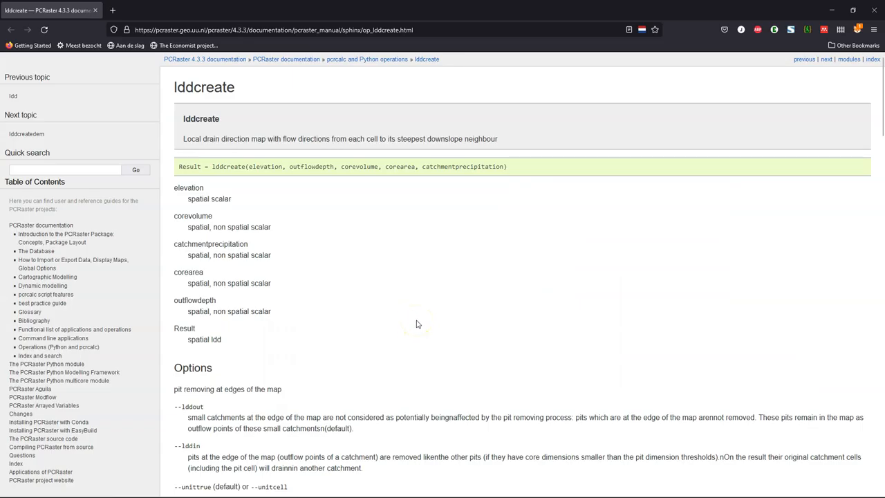
scroll("down", 3)
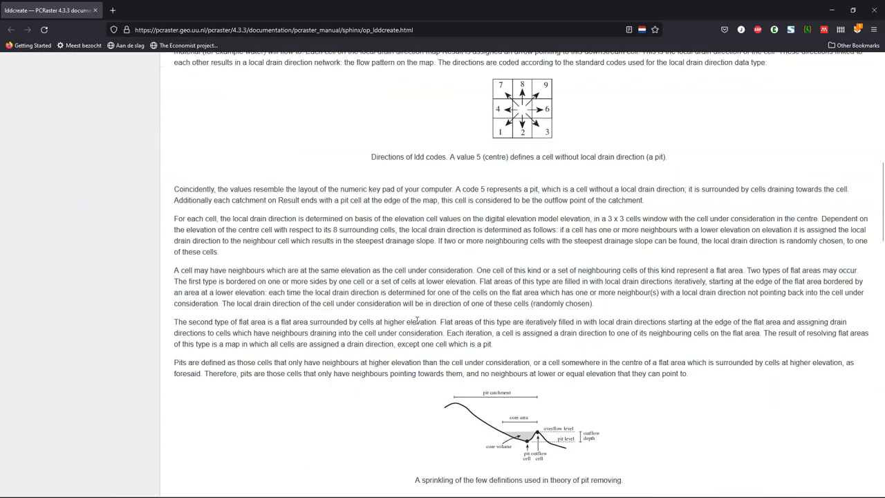
scroll("down", 3)
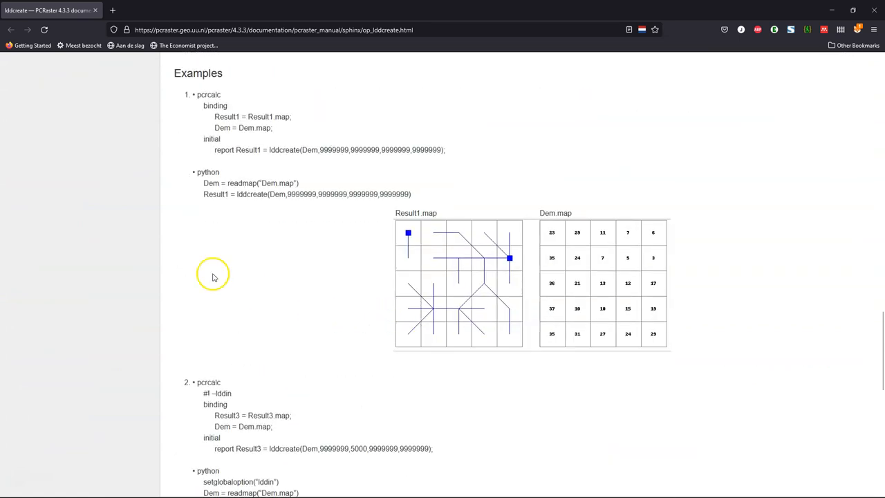
scroll("down", 3)
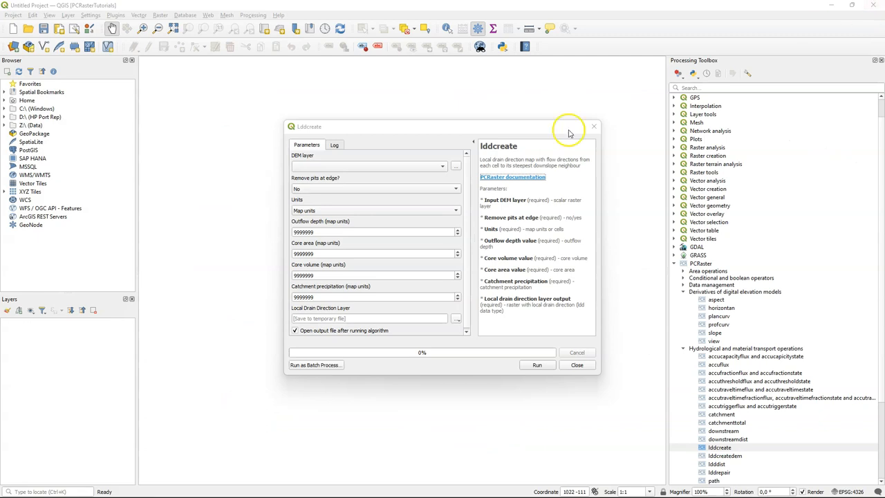
Step: Close the lddcreate form and open the Python console with its script editor shown
left_click(577, 364)
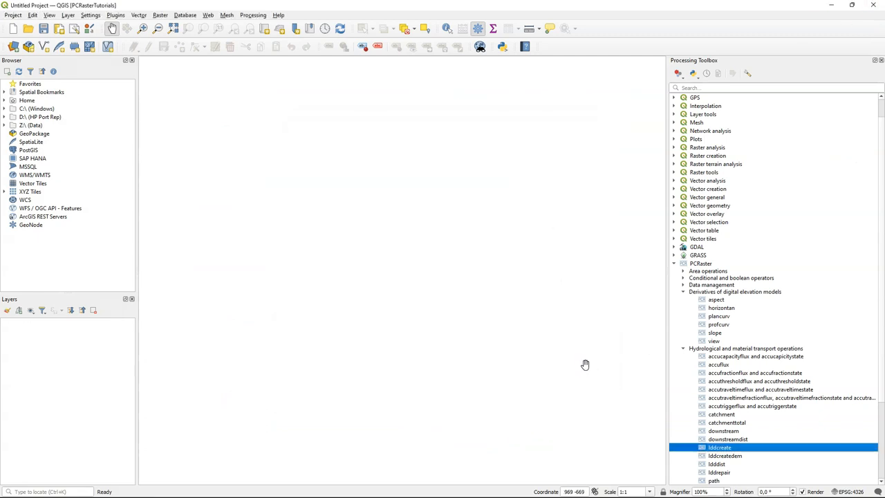
mouse_move(584, 364)
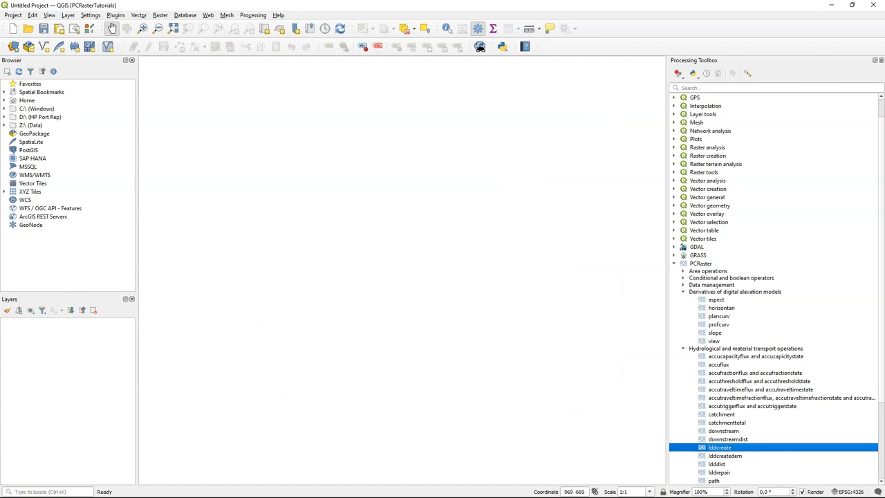
mouse_move(540, 114)
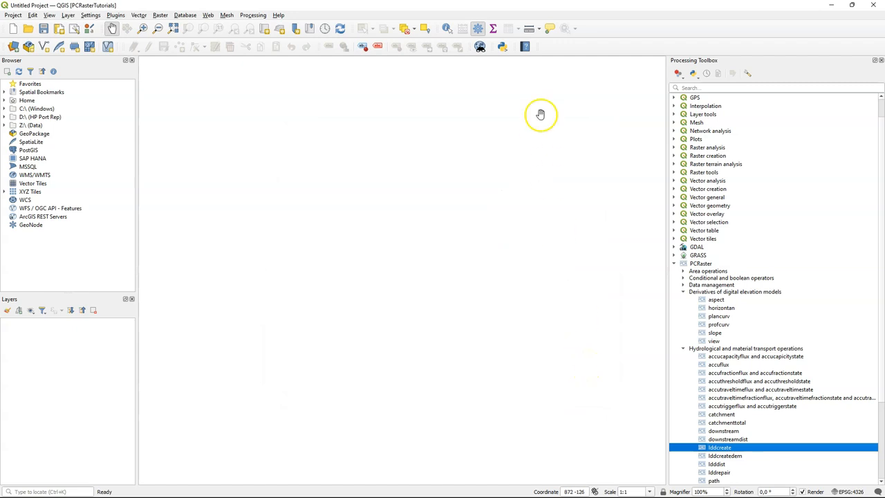
left_click(501, 47)
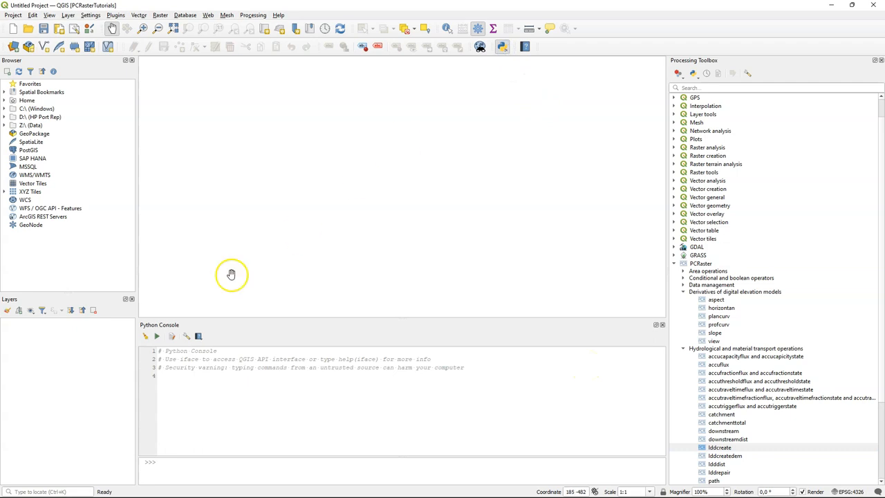
left_click(172, 336)
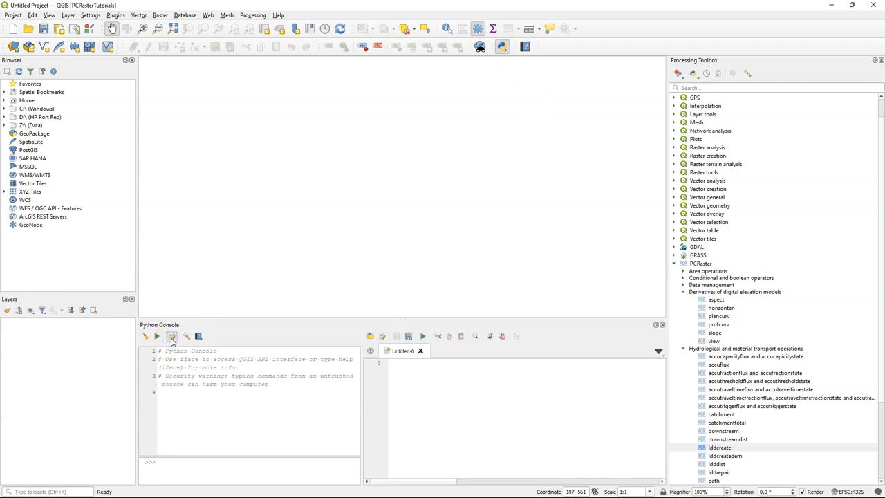
mouse_move(311, 318)
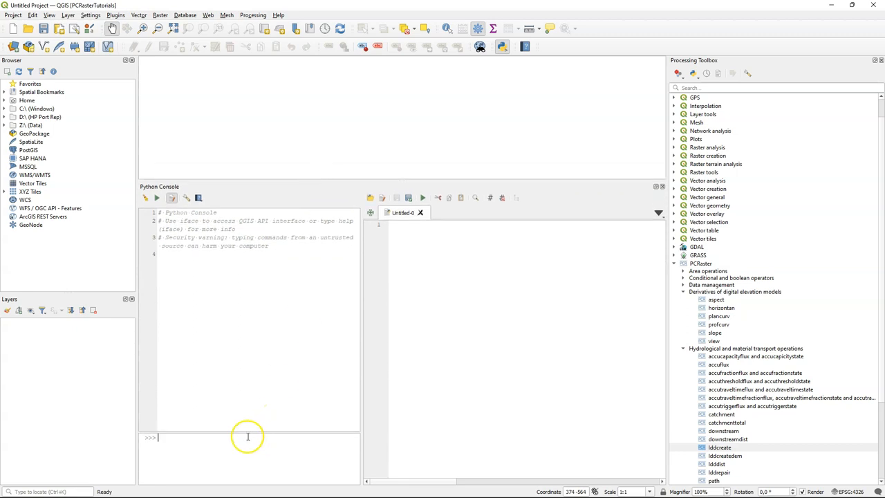
mouse_move(266, 436)
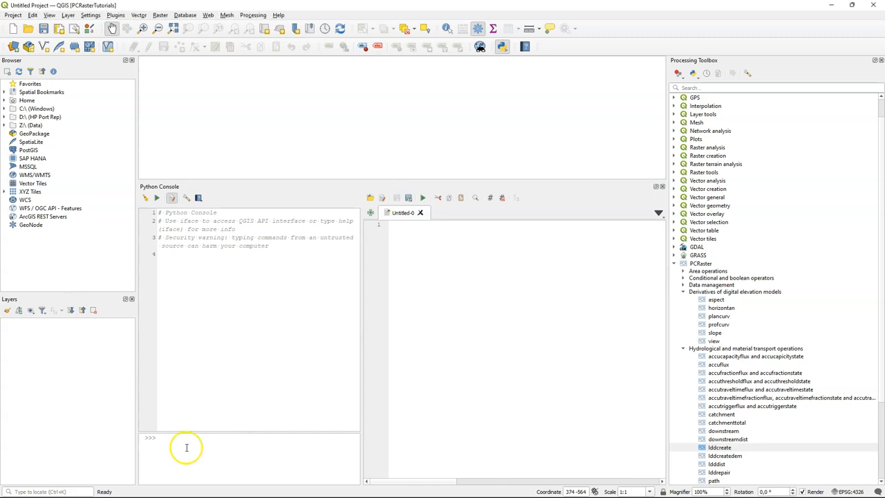
Step: Import glob, gdal from osgeo, and os in the Python console
type("import")
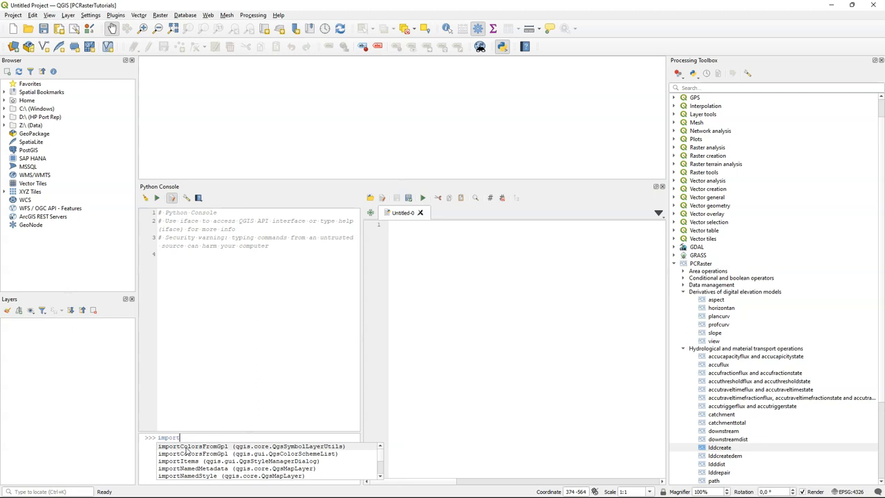
type("gi")
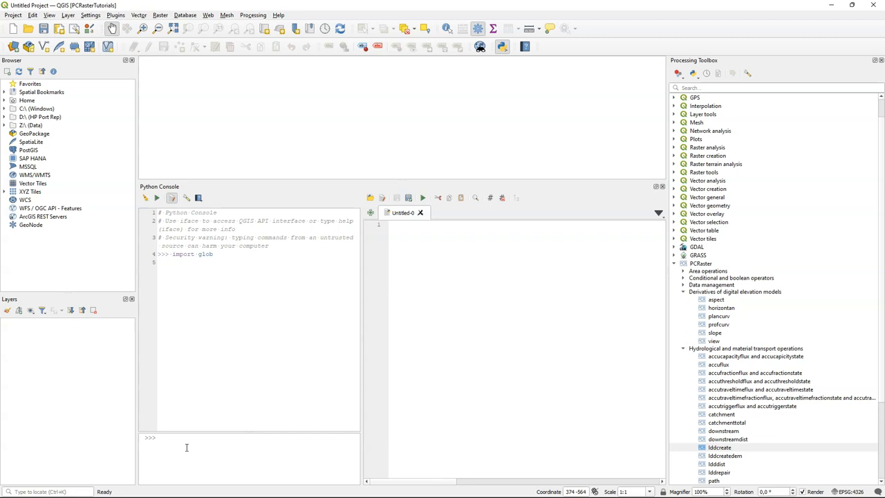
type("from")
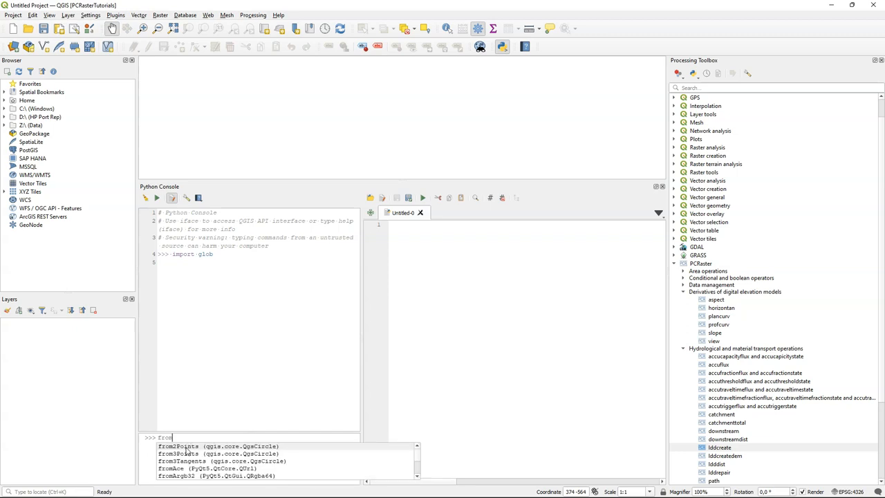
type("osgeo")
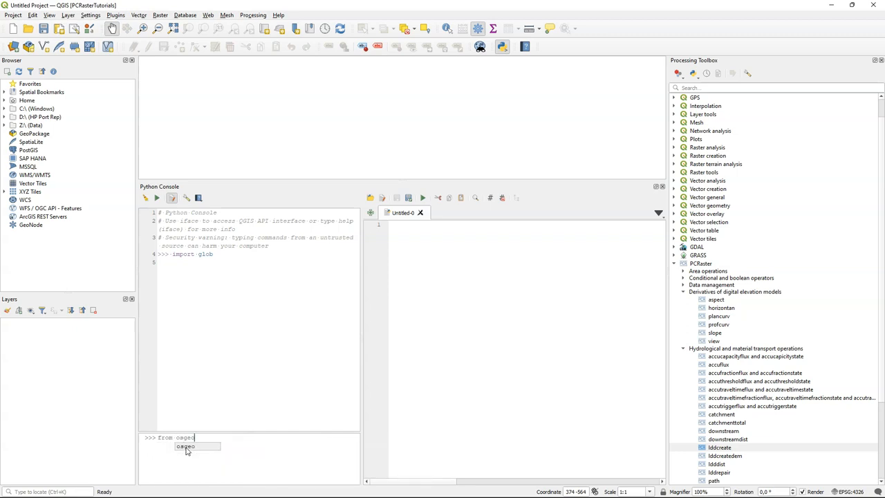
type("import import")
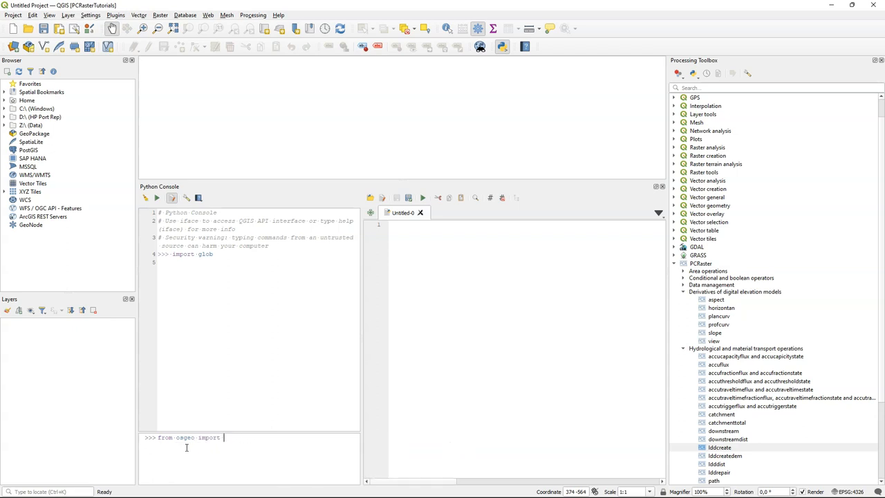
type("gdal")
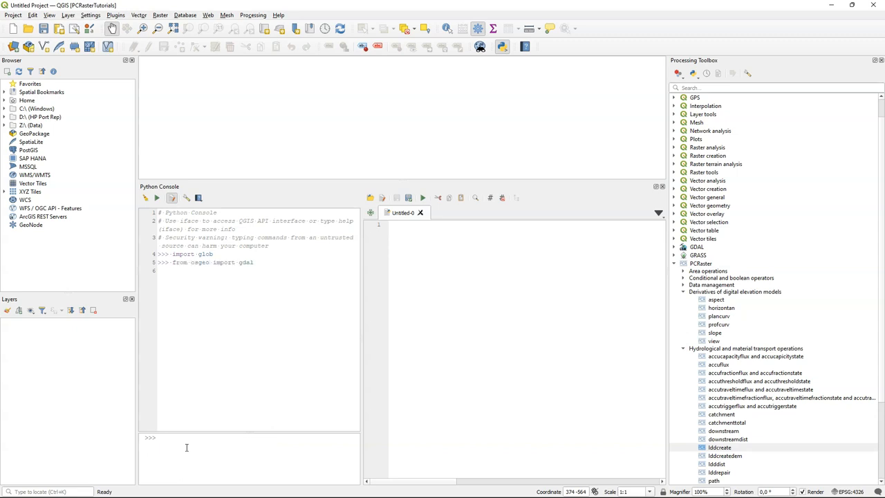
type("import os")
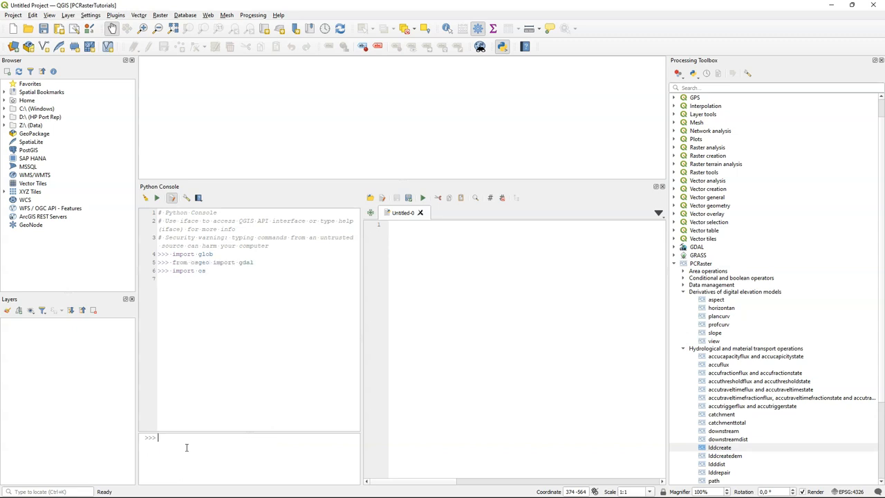
Step: Show the working directory with os.getcwd() and begin an os.chdir command
type("os.get")
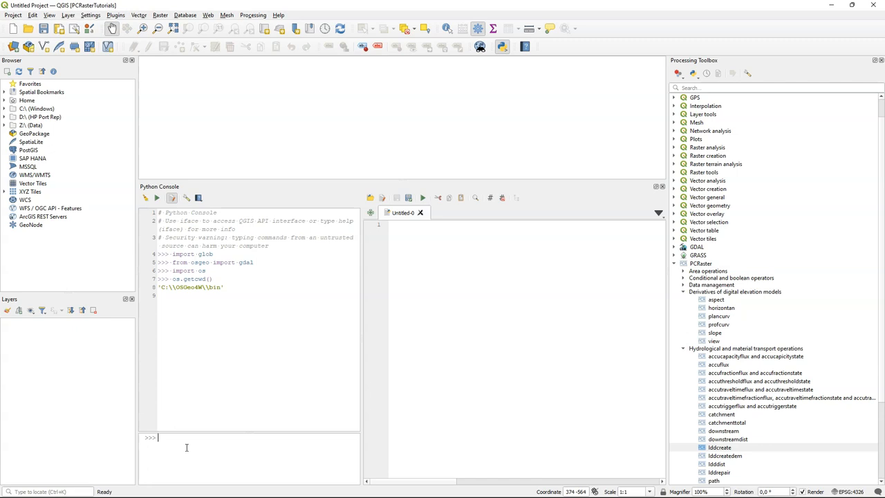
type("os")
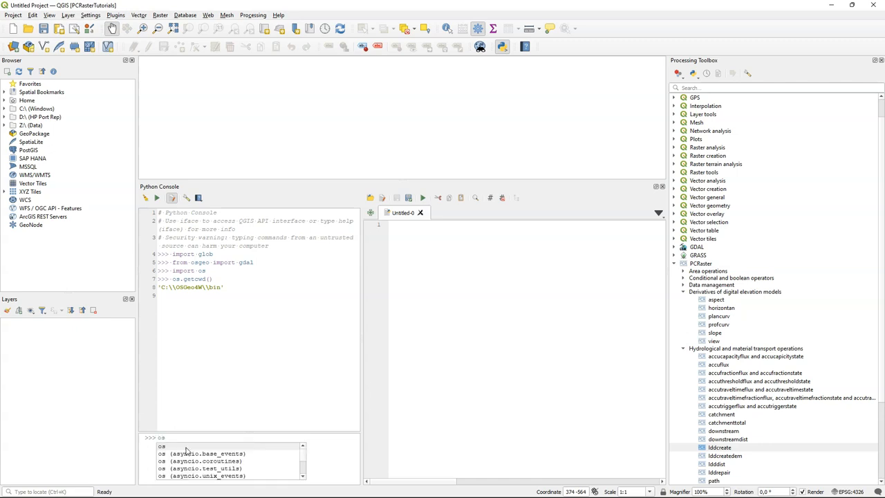
type("chd")
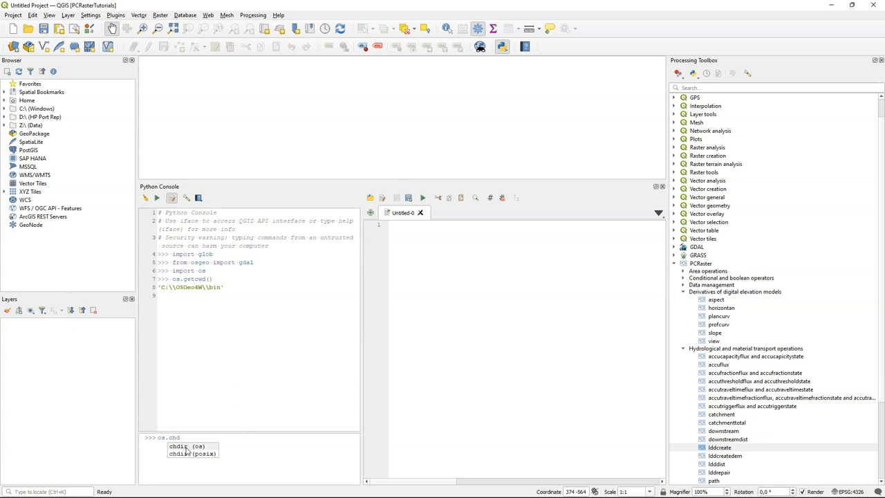
type("ir")
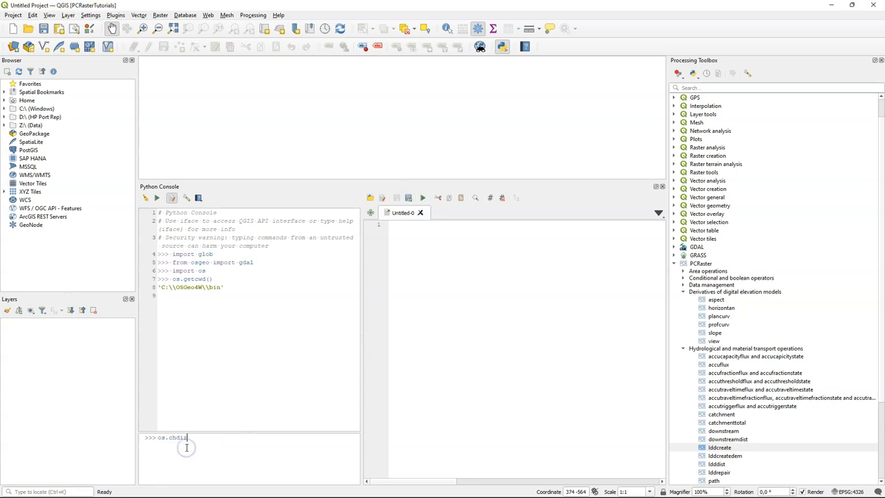
Step: Change directory to Z:/PCRasterTutorials/PCRasterCatchmentDelineation/Data and confirm with os.getcwd()
type("(Z")
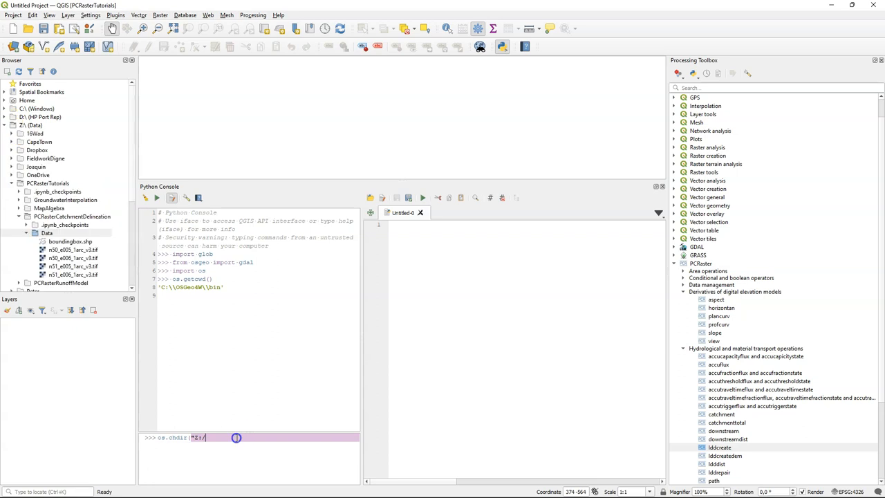
type("PCRasterTutorials/")
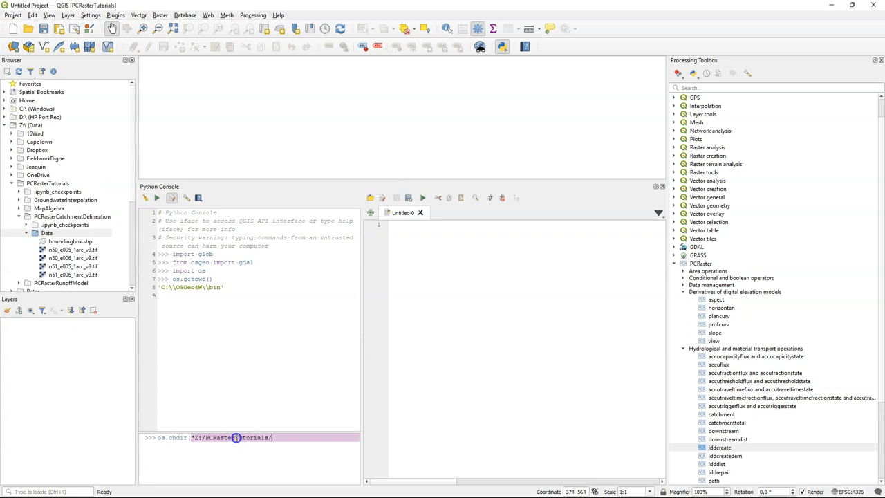
type("PCRasterCatchment")
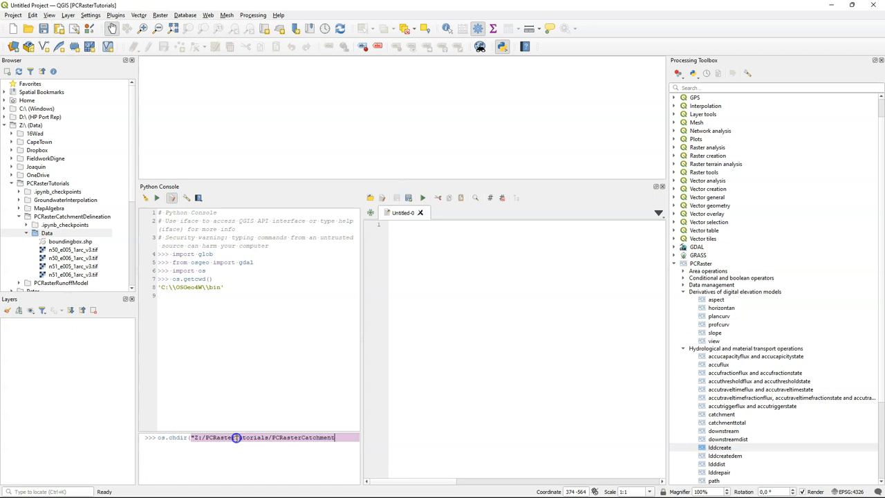
type("Delineation")
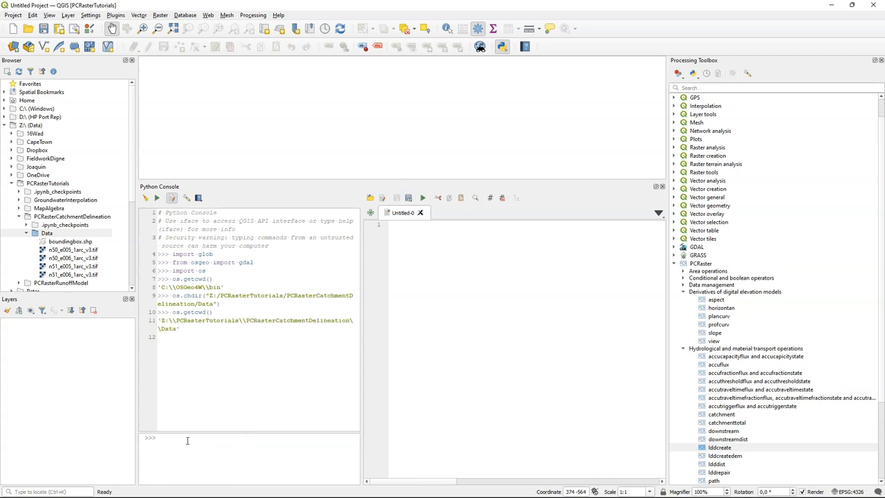
Step: Store the folder's .tif files in inputFiles via glob and print the list
type("inputFiles")
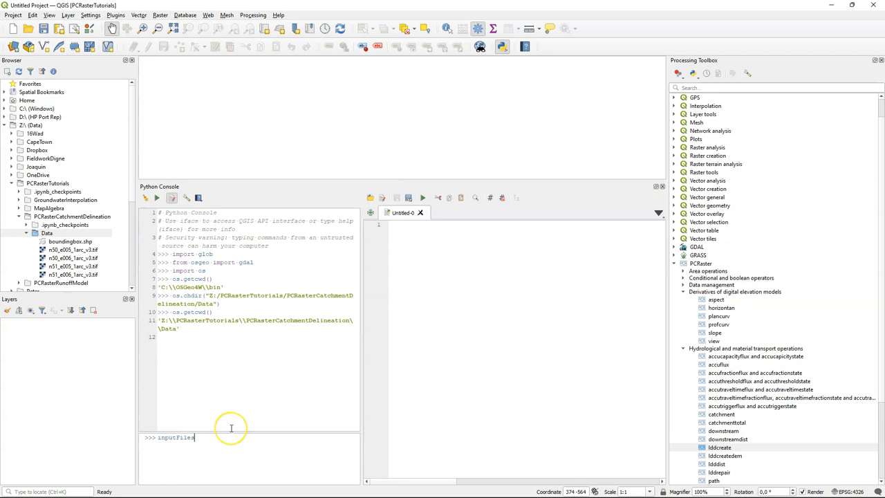
type("= glob.glob")
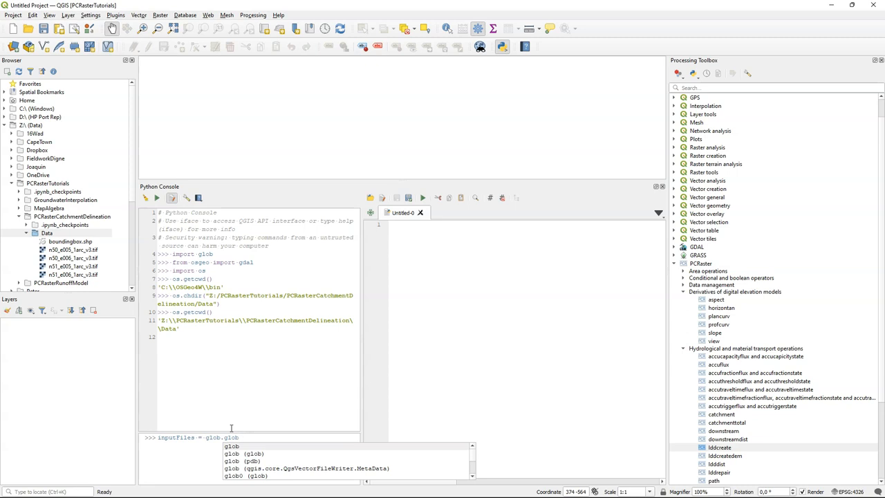
type("('*.")
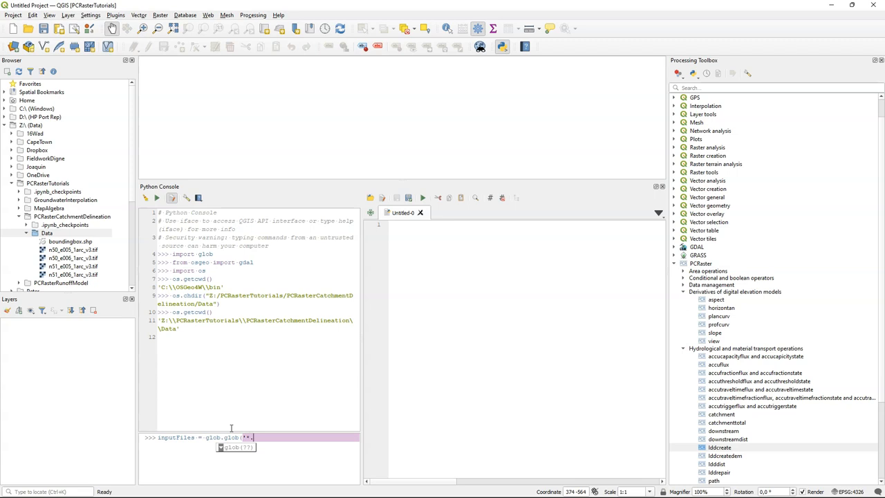
type("tif")
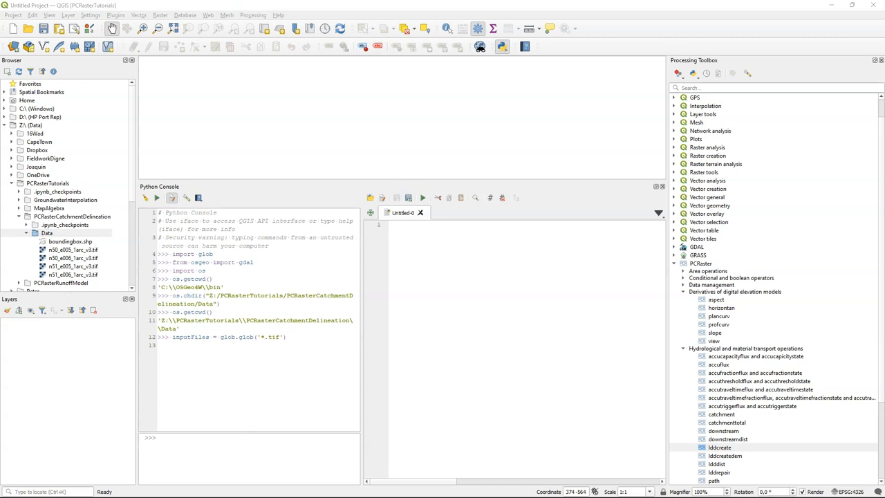
type("print")
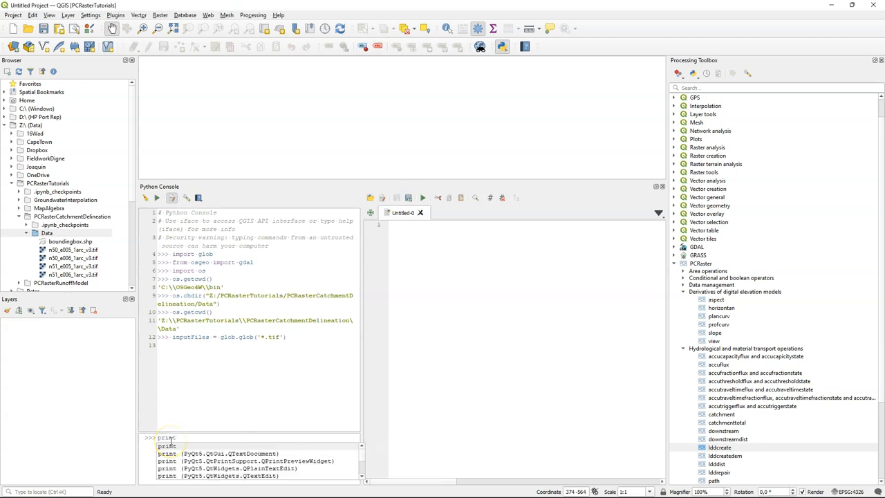
type("(input")
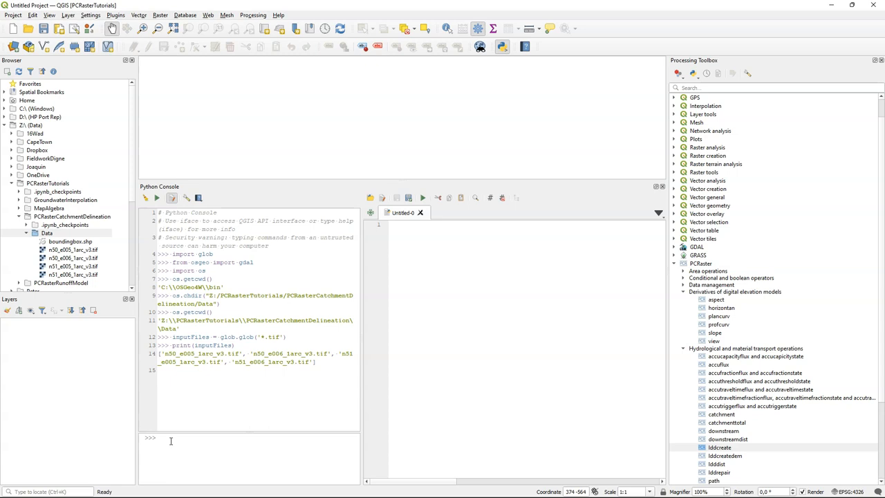
Step: Build the mosaic.vrt virtual raster from inputFiles with gdal.BuildVRT
type("mosaic =")
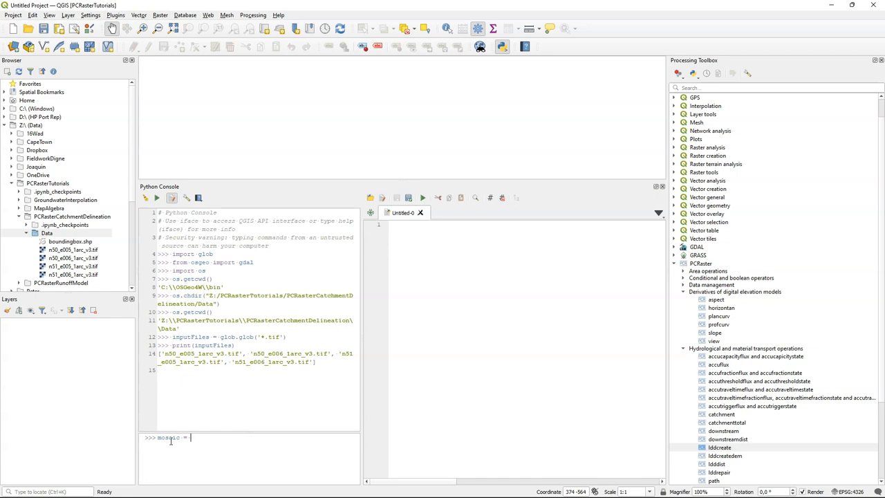
type("gdal")
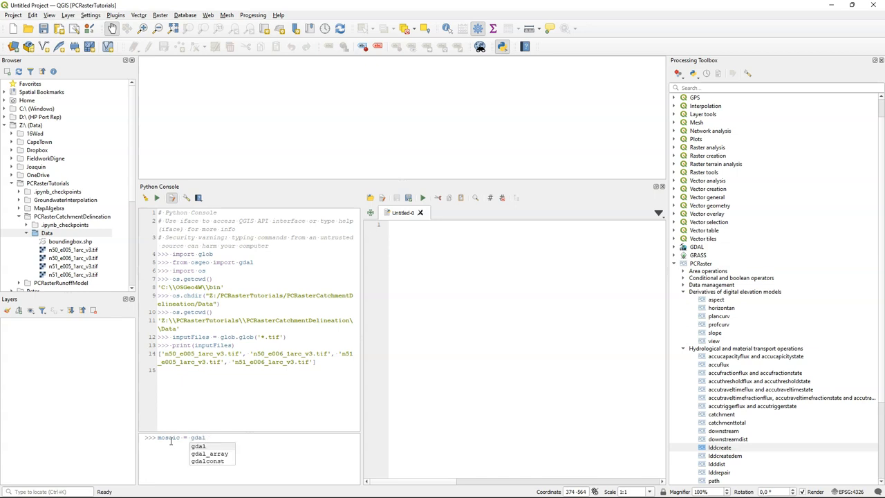
type(".BuildVRT(")
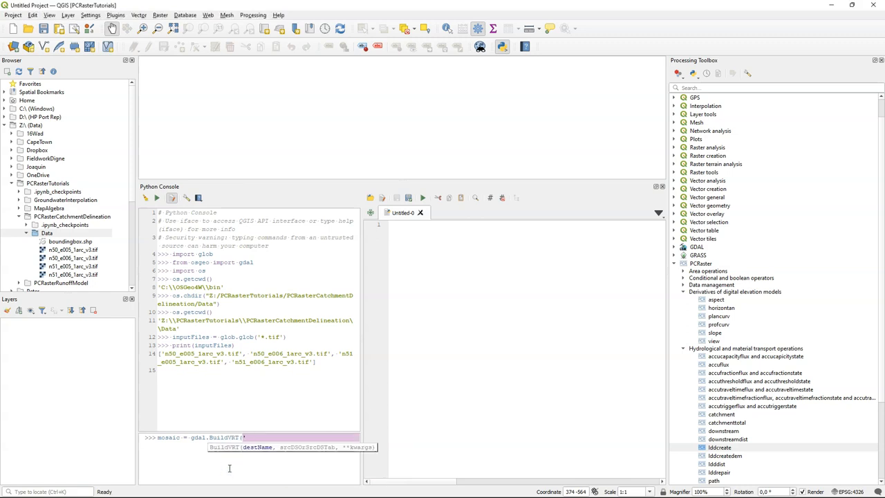
type("mosaic.v")
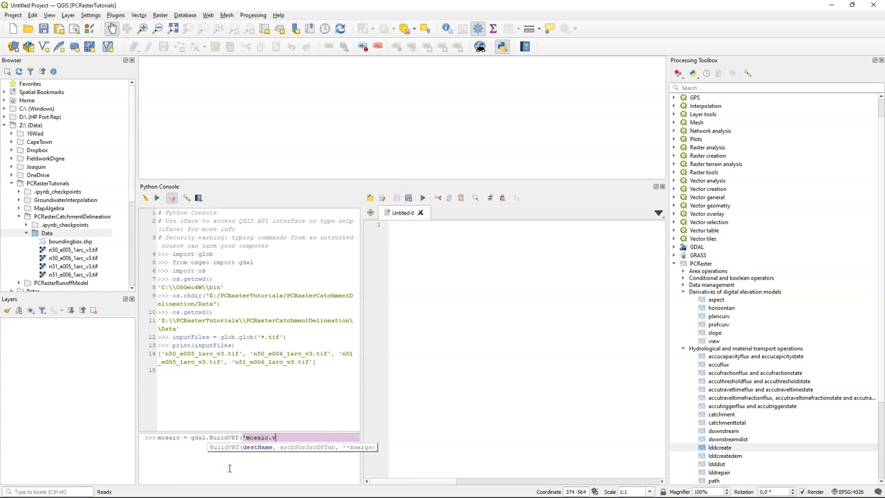
type("rt")
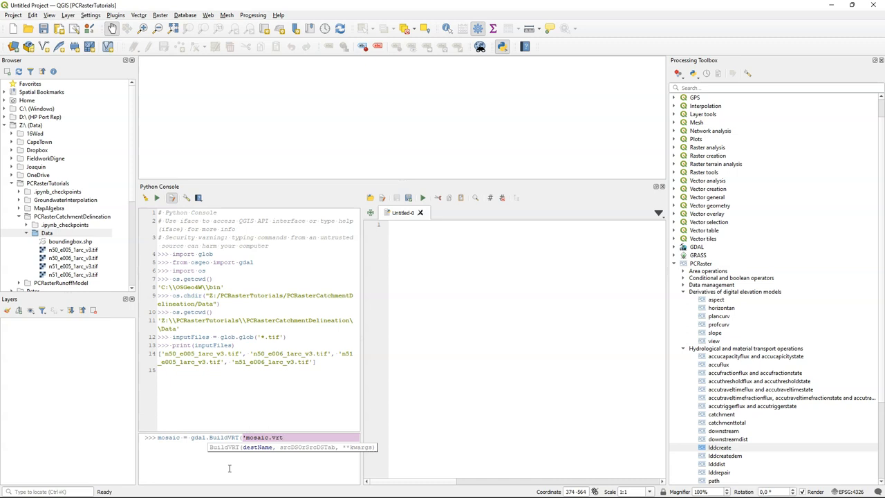
type(",")
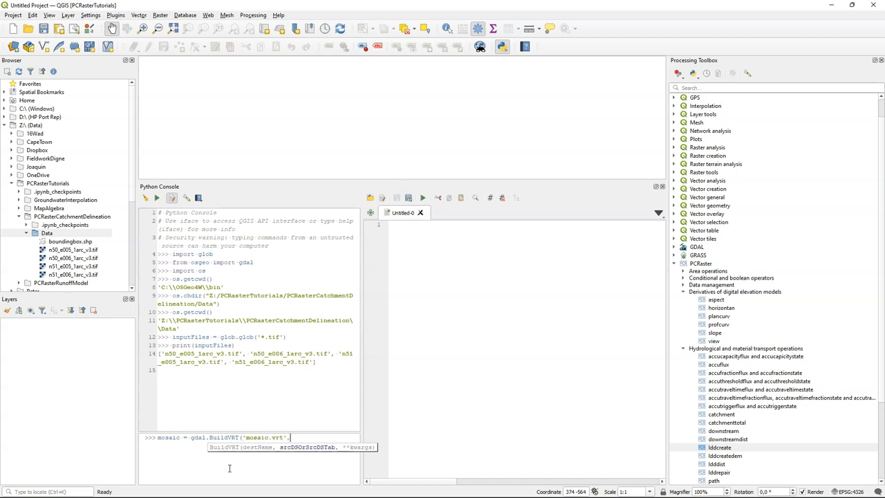
type("inputFiles")
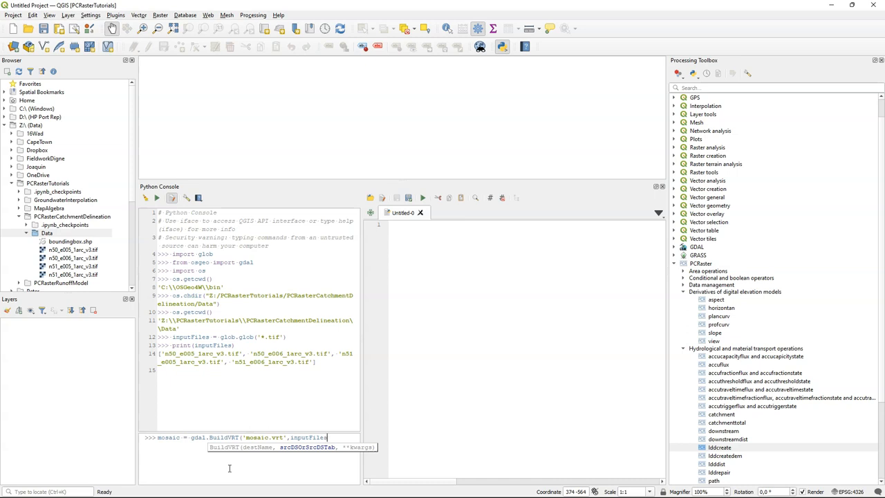
type(")")
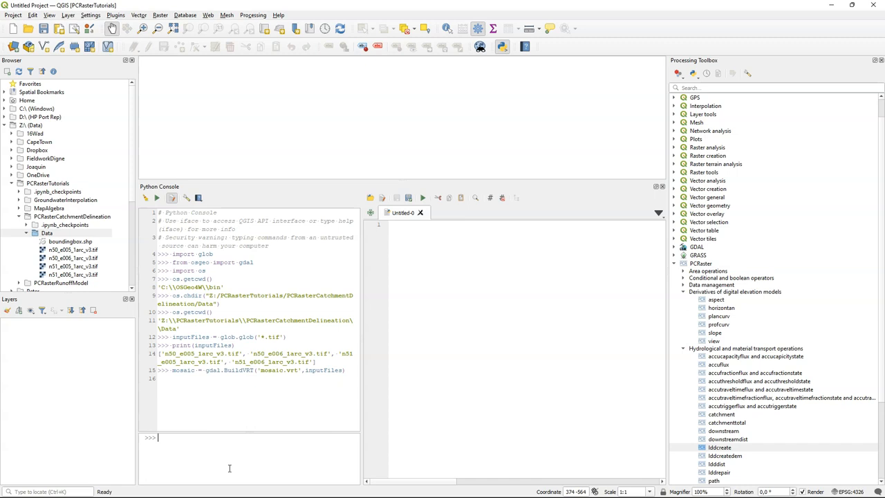
Step: Write mosaic to disk with mosaic.FlushCache(), fixing the misspelled call
type("mosaic")
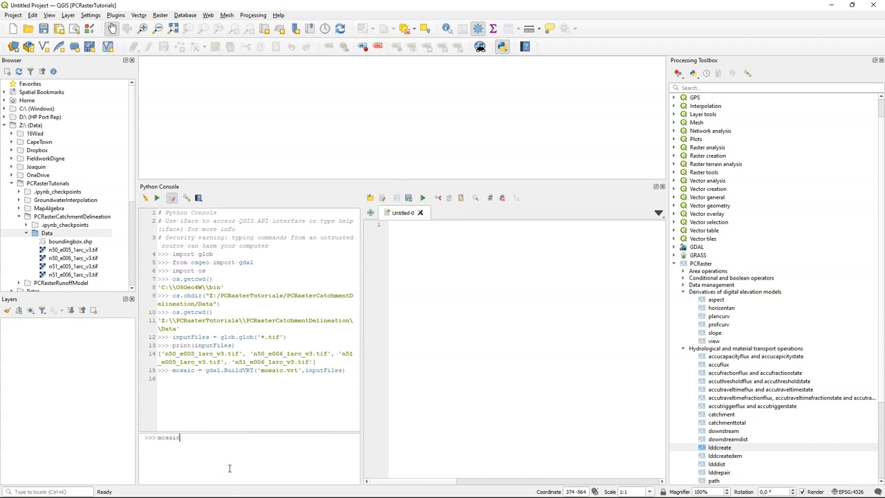
type(".F")
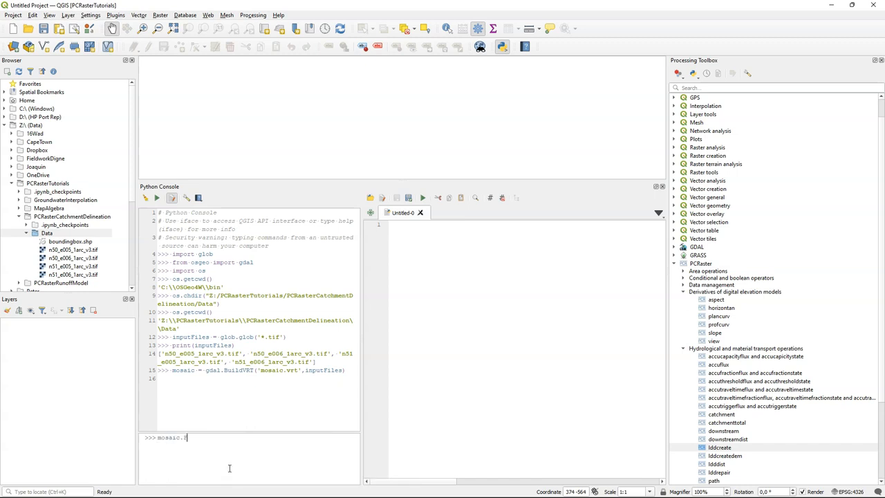
type("lushcache(")
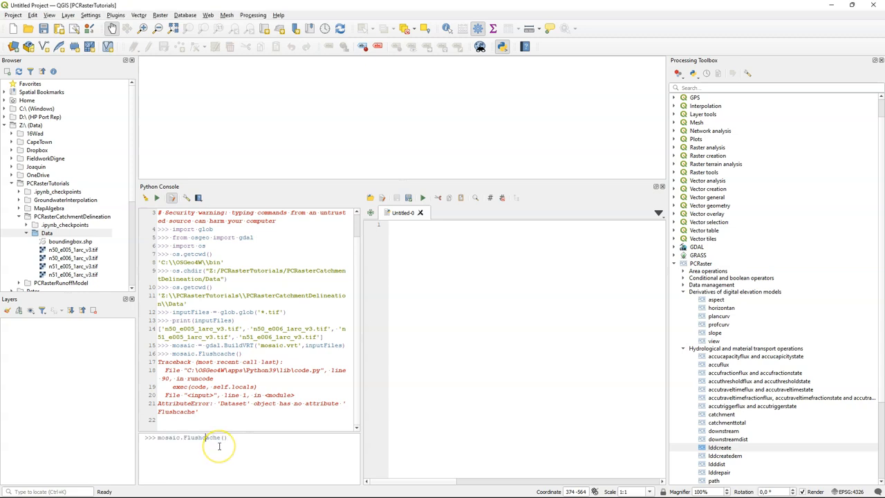
type("FlushCache")
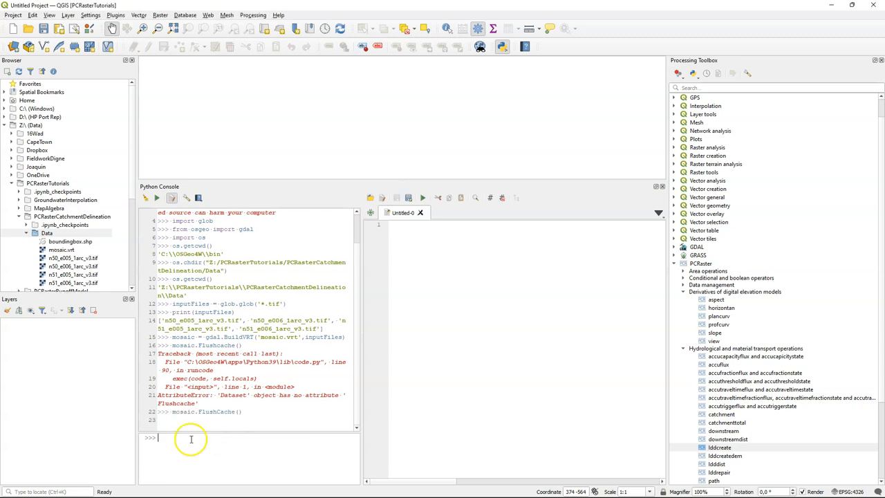
Step: Add mosaic.vrt from the Browser panel to the map canvas
left_click(69, 249)
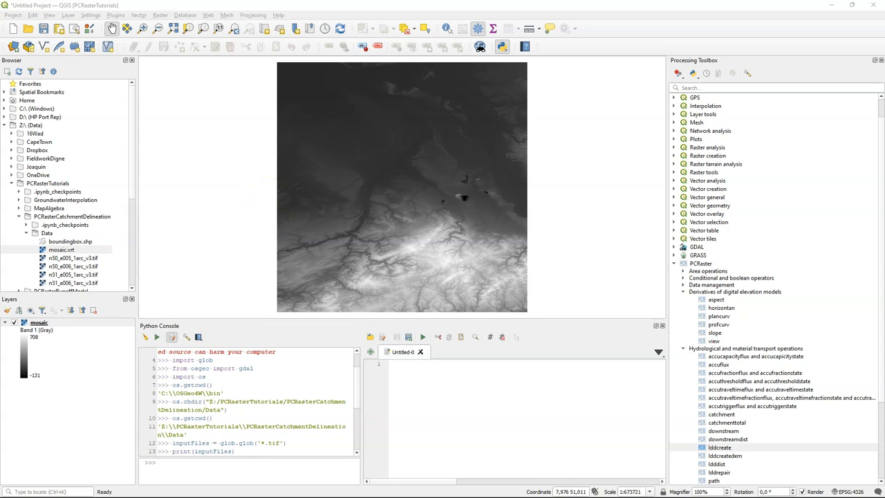
mouse_move(861, 332)
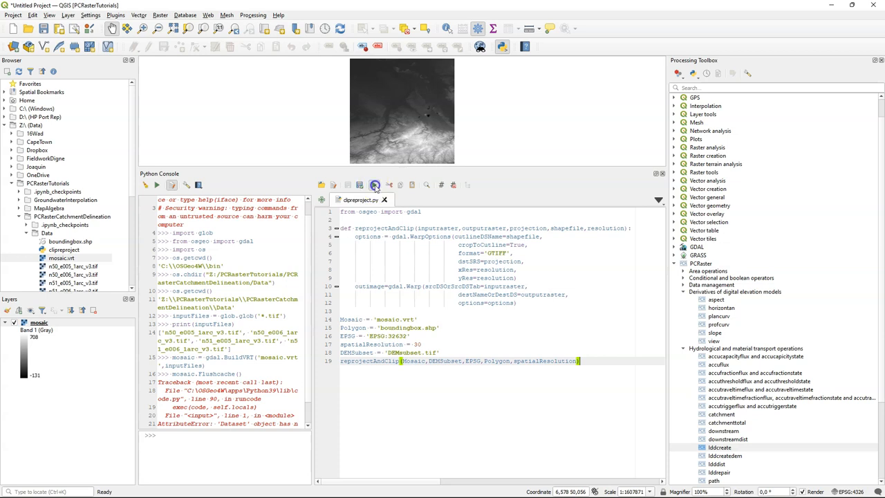
Step: Run the clipping script, refresh the Browser for DEMsubset.tif, and remove the mosaic layer
left_click(374, 185)
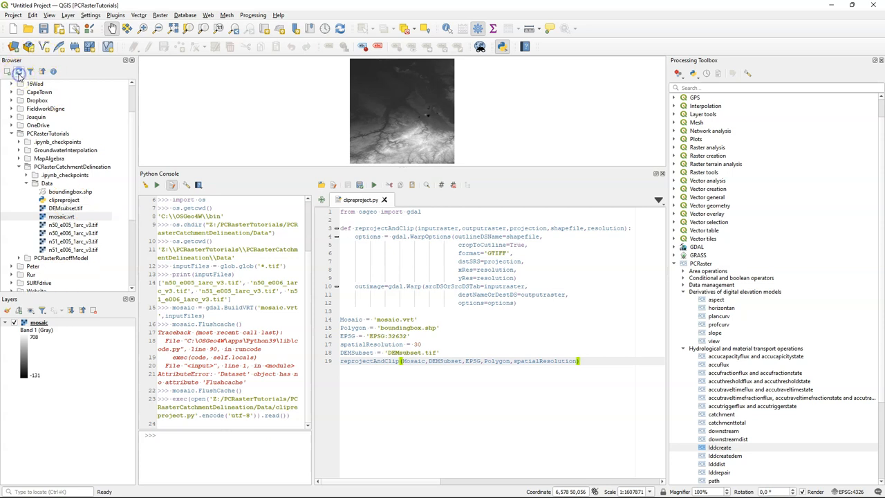
left_click(65, 208)
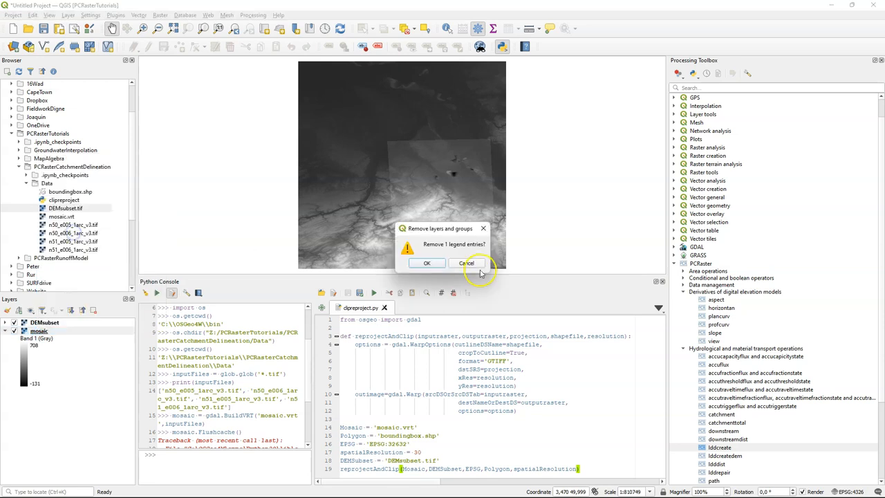
left_click(427, 263)
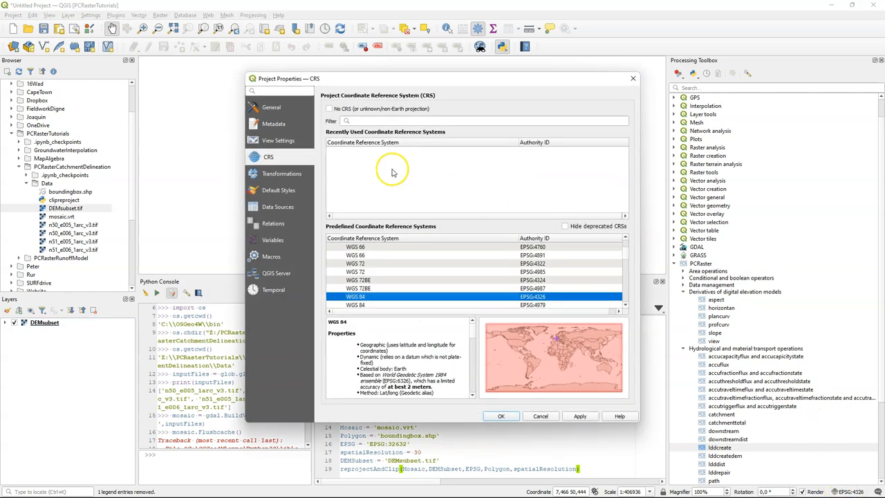
Step: Filter the CRS list for 32632 and pick WGS 84 / UTM zone 32N
type("32632")
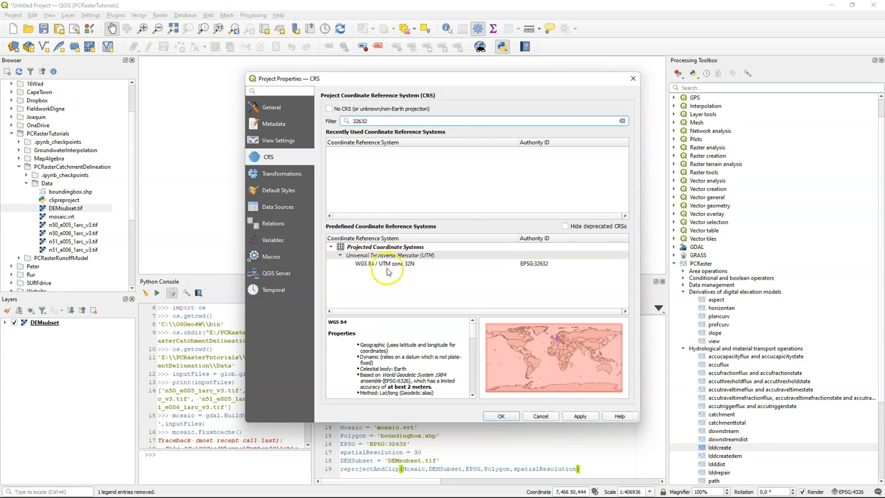
left_click(501, 416)
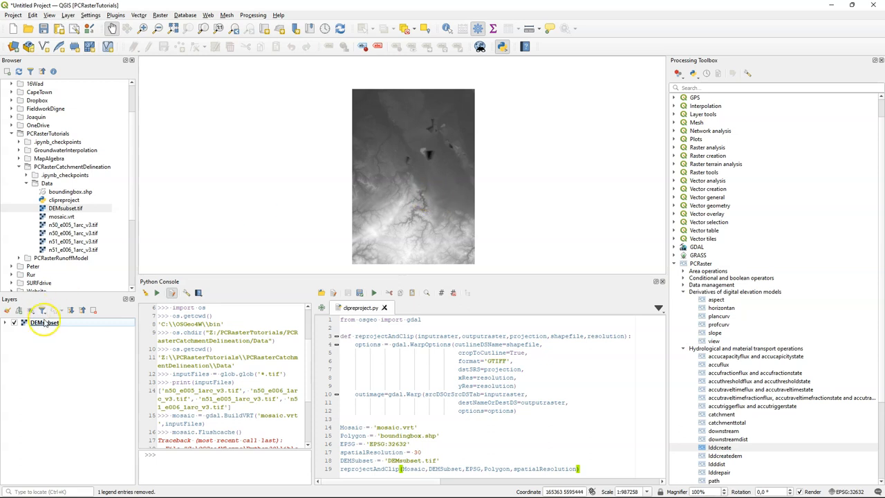
mouse_move(45, 322)
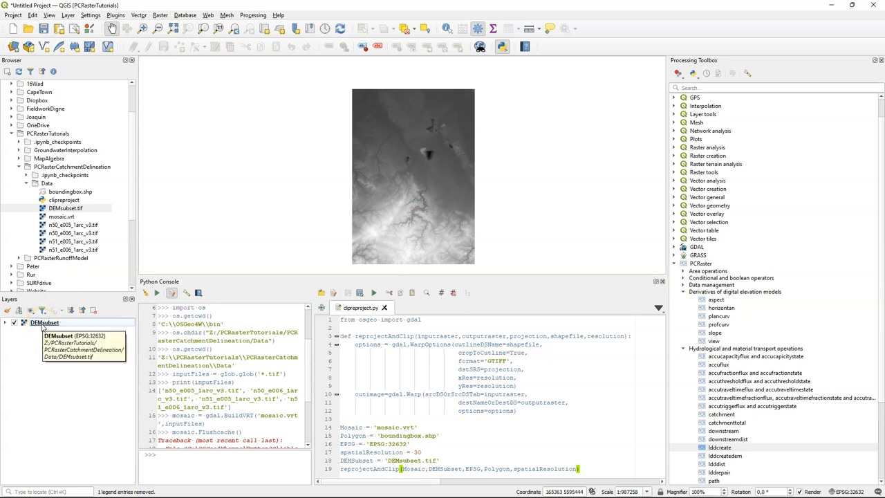
mouse_move(591, 188)
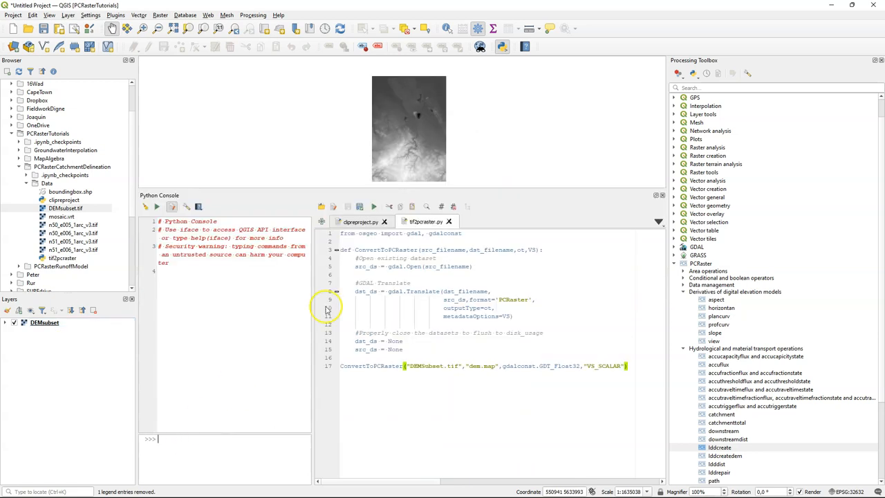
Step: Add the dem raster from dem.map as a layer and remove the DEMsubset layer
left_click(373, 206)
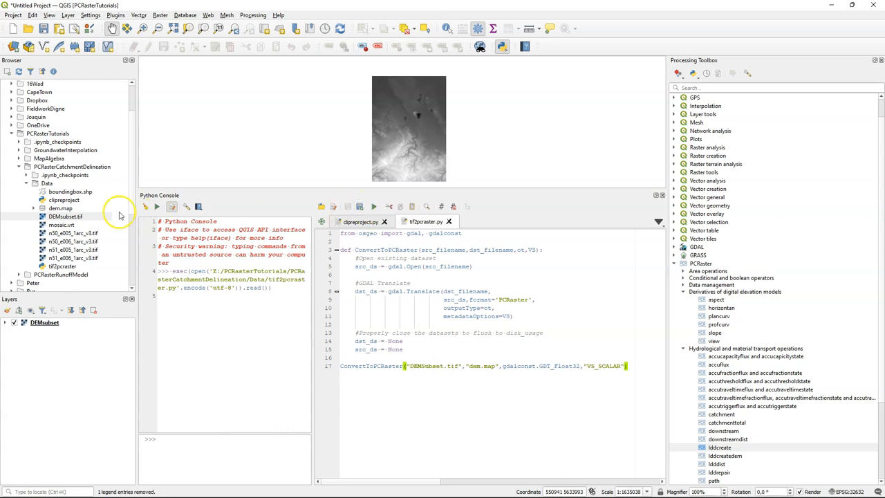
mouse_move(65, 216)
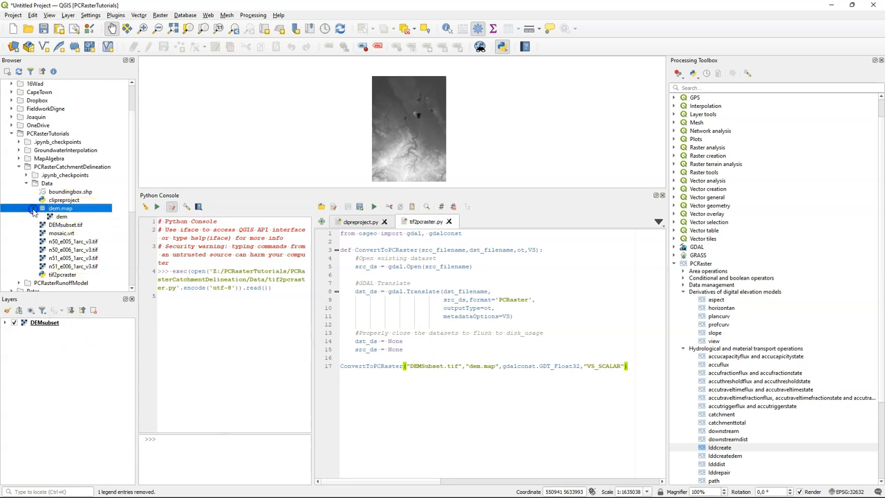
double_click(62, 216)
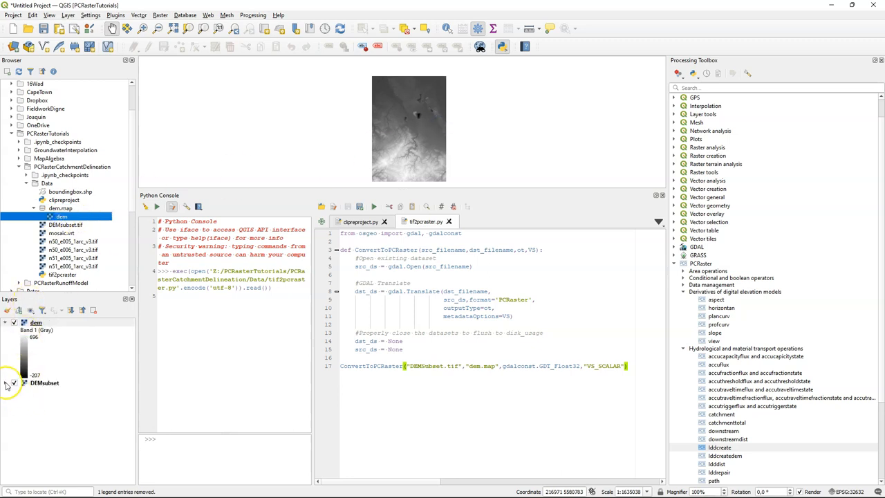
left_click(5, 383)
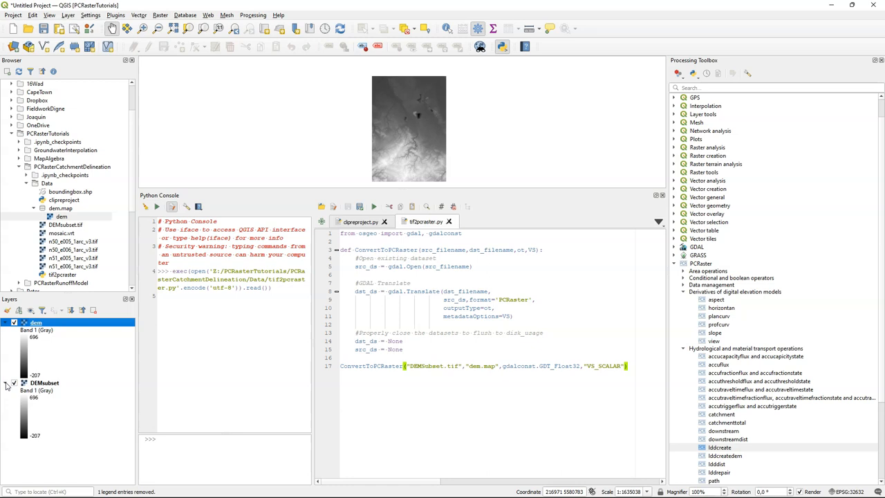
left_click(44, 383)
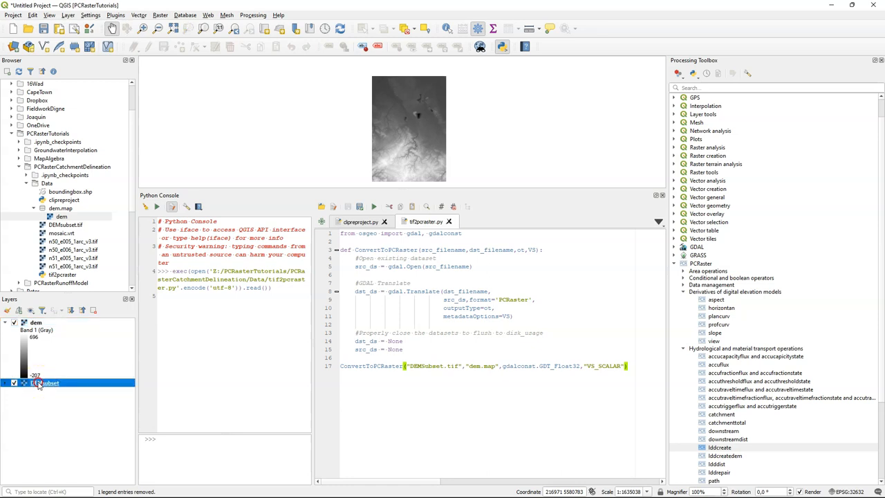
right_click(45, 383)
type("DEM = readmap('")
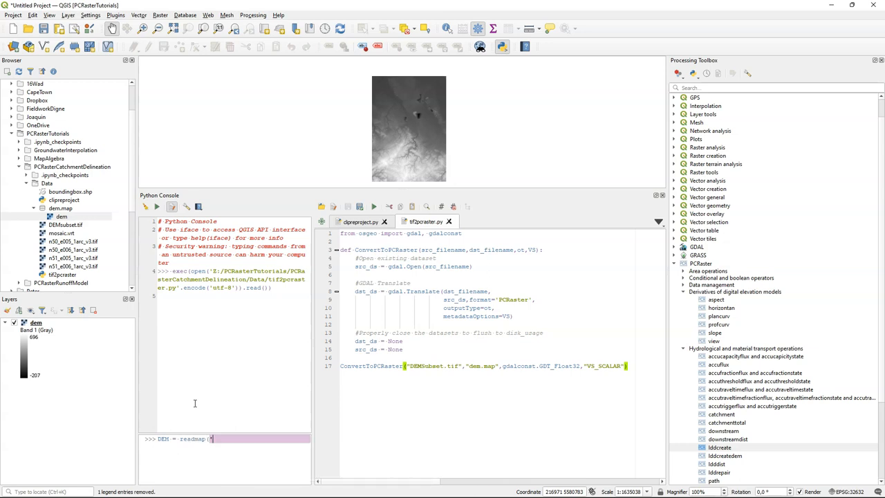
Step: Read dem.map into DEM with readmap, importing pcraster after the NameError
type("dem.map')")
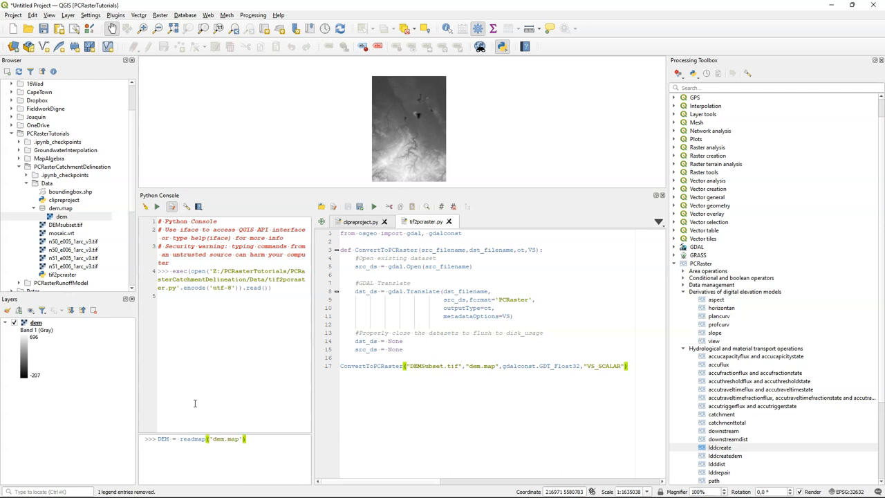
key("Return")
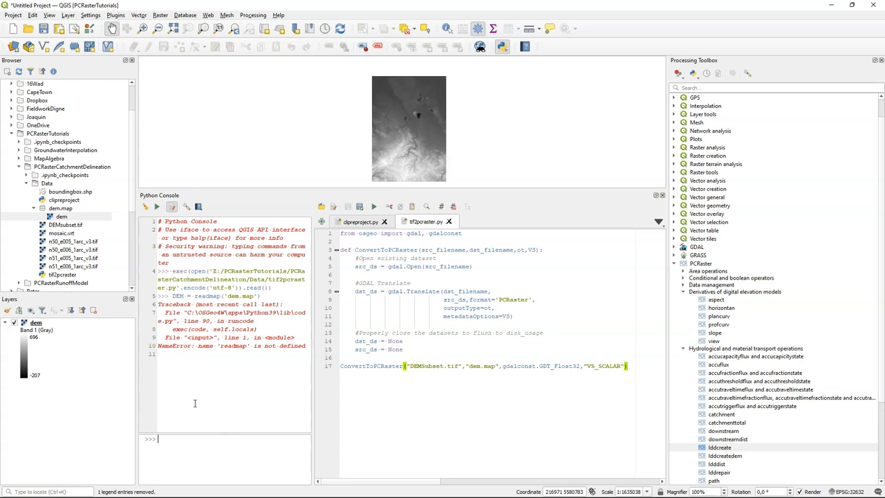
type("from pcraster")
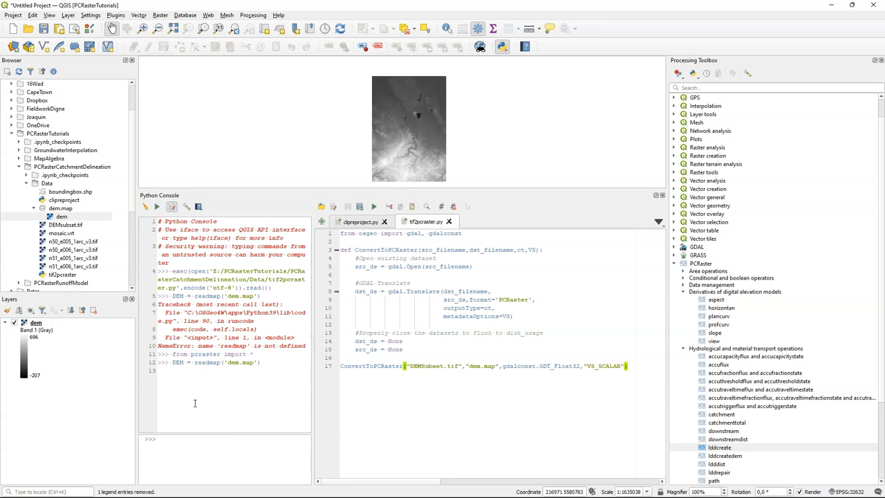
Step: Run FlowDirection = lddcreate(DEM,1e31,1e31,1e31,1e31) in the Python console
type("Flowd")
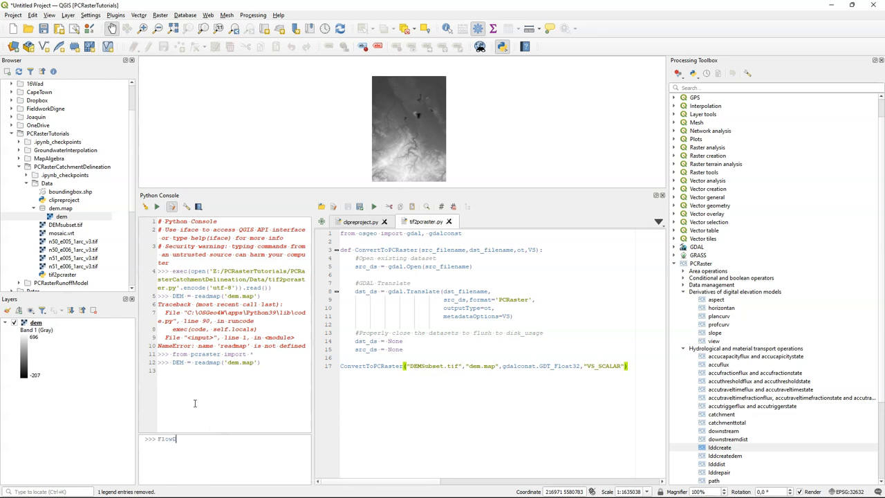
type("FlowDirection = lddcrea")
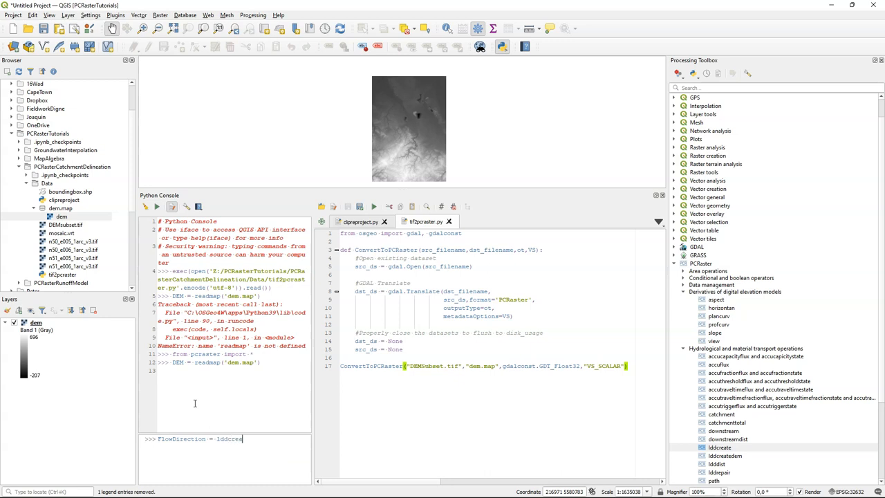
type("(")
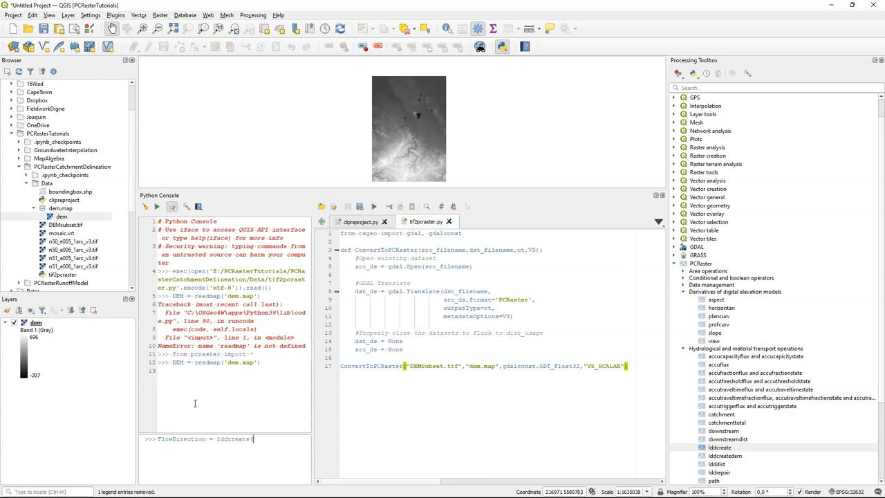
type("(DEM")
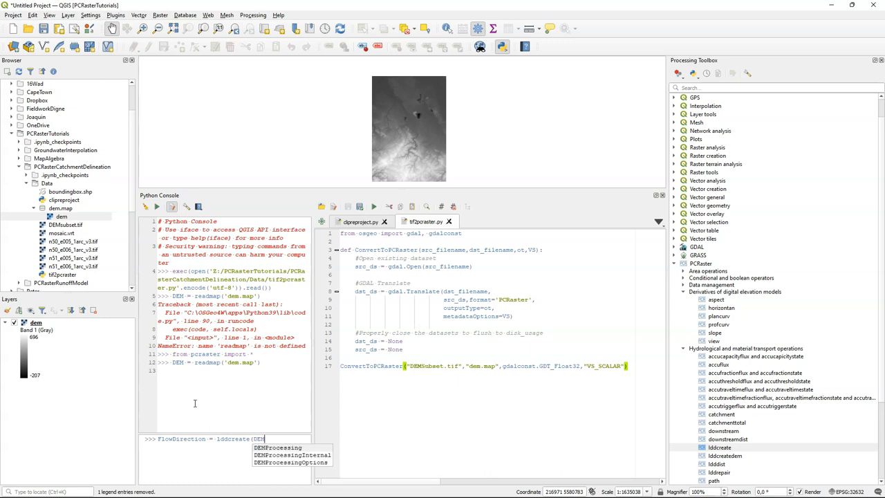
type(",")
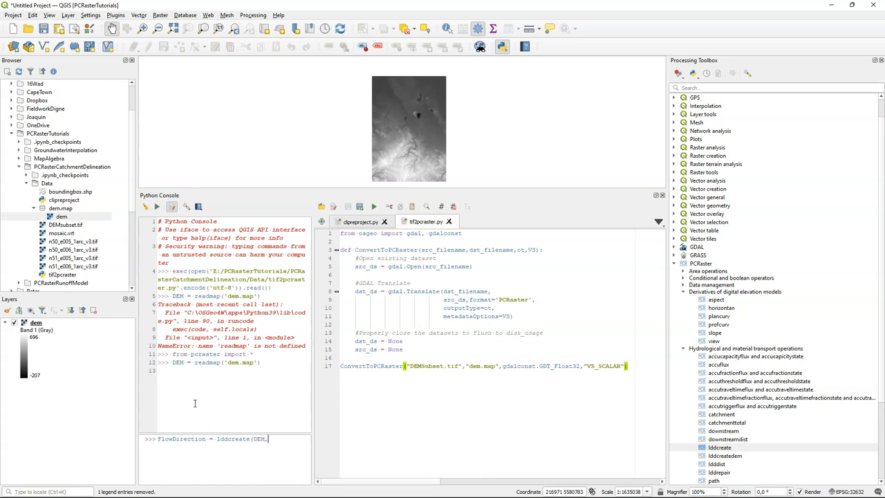
type("1e31,1e3")
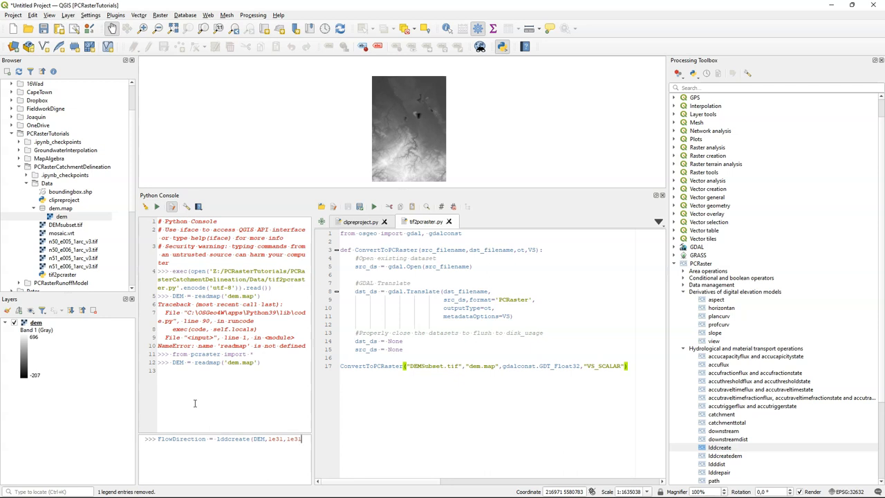
type("1e31,1e31")
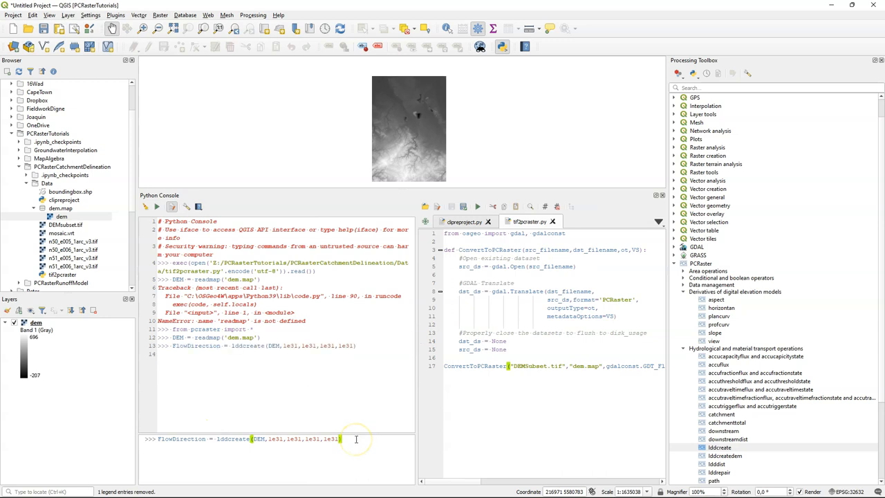
mouse_move(355, 438)
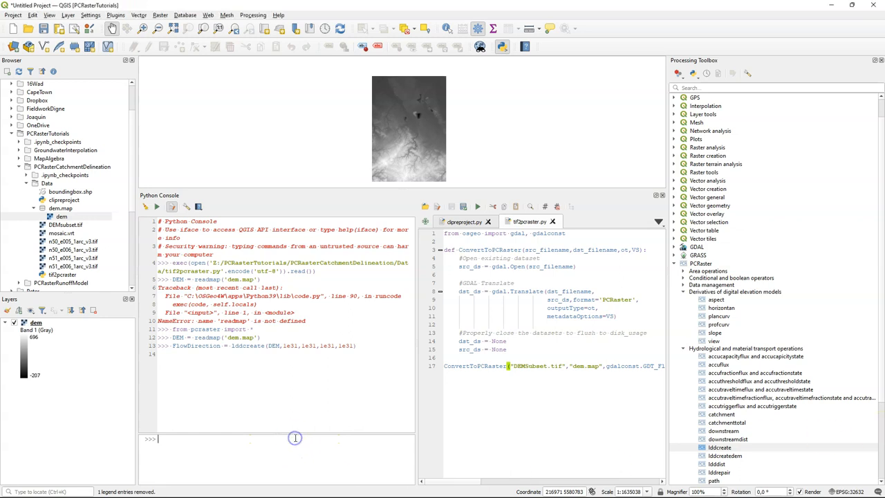
Step: Display FlowDirection in Aguila with aguila(FlowDirection)
left_click(296, 438)
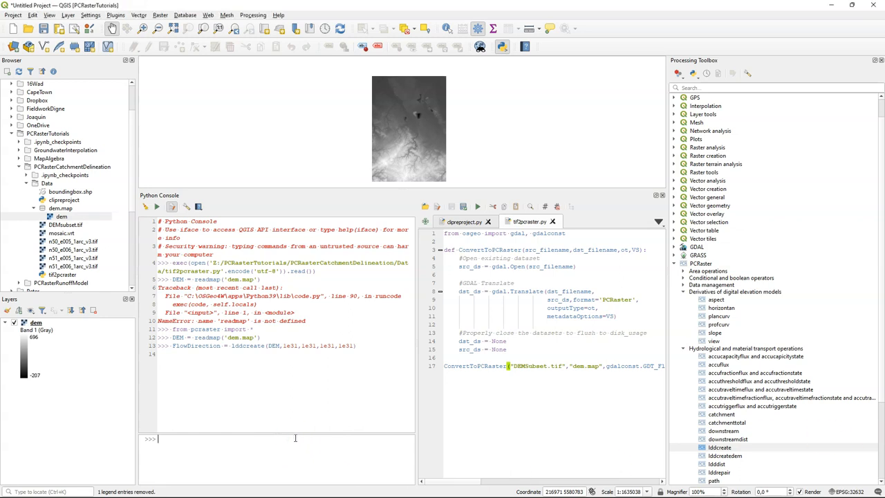
type("aguila")
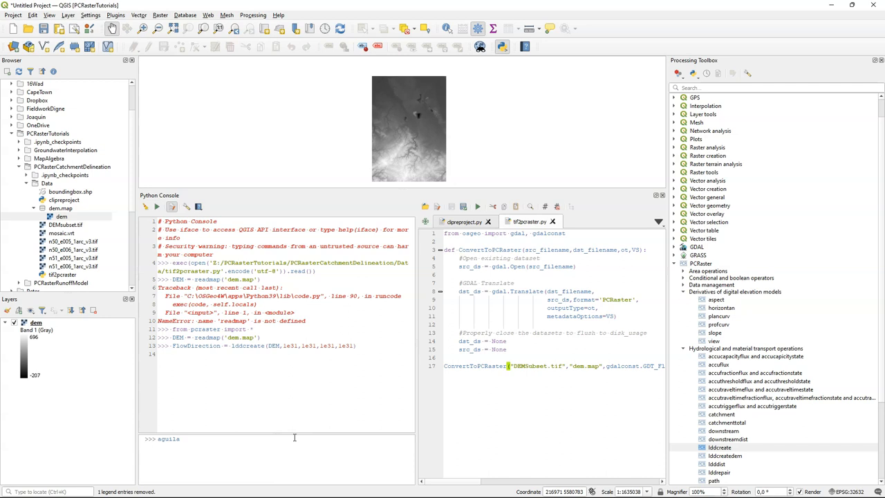
type("(Flow")
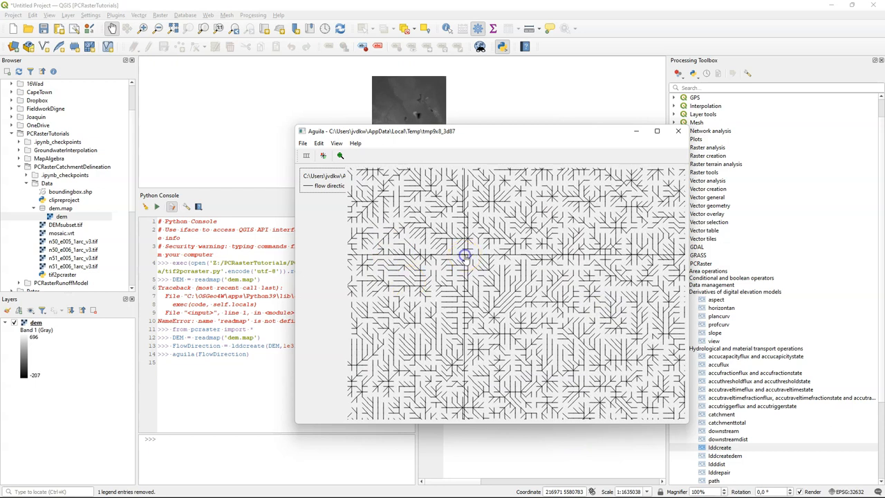
Step: Inspect a flow direction value on the map, then exit Aguila via File > Exit
left_click(465, 255)
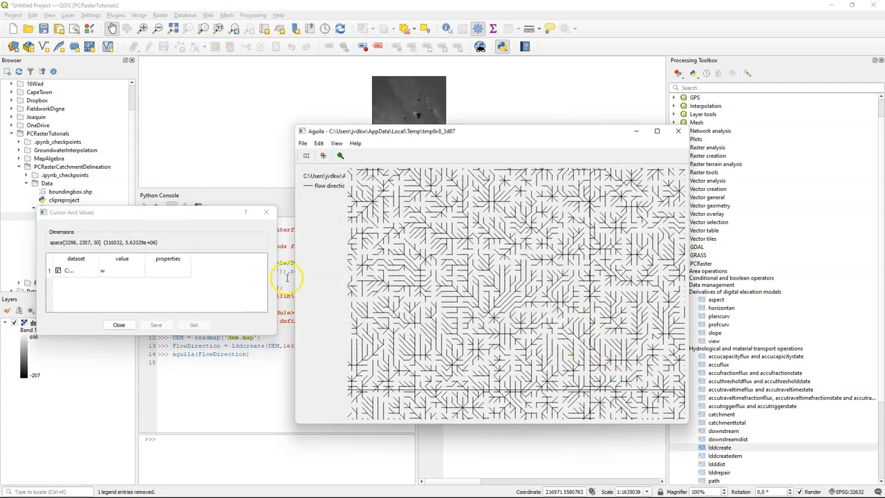
left_click(302, 143)
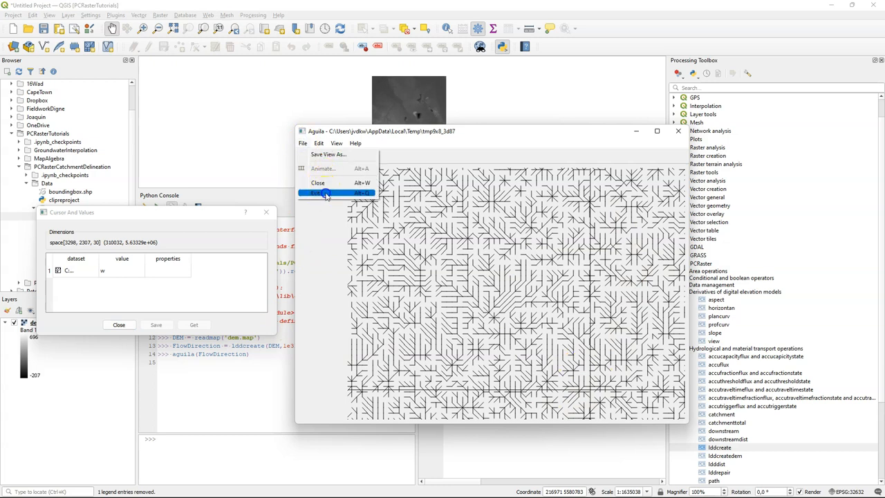
left_click(317, 183)
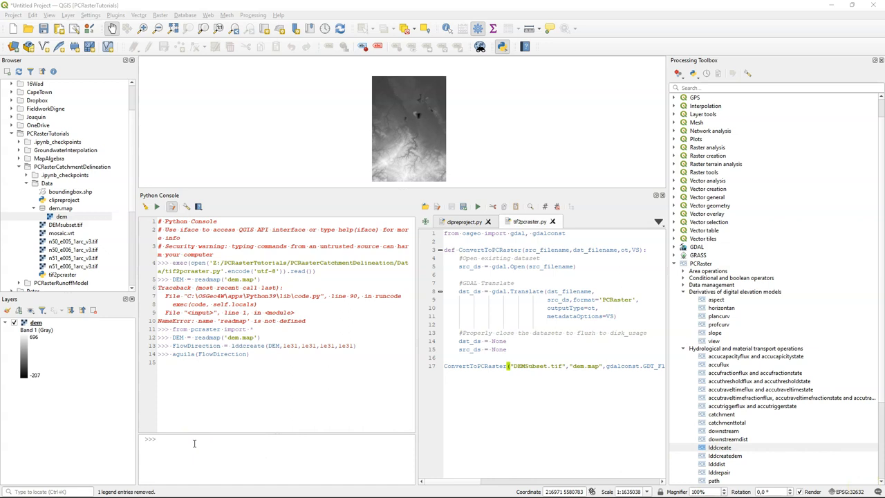
mouse_move(195, 440)
type("DEMFilled = lddcreatedem(DEM,1e31,1e31,1e31,1e31")
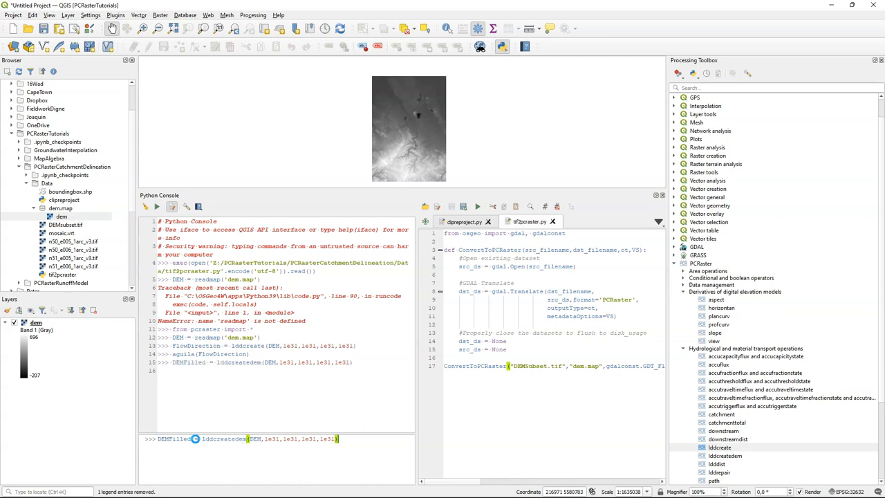
Step: Run DEMFilled = lddcreatedem(DEM,1e31,1e31,1e31,1e31) and Difference = DEMFilled - DEM
type("Difference =")
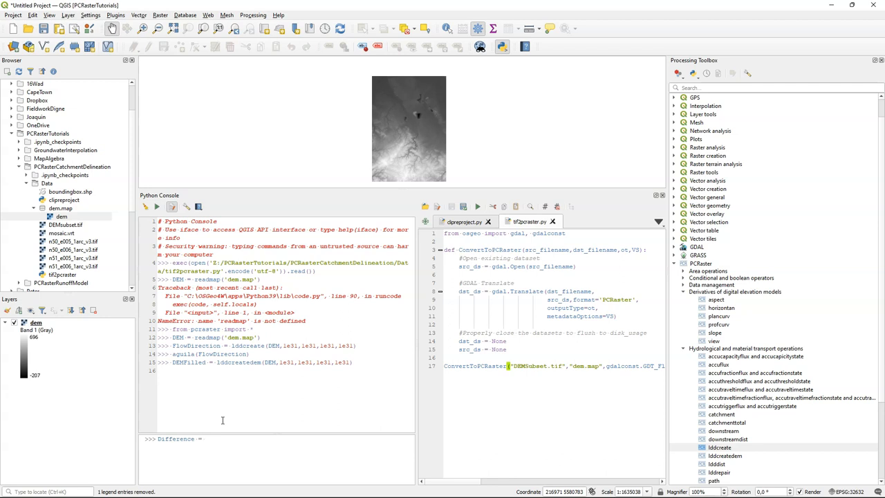
type("DEMFilled -")
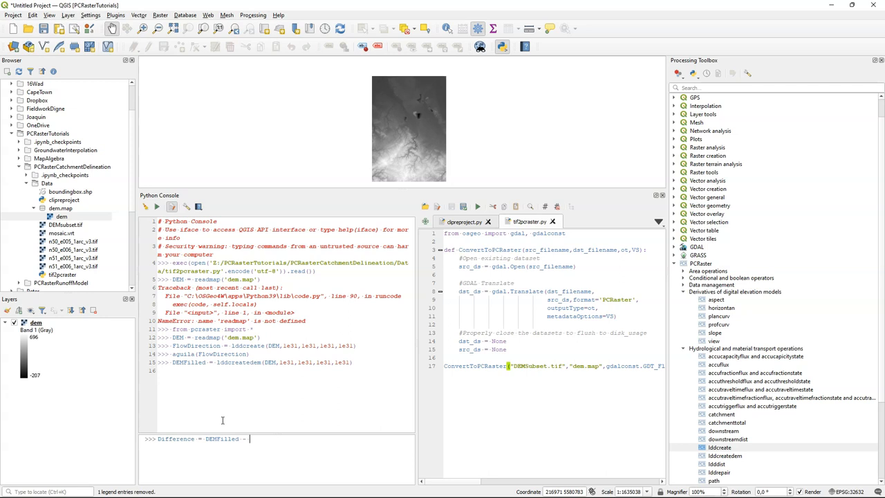
type("DEMProcessing")
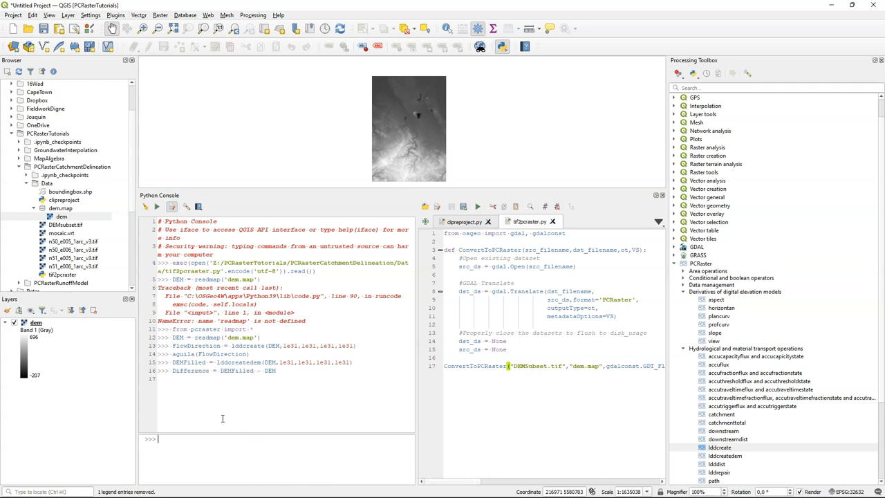
type("aguila")
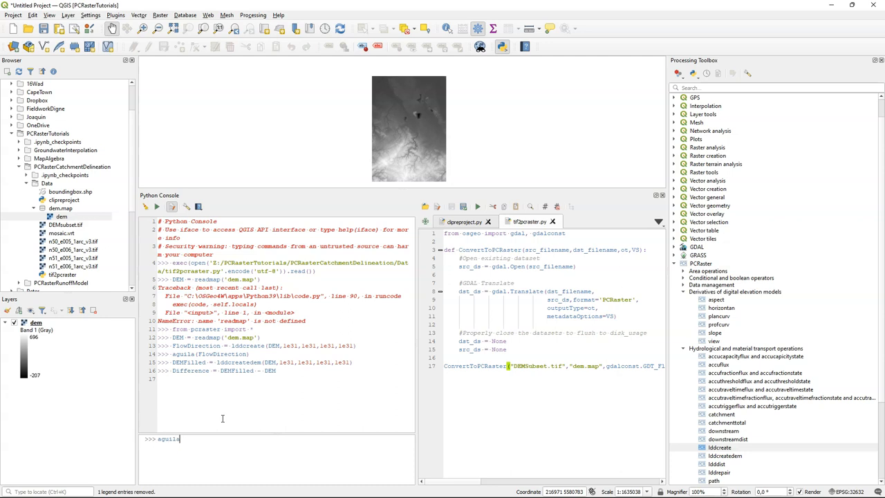
Step: Show Difference in Aguila, save FlowDirection as ldd.map and add it as a layer
type("(Difference")
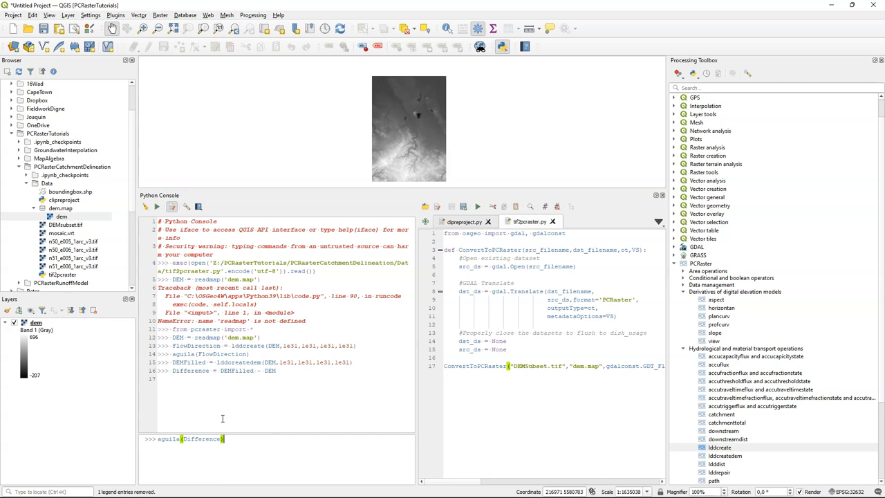
key("Return")
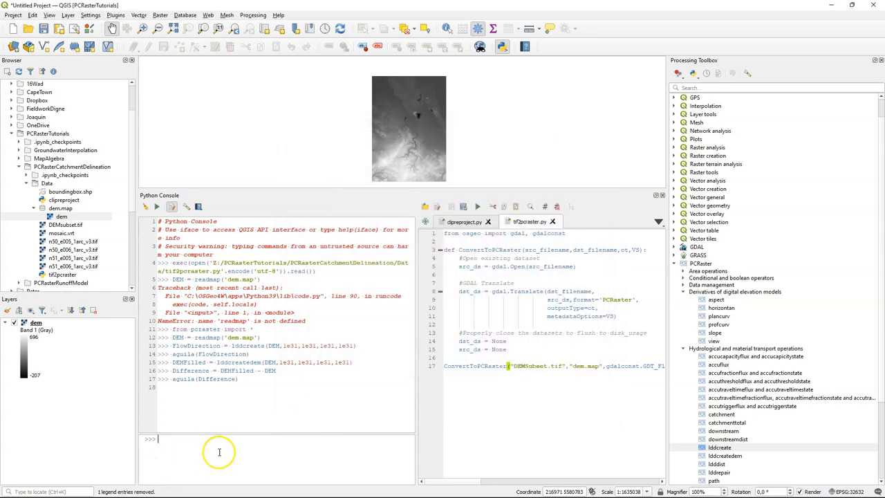
type("report(FlowDirec")
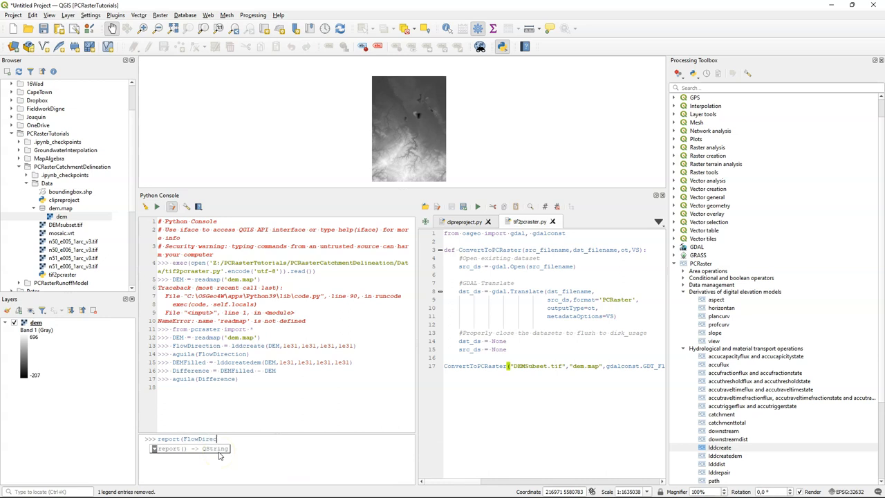
type("tion,'ldd.map")
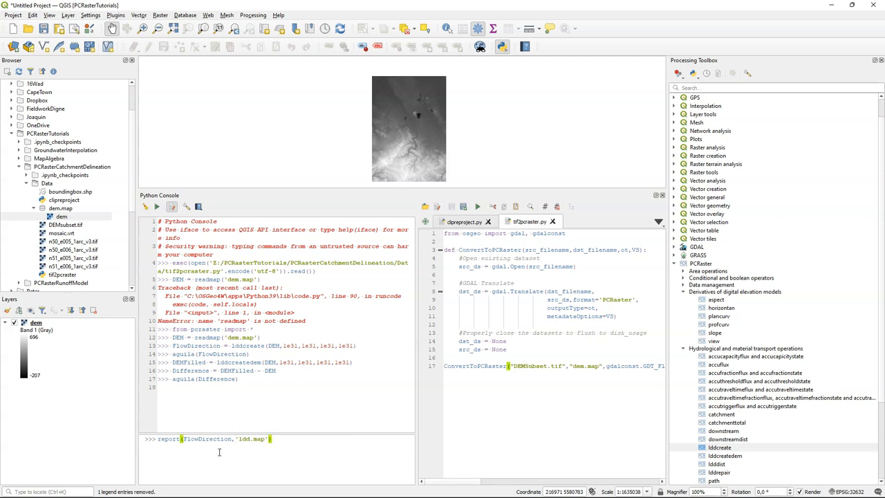
key("Return")
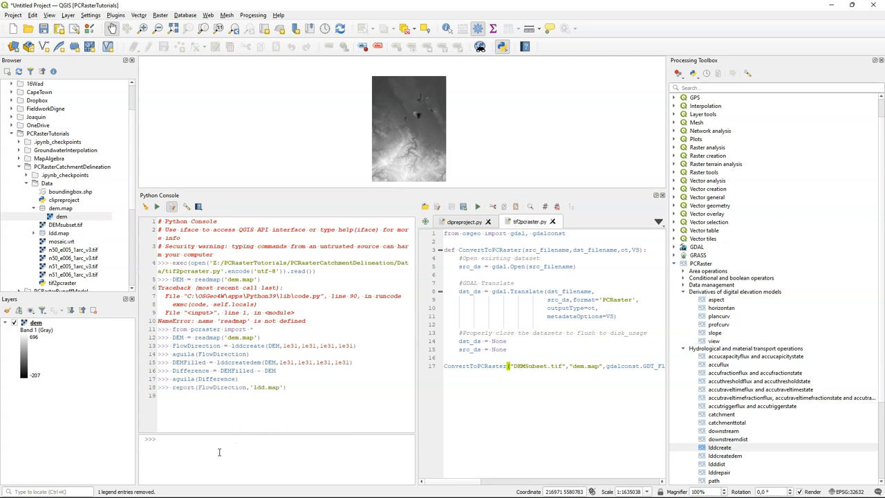
left_click(61, 216)
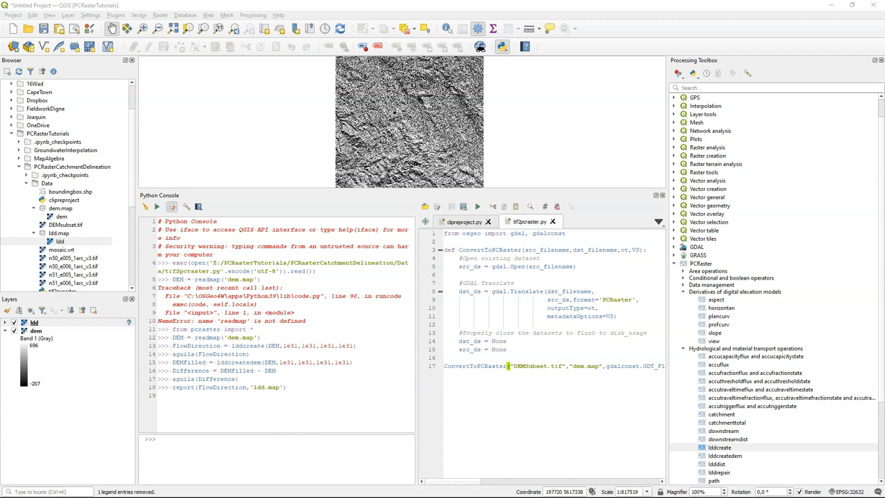
mouse_move(469, 477)
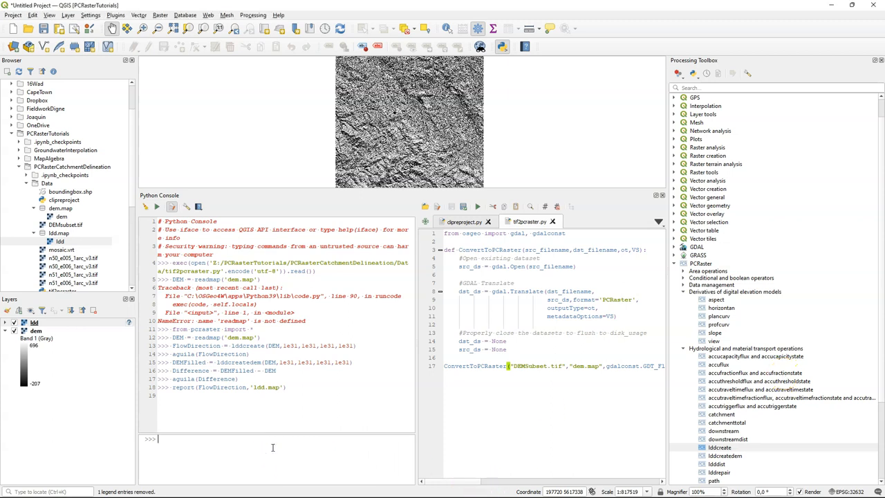
Step: Compute StrahlerOrders with streamorder(FlowDirection) and save it as strahler.map
type("StrahlerOrders = streamorder(FlowDirection")
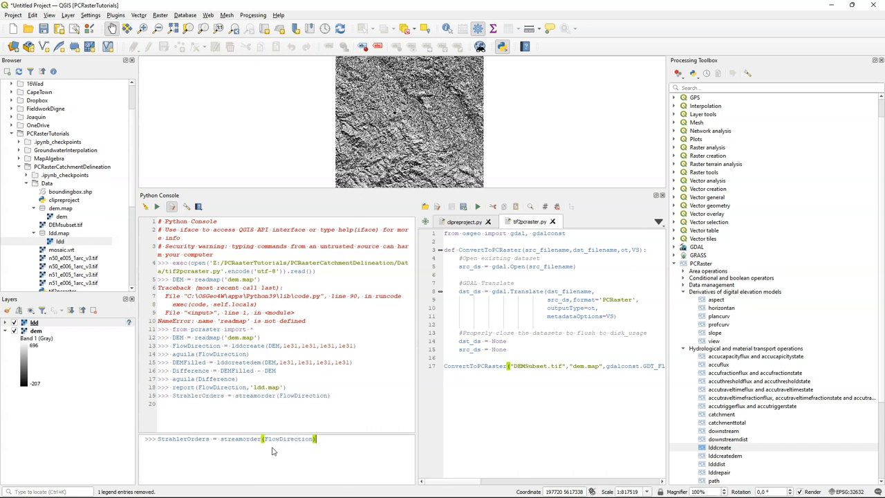
type("report (")
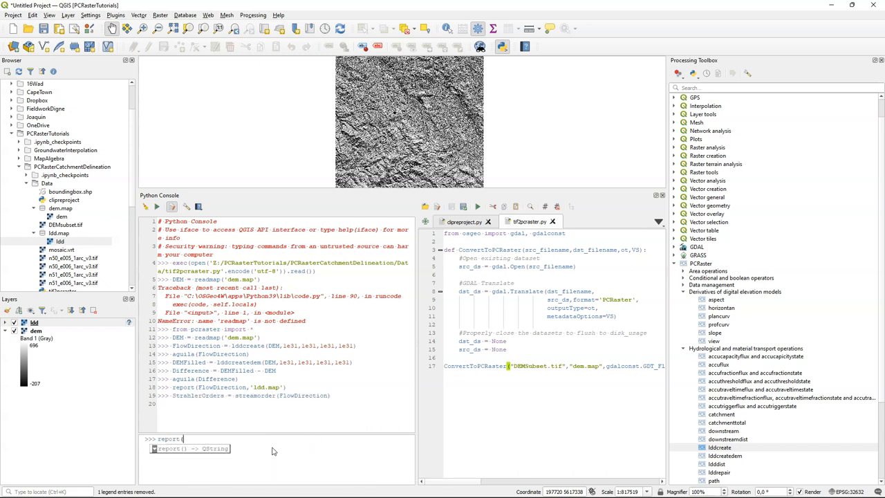
type("(Strahl")
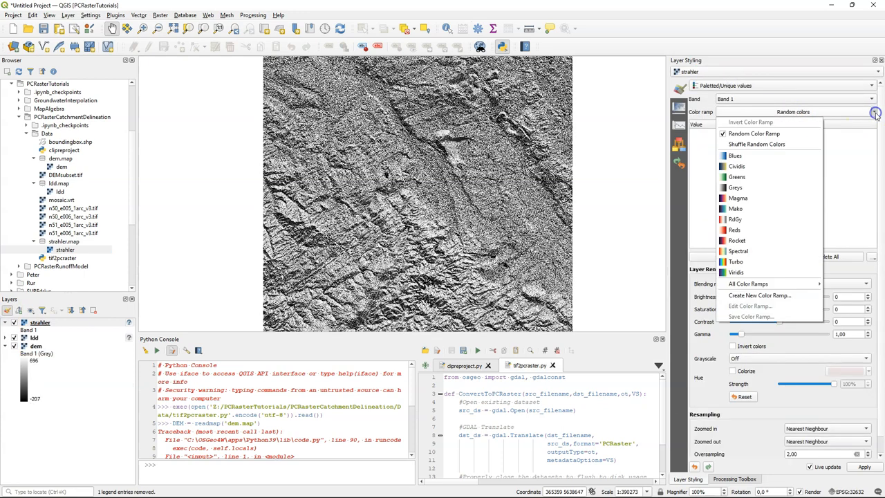
Step: Apply the Blues colour ramp and classify the strahler stream order values
left_click(734, 155)
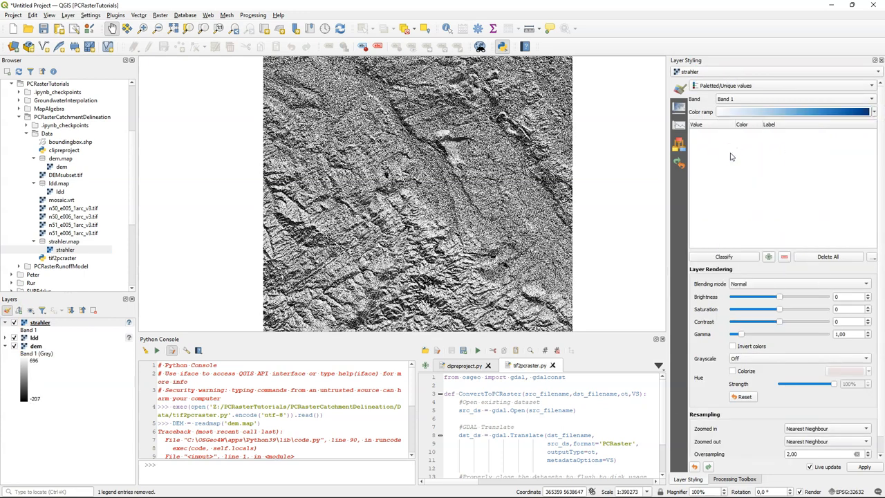
left_click(722, 256)
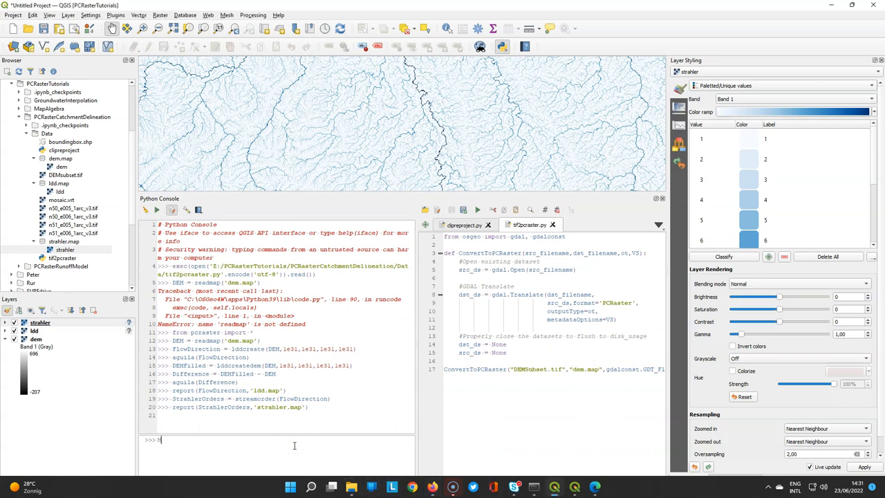
Step: Run MaximumStrahlerOrder = mapmaximum(StrahlerOrders), view it in Aguila, and close the viewer
type("Maximum")
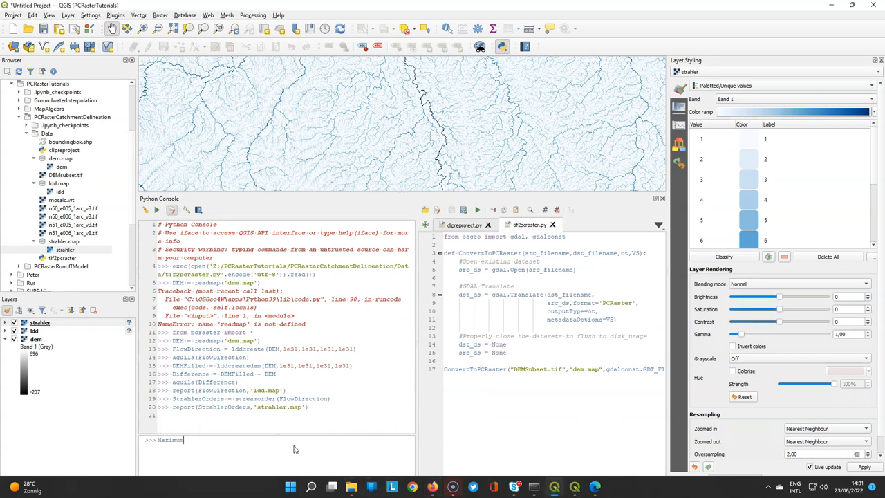
type("StrahlerO")
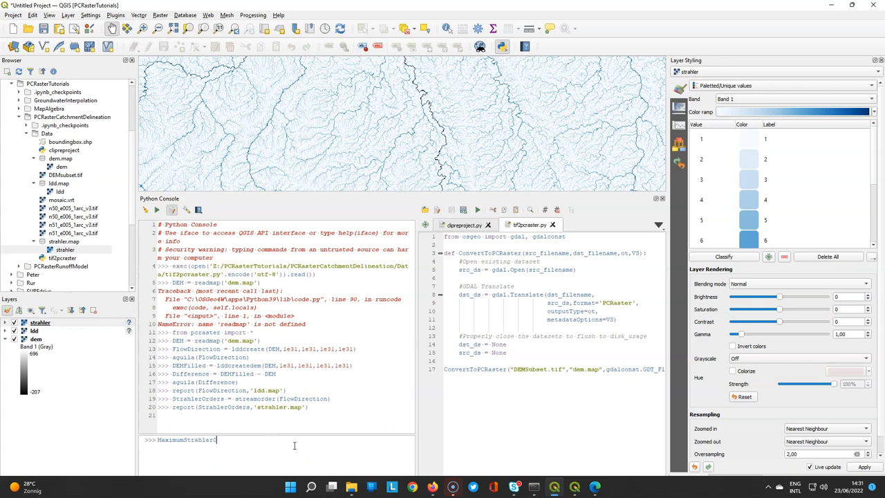
type("rder")
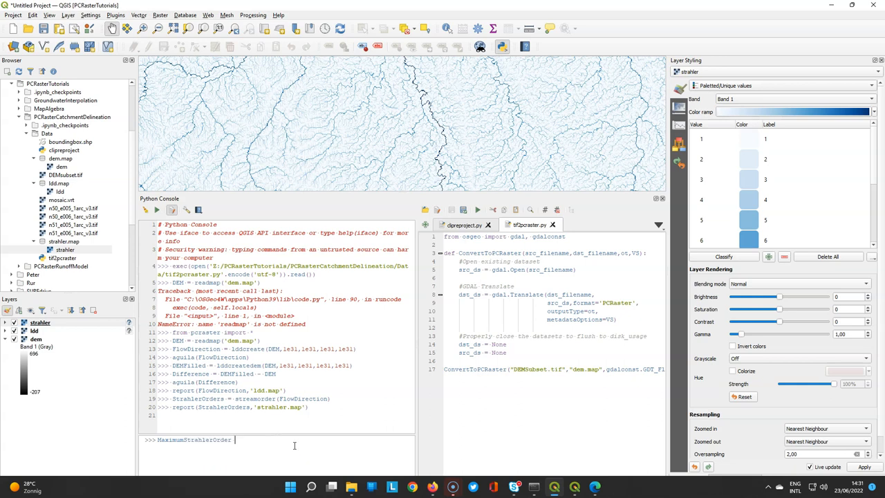
type("= mapmaximum")
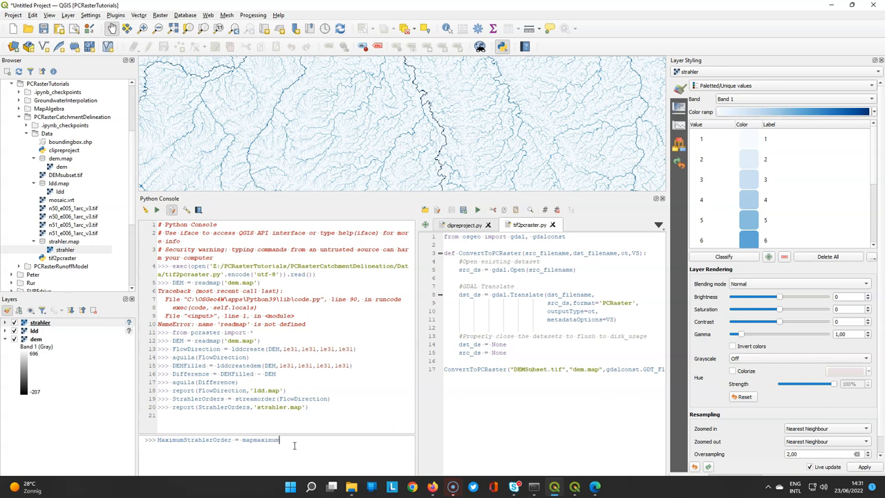
type("(StrahlerOrders")
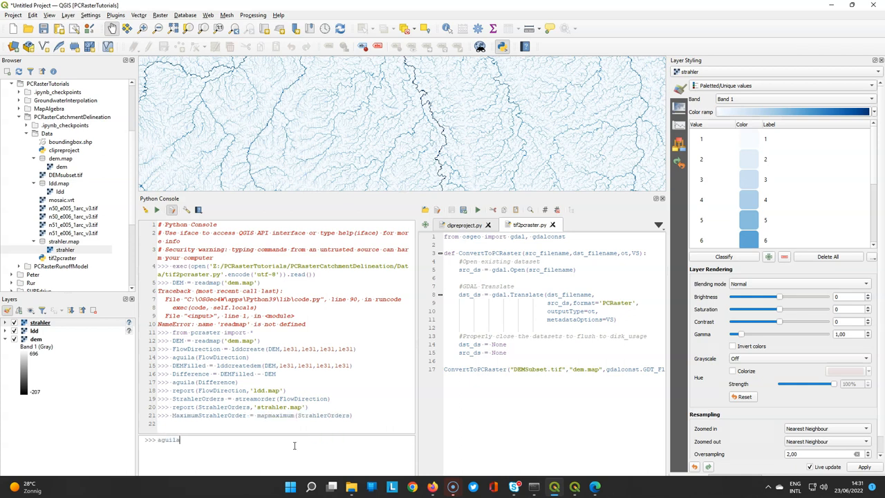
type("(")
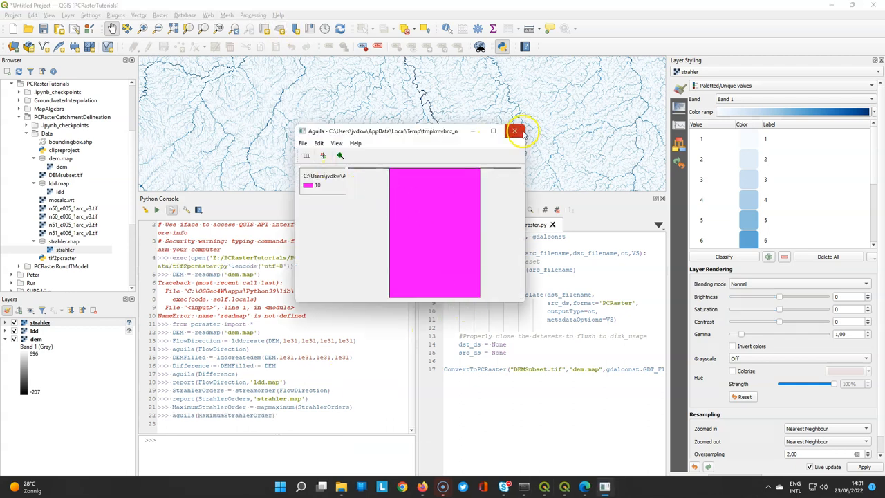
left_click(515, 131)
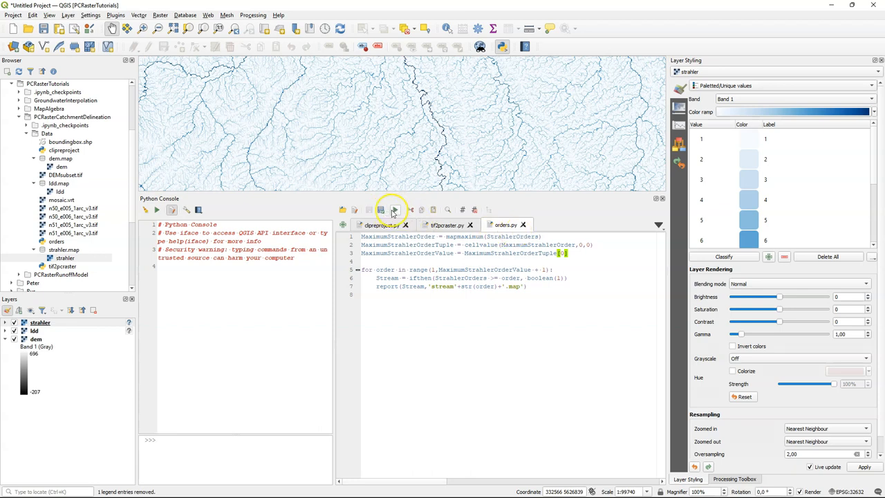
Step: Run the stream order script to generate the stream1 to stream10 maps
left_click(395, 209)
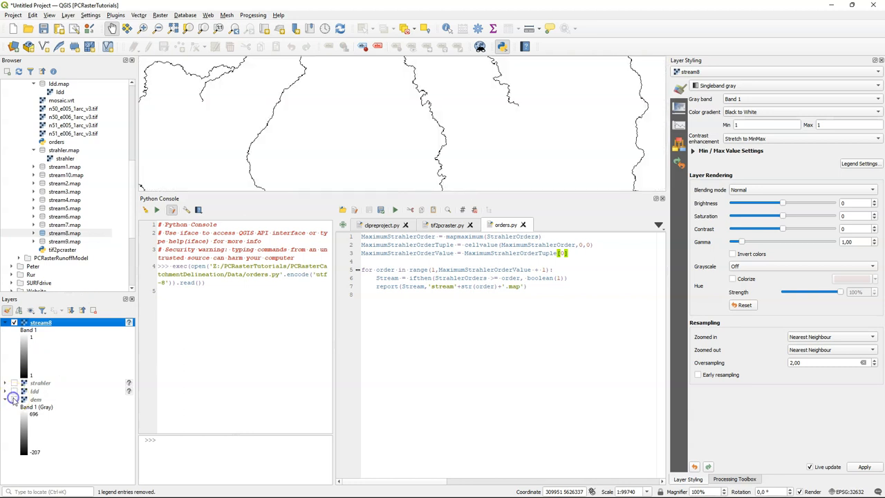
mouse_move(24, 152)
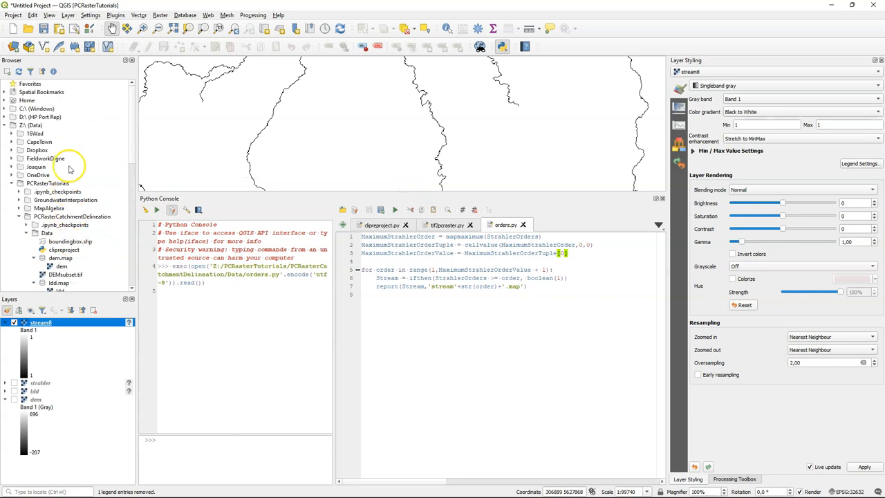
Step: Pan and zoom out to follow the stream8 river across the OpenStreetMap background
scroll("down", 3)
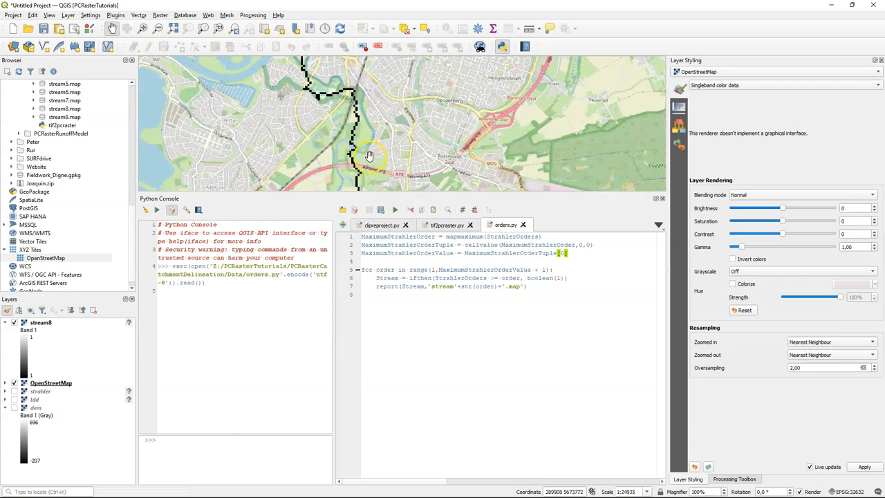
left_click_drag(370, 155, 517, 182)
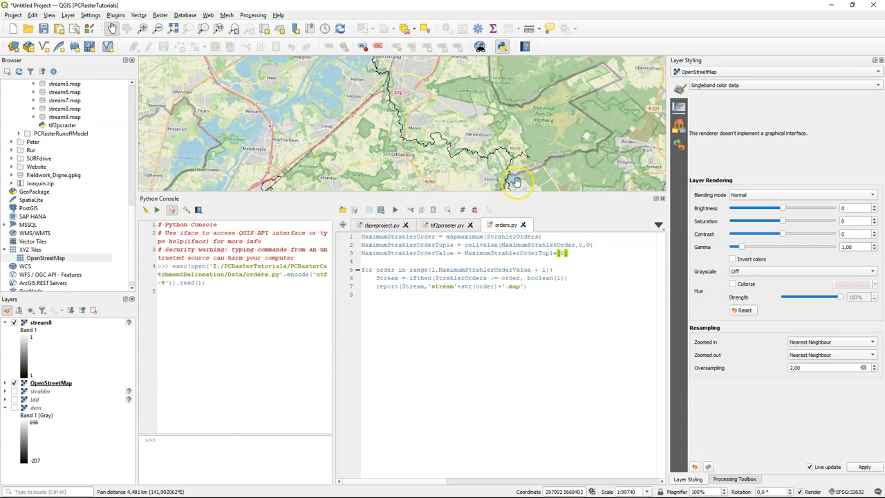
scroll("down", 3)
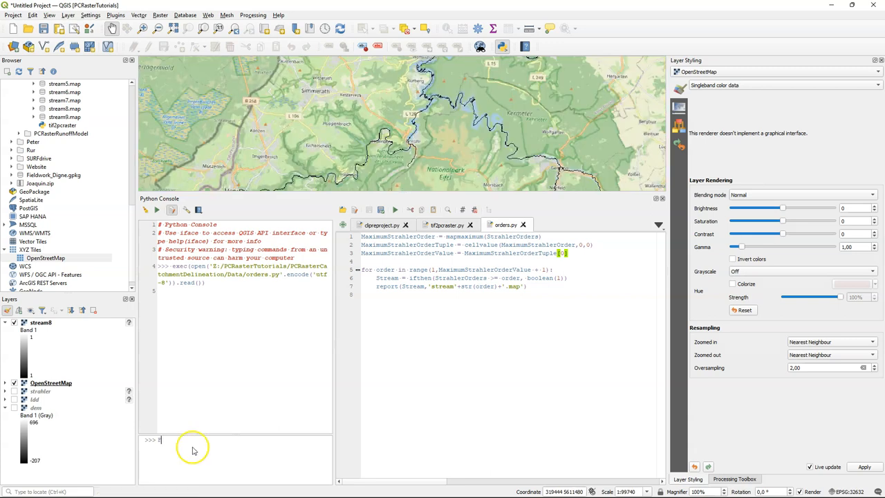
Step: Enter FlowAccumulation = accuflux(FlowDirection,1) in the Python console
type("FlowAccumulat")
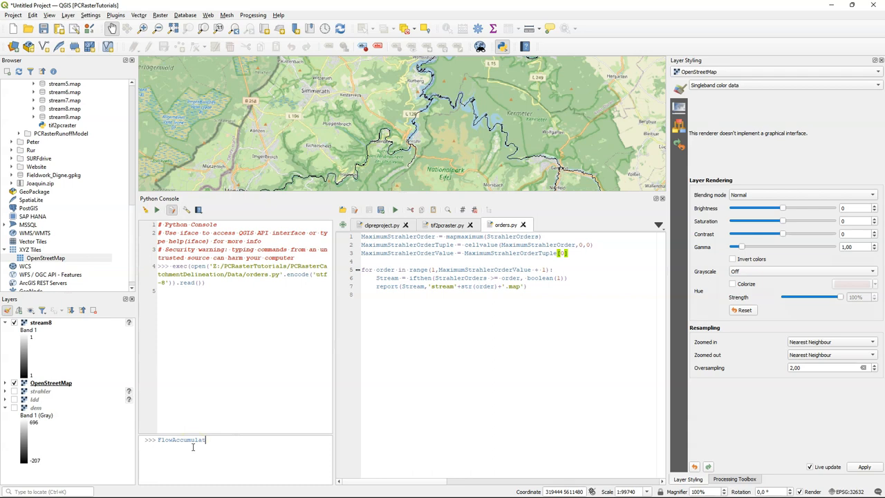
type("= accuflux(")
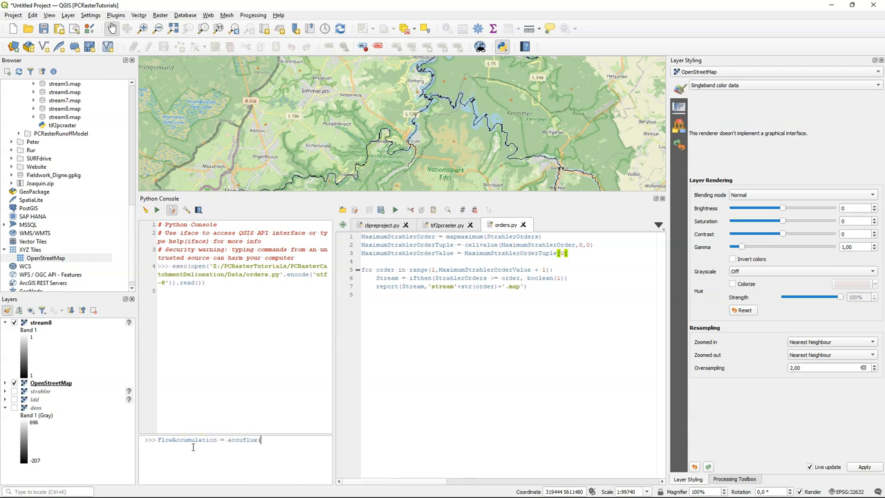
type("Flowd")
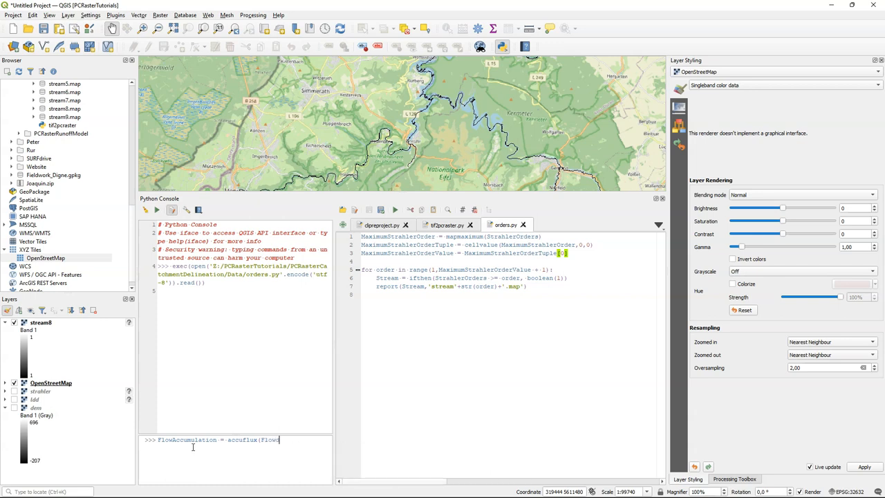
type("Direction")
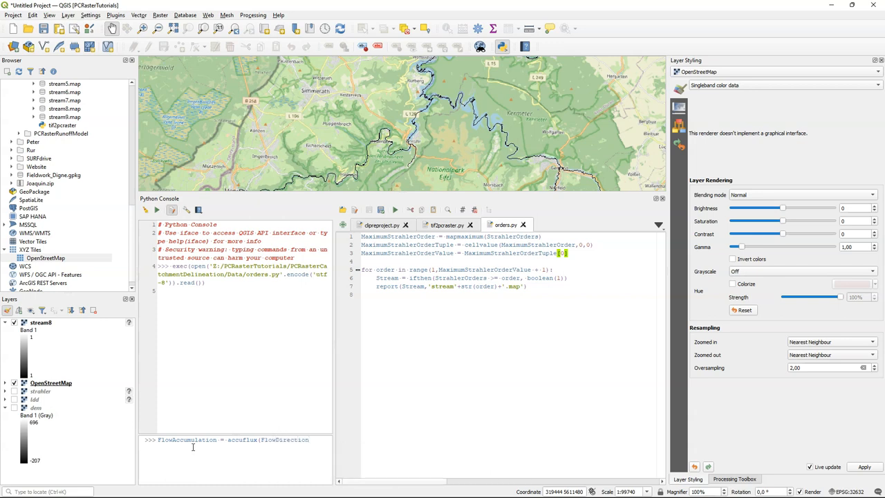
type(".")
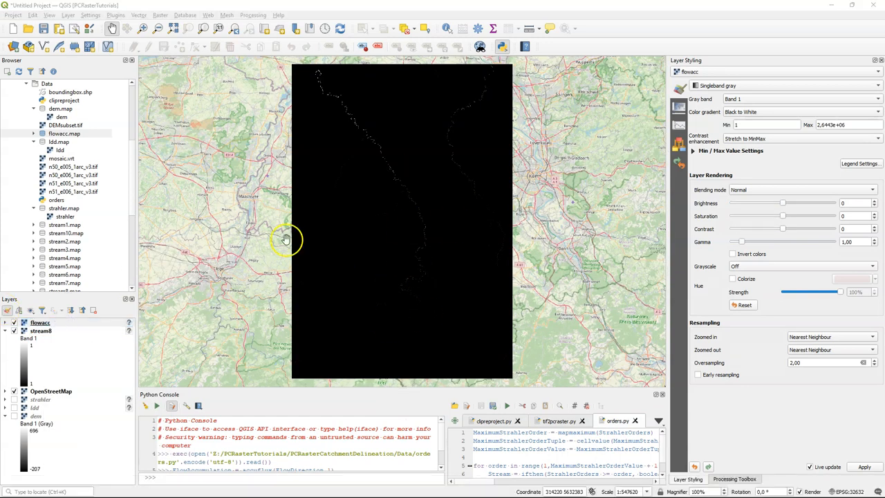
Step: Switch the flowacc layer to Singleband pseudocolor rendering with a Blues ramp
left_click(801, 85)
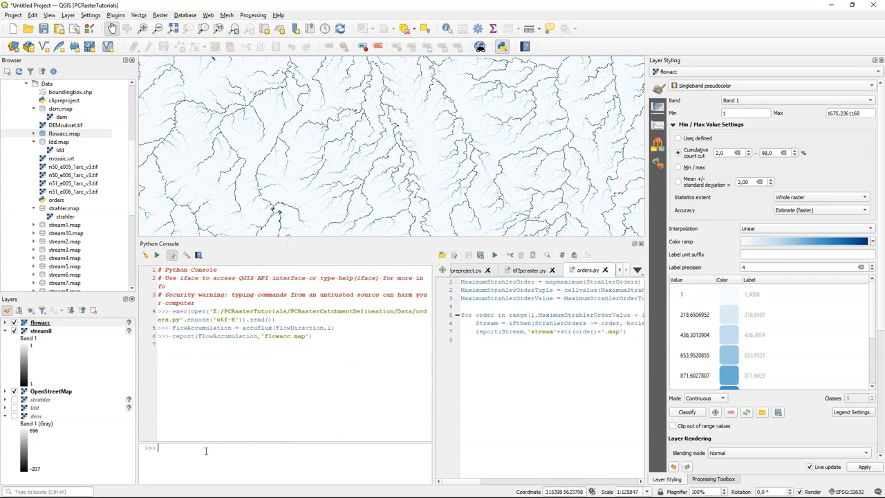
Step: Define RiverFlow = ifthen(FlowAccumulation > 9000, boolean(1)) and report it to riverflow.map
type("RiverFlow = ifthen(")
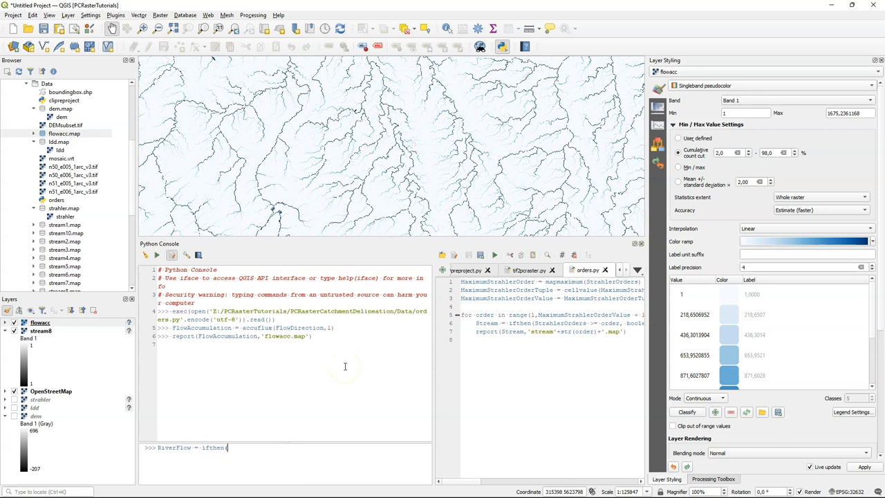
type("FlowAccumulation > 9000")
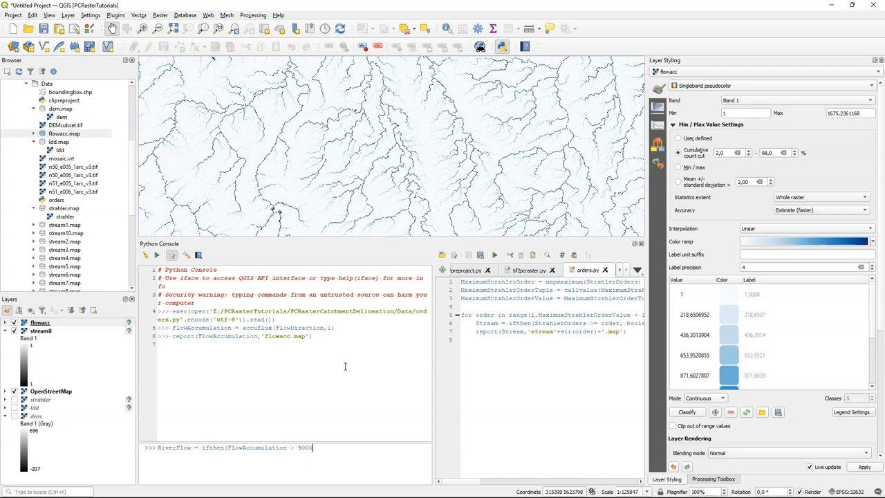
type(",")
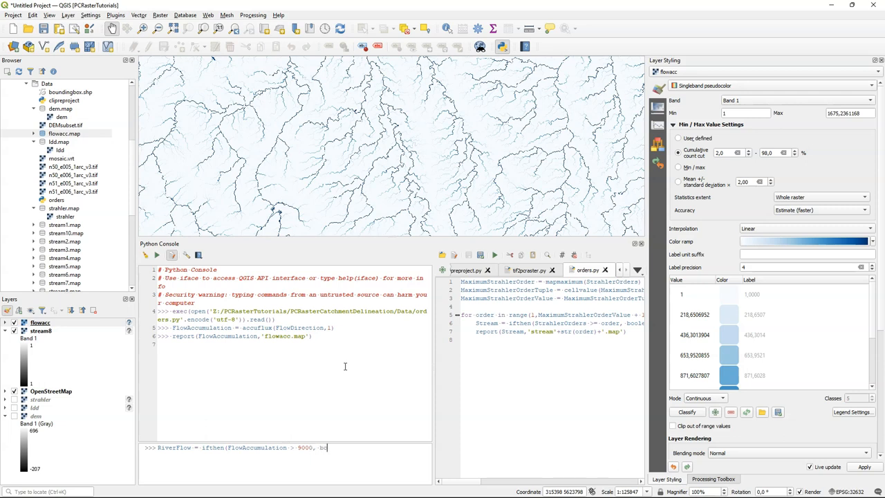
type("boolean")
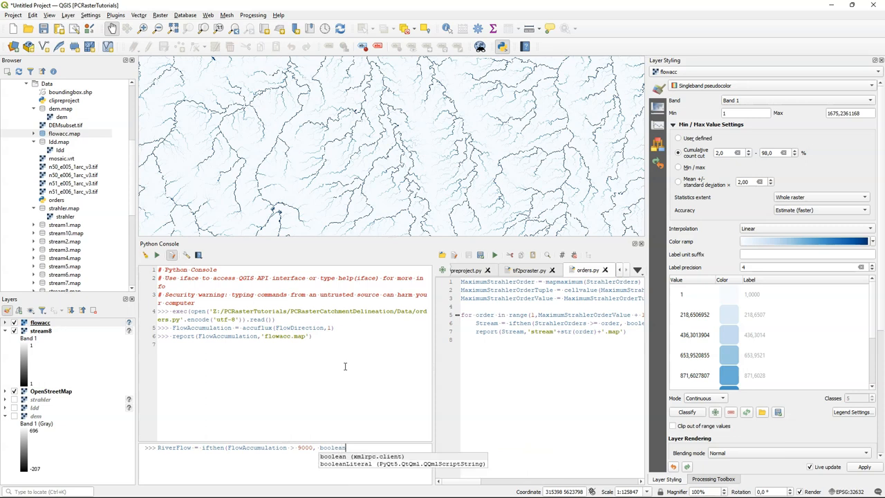
type("(1)")
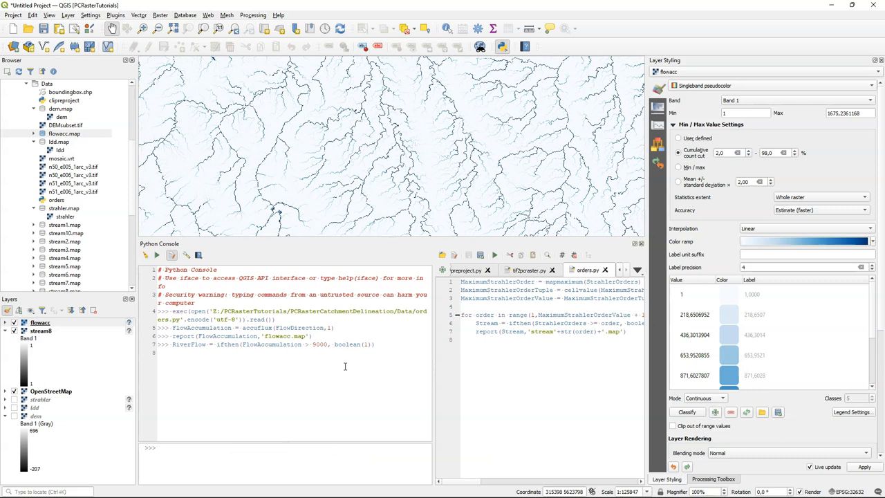
type("repo")
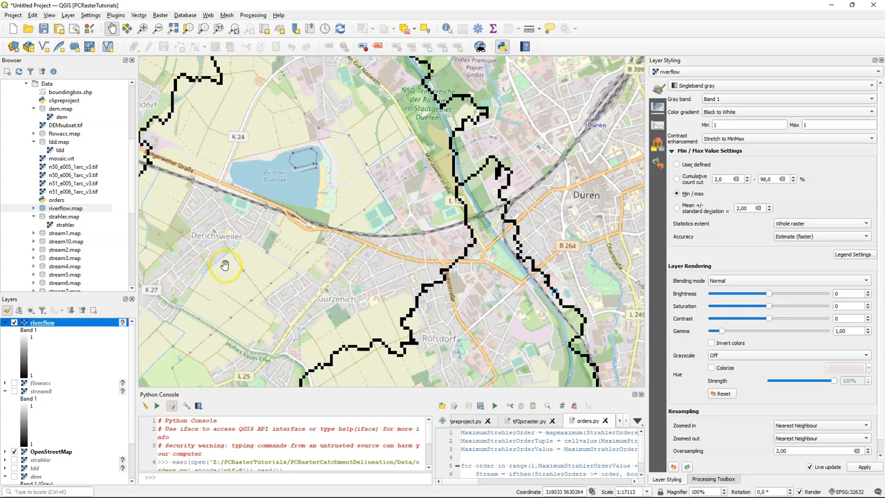
Step: Toggle the flowacc layer on and off to compare it with the river cells
left_click(14, 382)
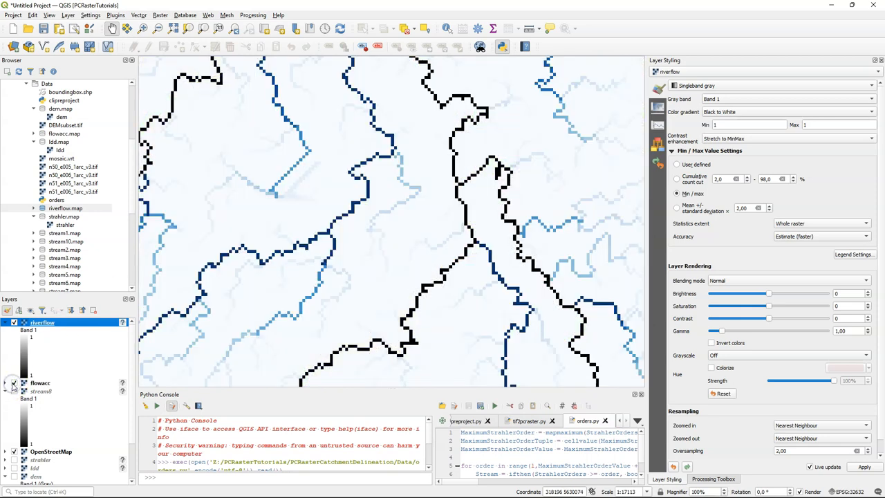
left_click(14, 391)
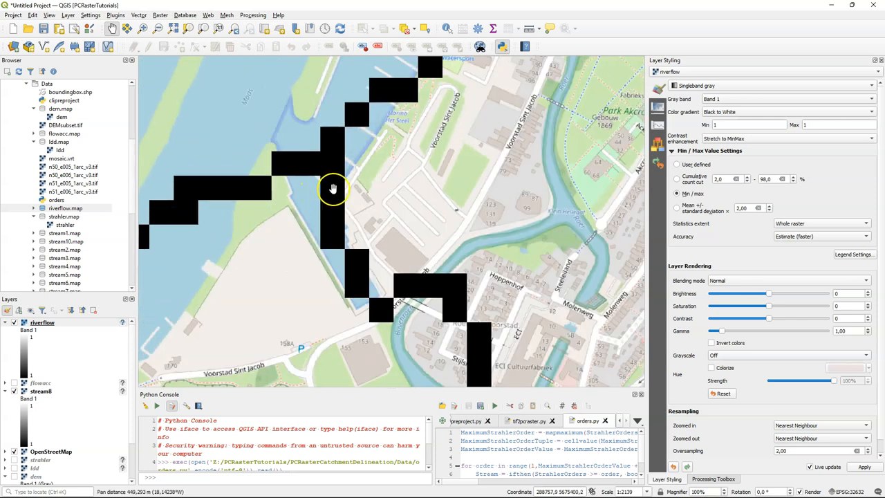
Step: Copy the outlet cell's map coordinates, then bring up the Data folder's actions in Browser
right_click(334, 189)
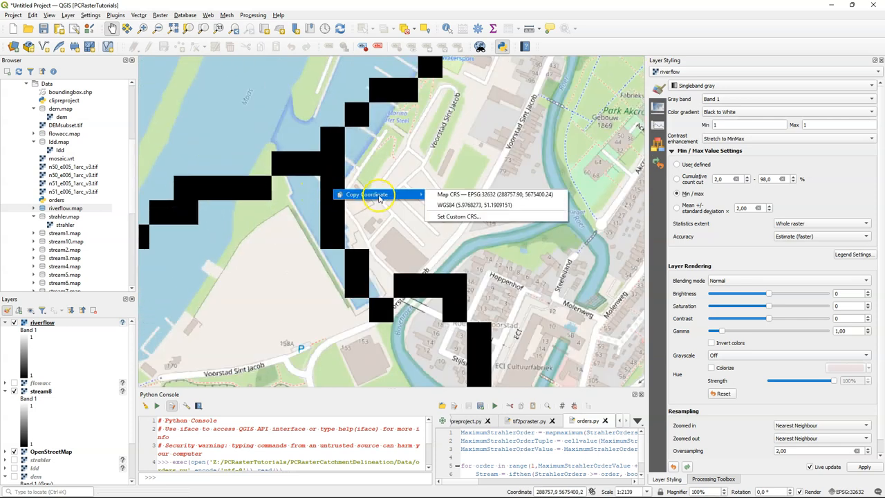
mouse_move(483, 194)
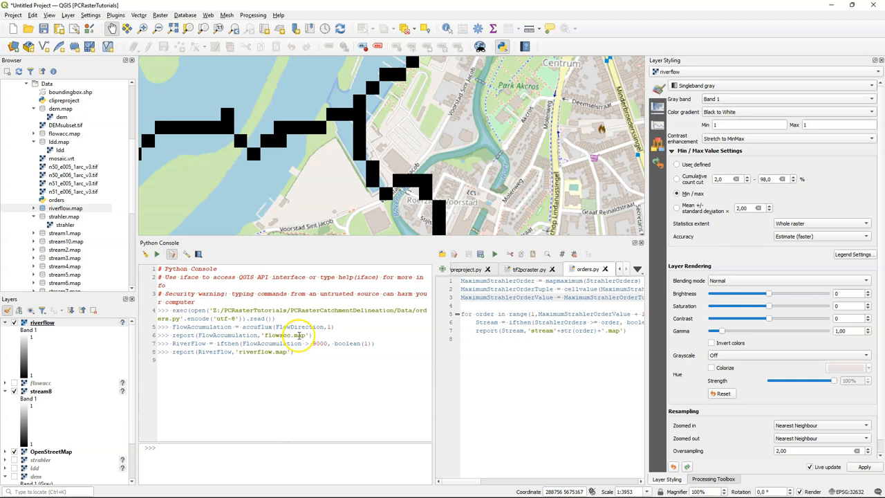
right_click(58, 108)
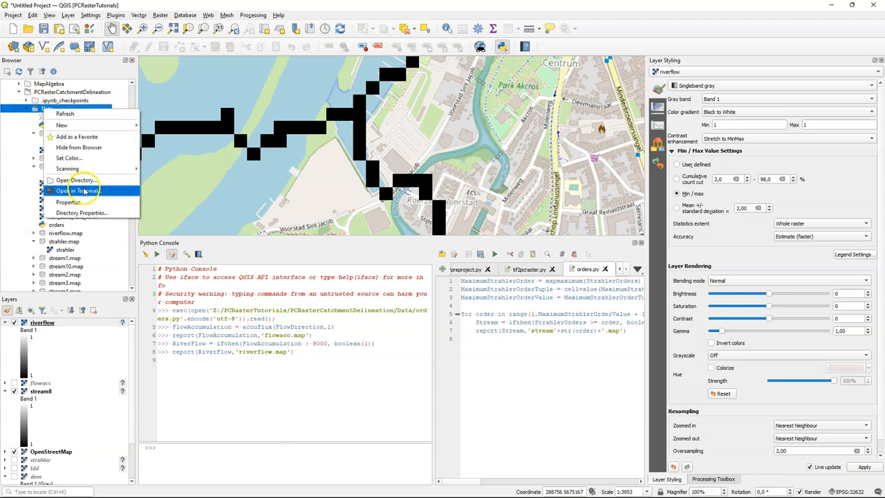
Step: In a Data-folder terminal, write location.txt containing 288757.90,5675400.24,1 using copy con
left_click(77, 190)
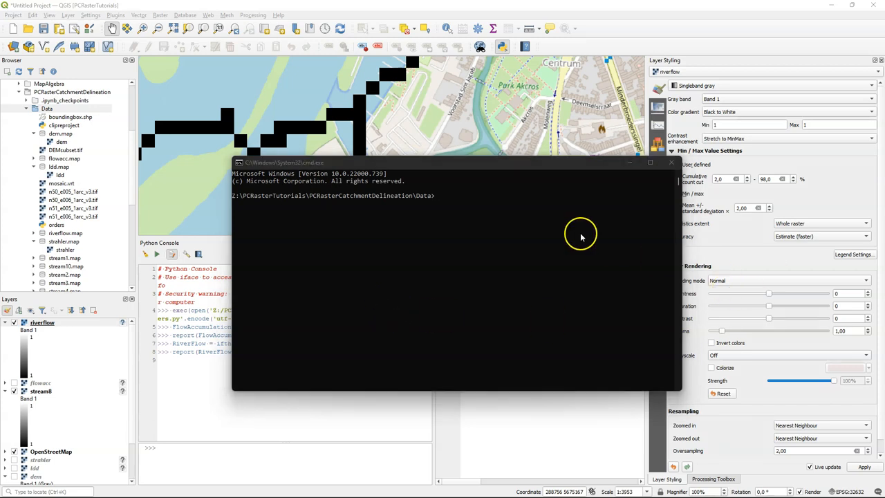
type("copy con")
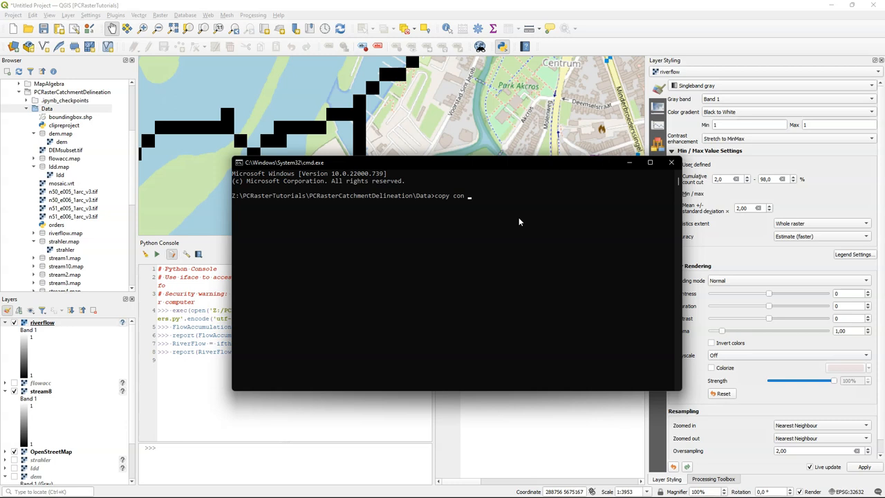
type("location.txt")
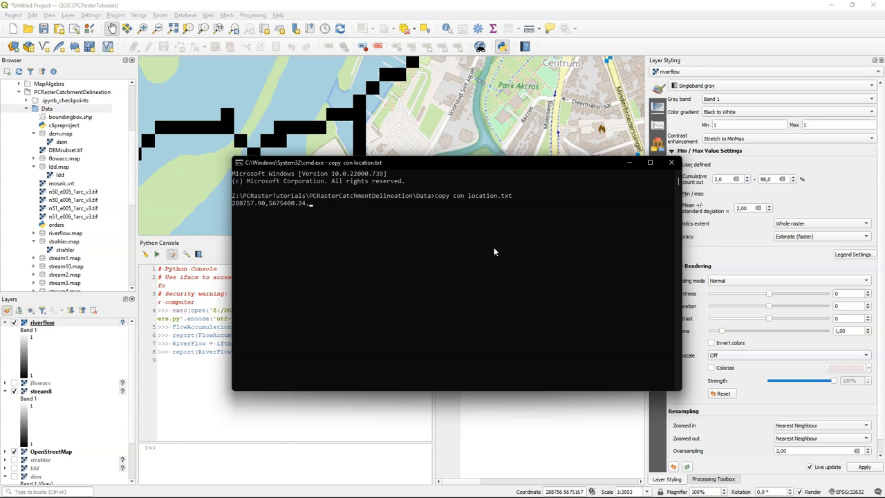
type("1")
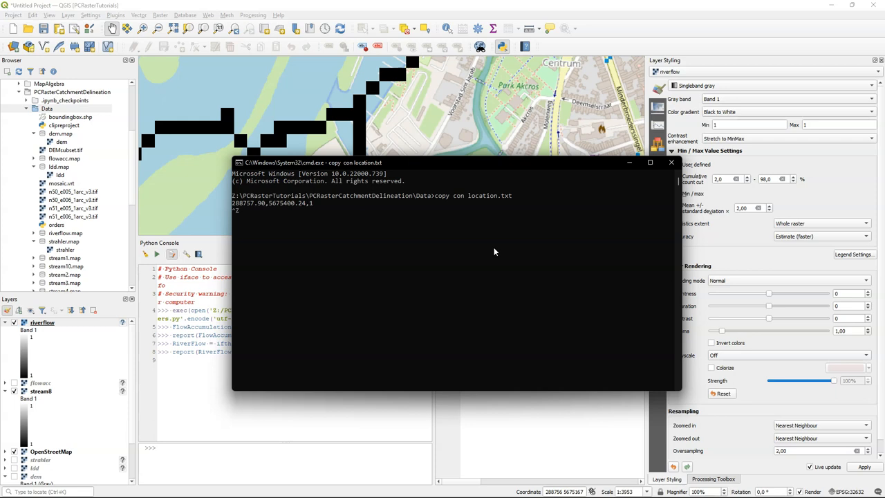
key("enter")
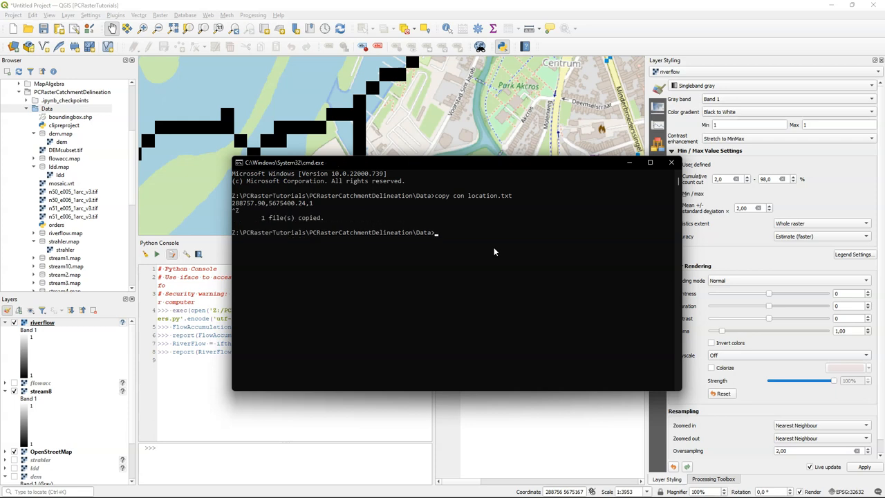
type("col2map -")
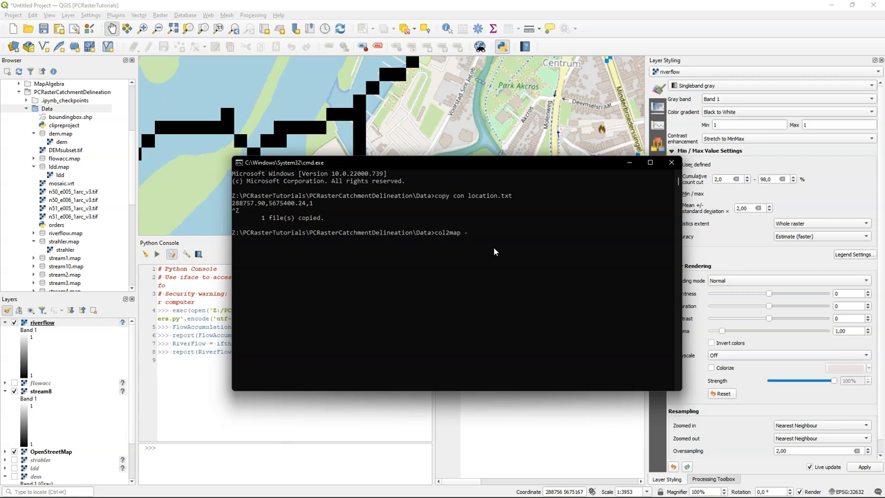
Step: Run col2map -N location.txt location.map with stream8.map as clone
type("N")
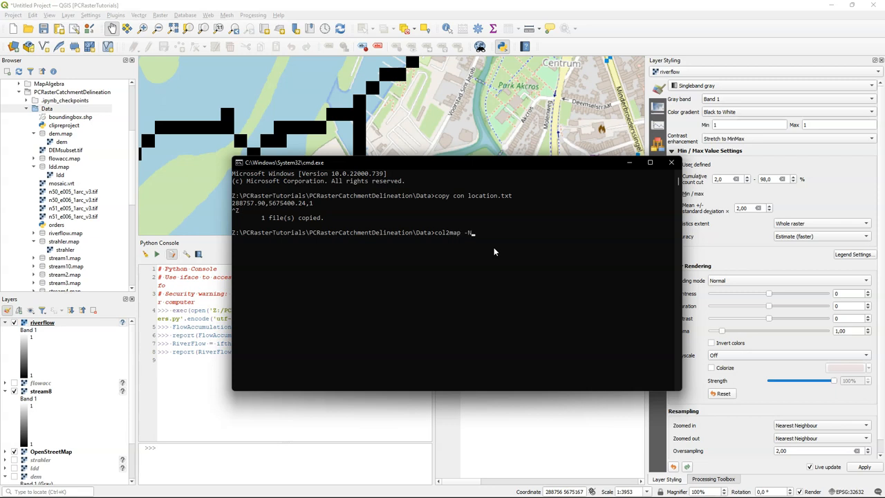
type("location.txt l")
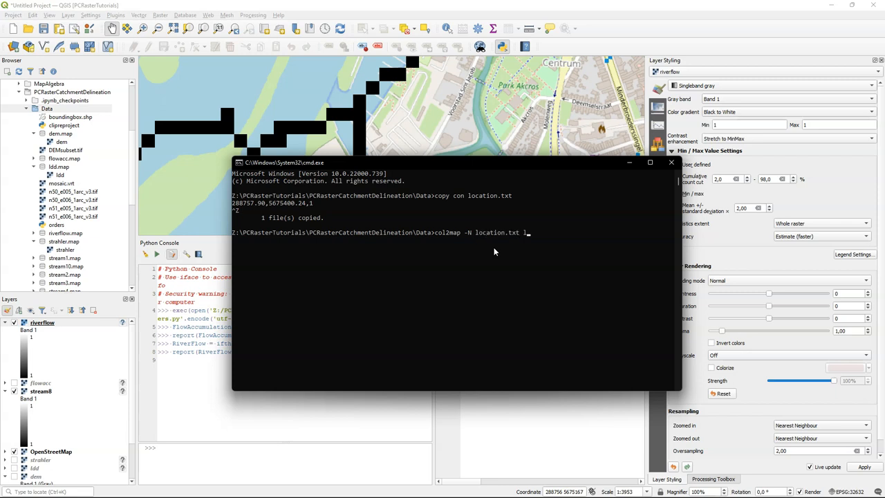
type("ocation.map")
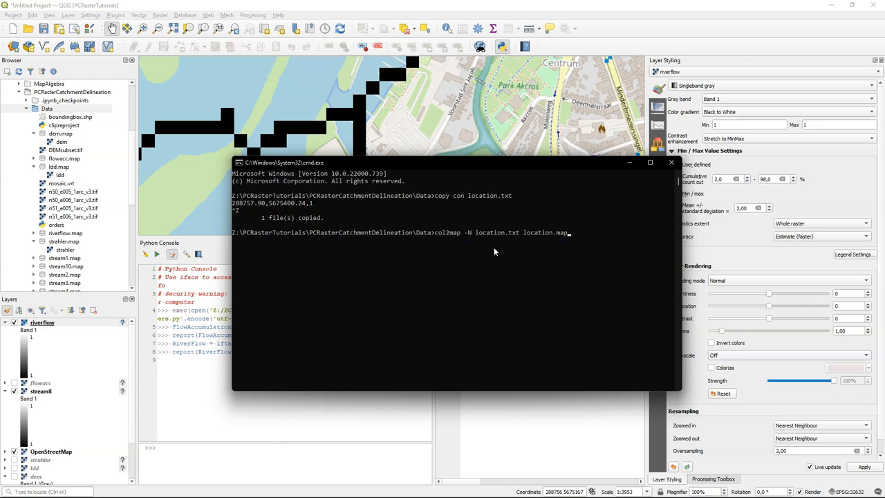
type("--cl")
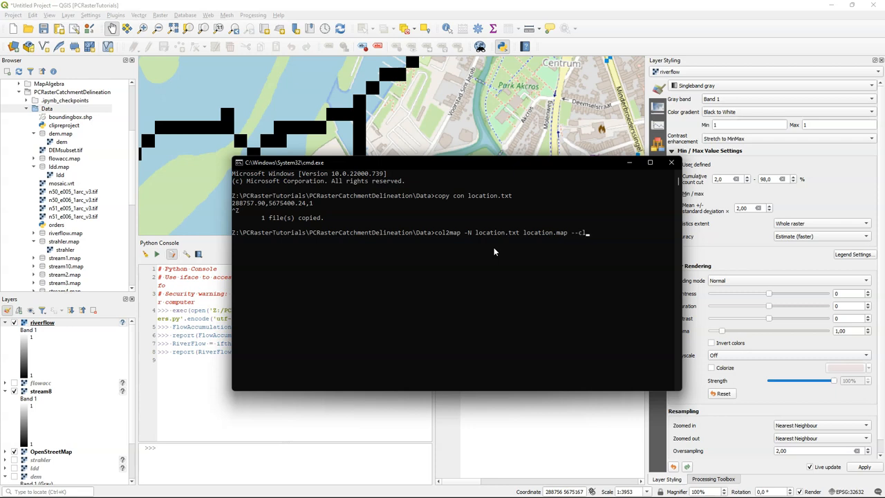
type("one")
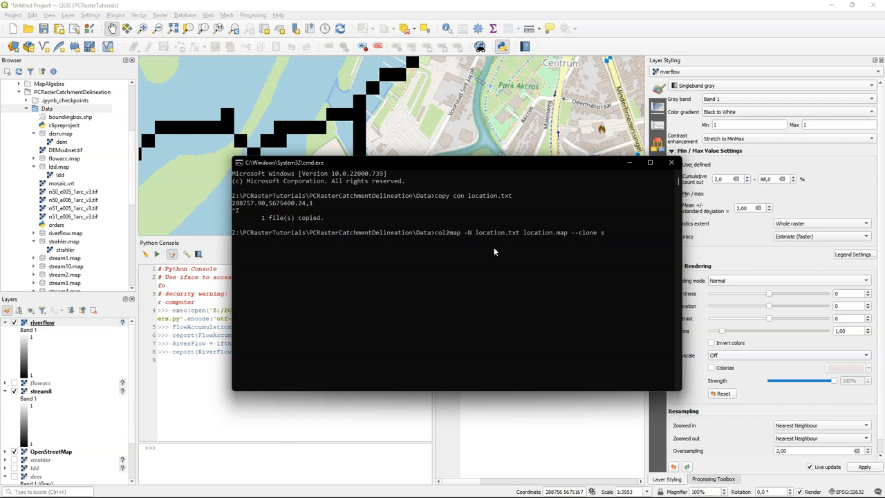
type("stream2.map")
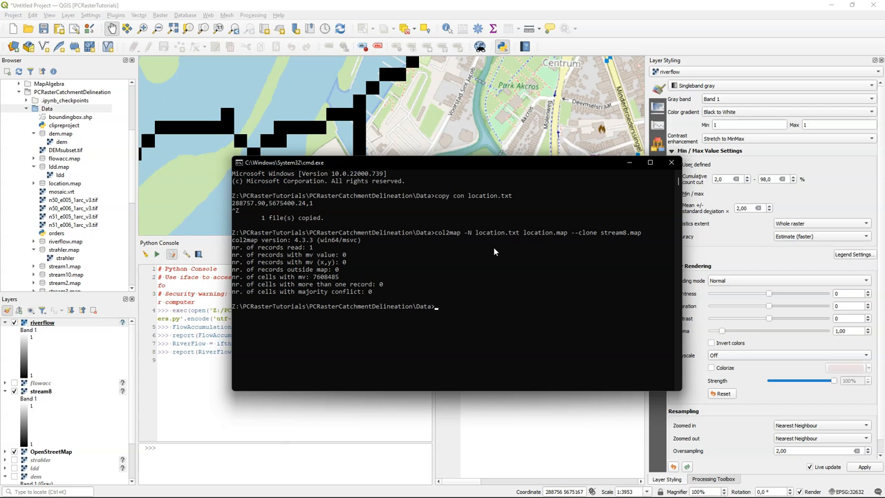
type("mapattr -p")
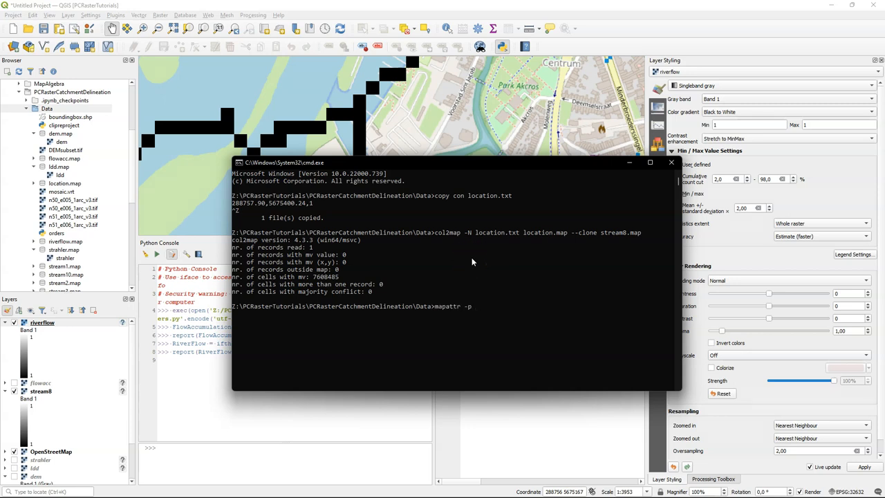
Step: Run mapattr -p on location.map: 3298 rows, 2307 columns, 30 m, nominal
type("location.txt")
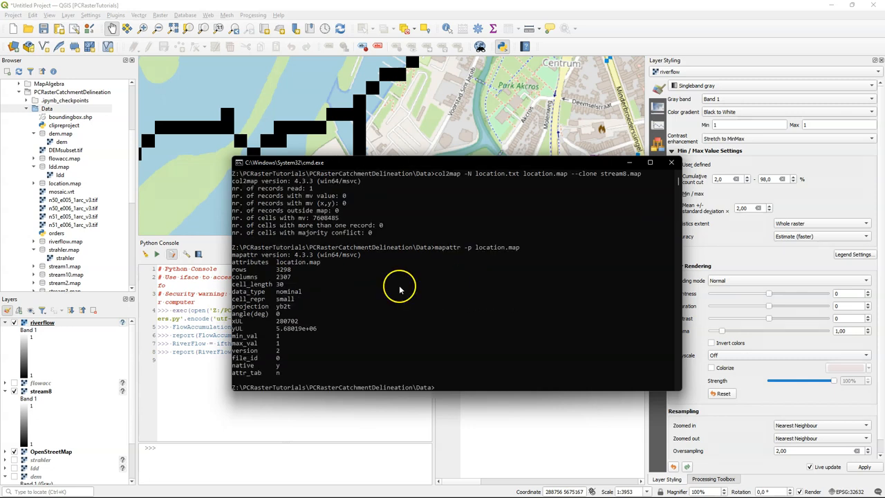
mouse_move(277, 350)
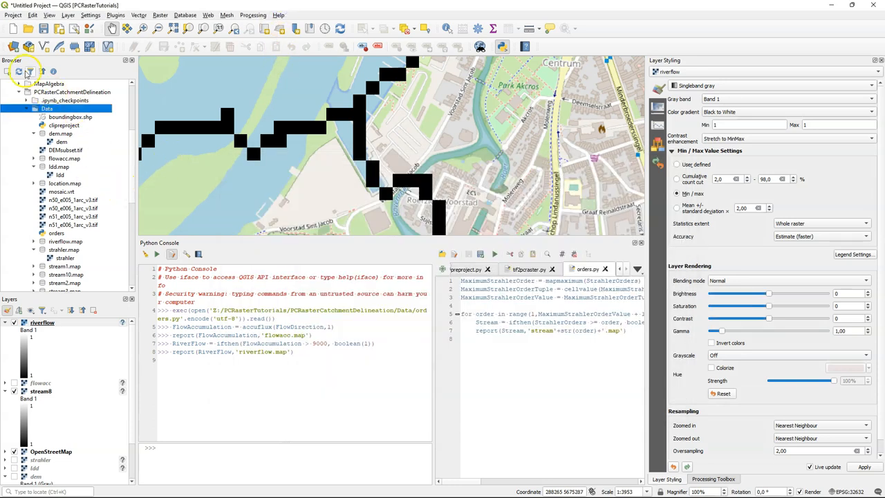
Step: Add location.map and style it with Paletted/Unique values so the outlet cell shows red
left_click(66, 183)
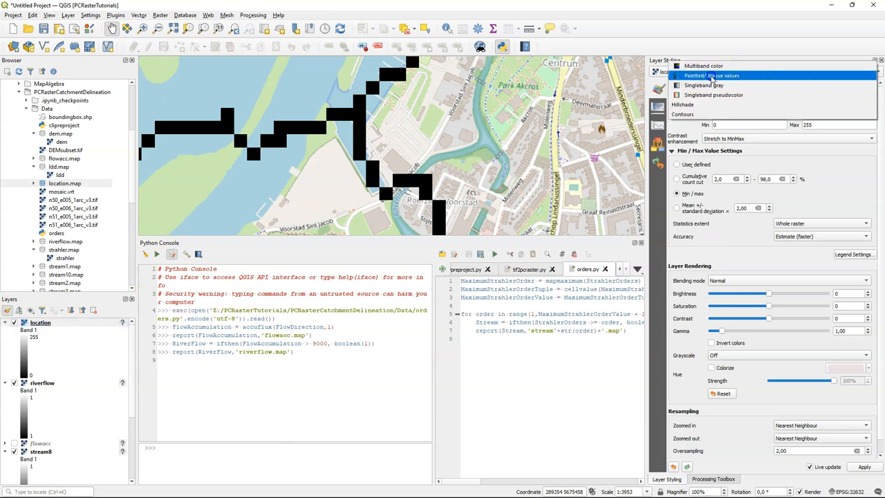
left_click(711, 75)
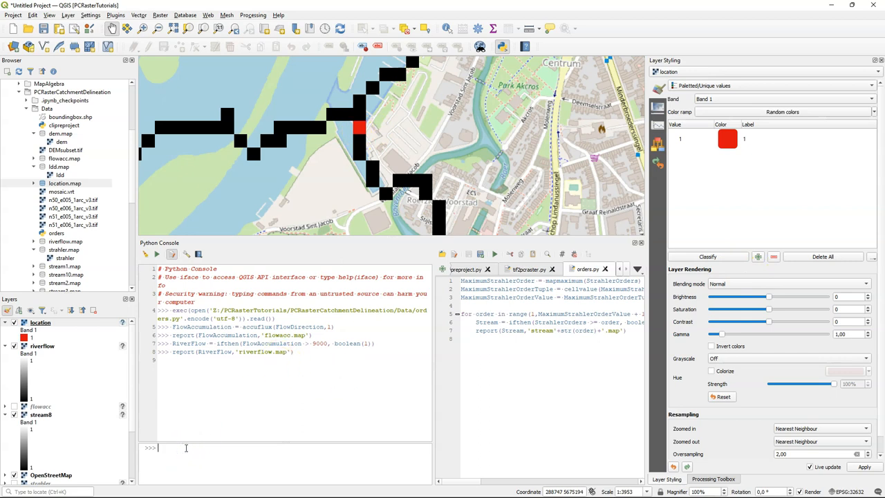
mouse_move(245, 420)
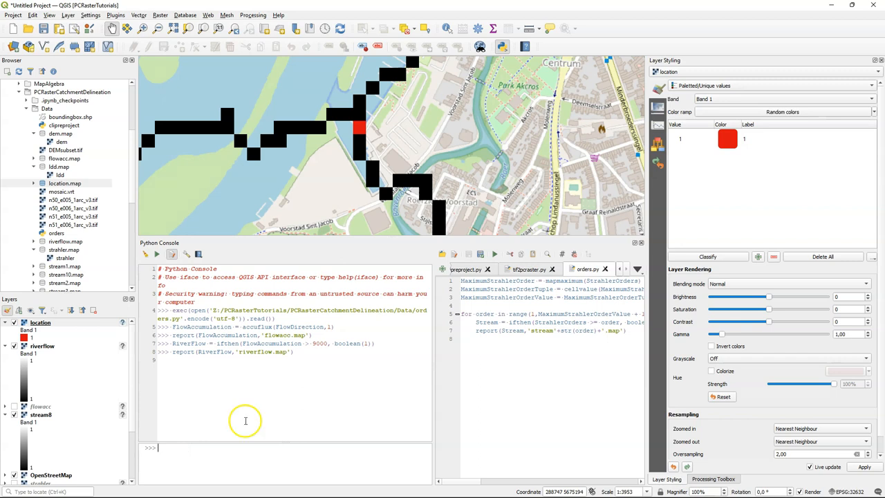
Step: Read location.map as Outlet, compute RurCatchment from FlowDirection, and report it to rurcatchment.map
type("Outlet = readmap(")
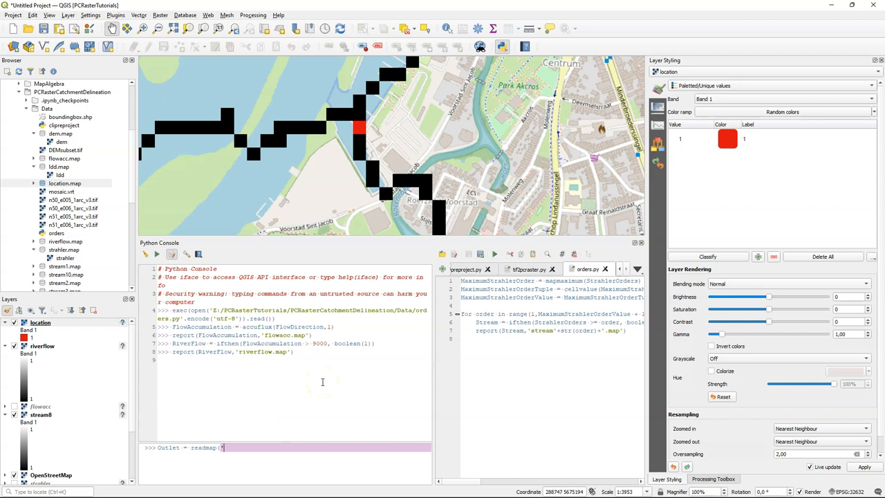
type("locatio")
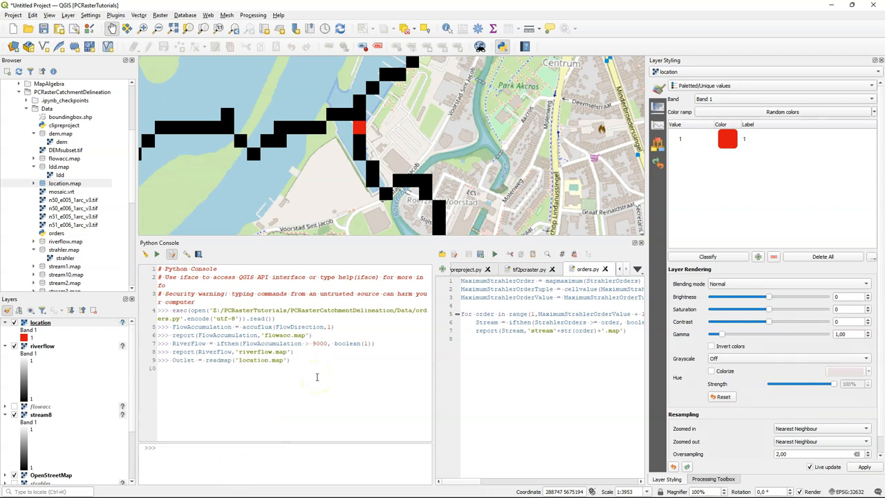
type("Run")
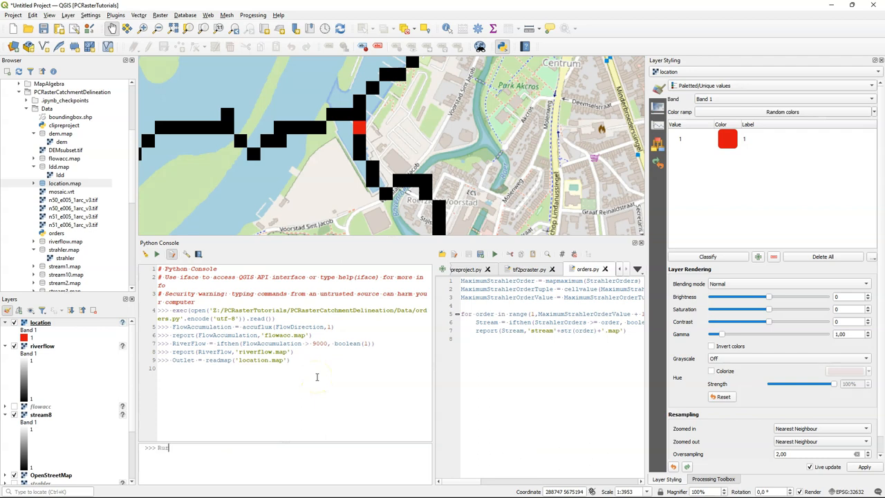
type("rCatchment = catchment(F")
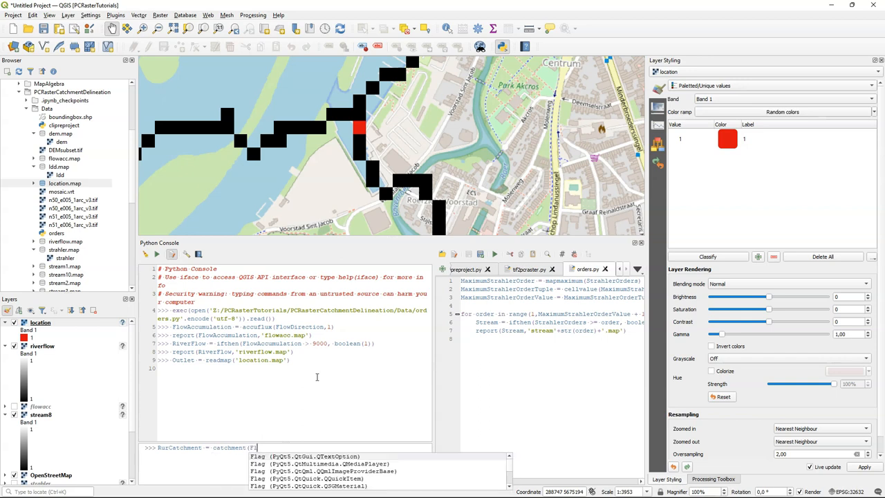
type("lowDirectio")
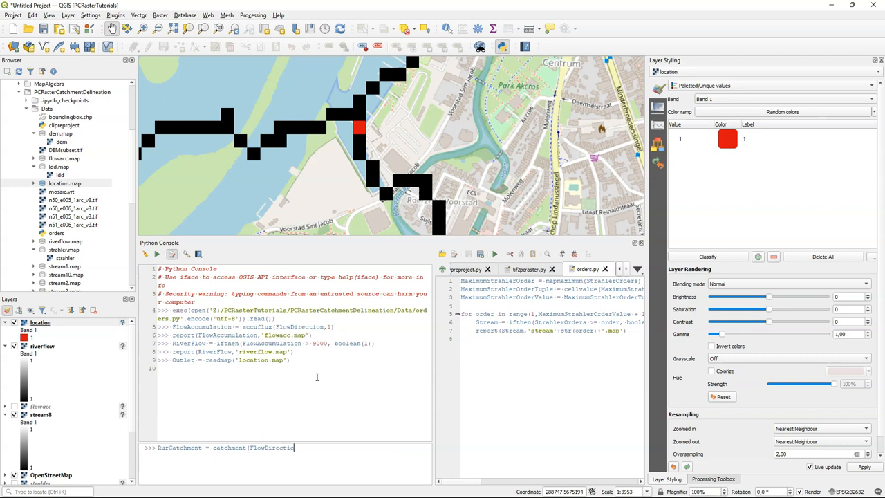
type("Out")
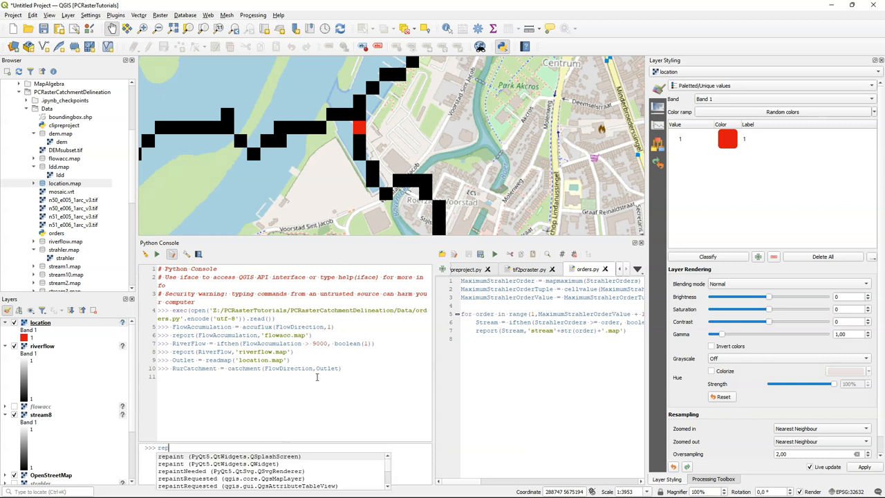
type("report (")
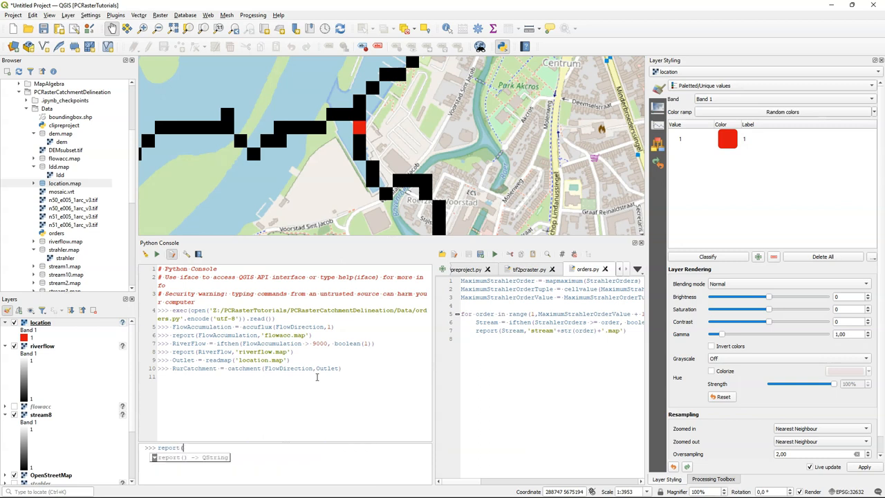
type("RurCatchment,")
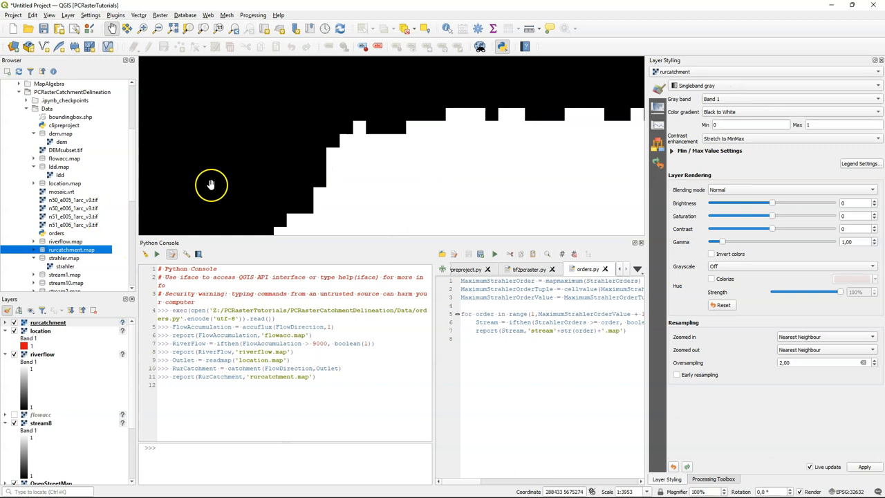
Step: Zoom to the rurcatchment layer from its context menu in the Layers panel
right_click(47, 322)
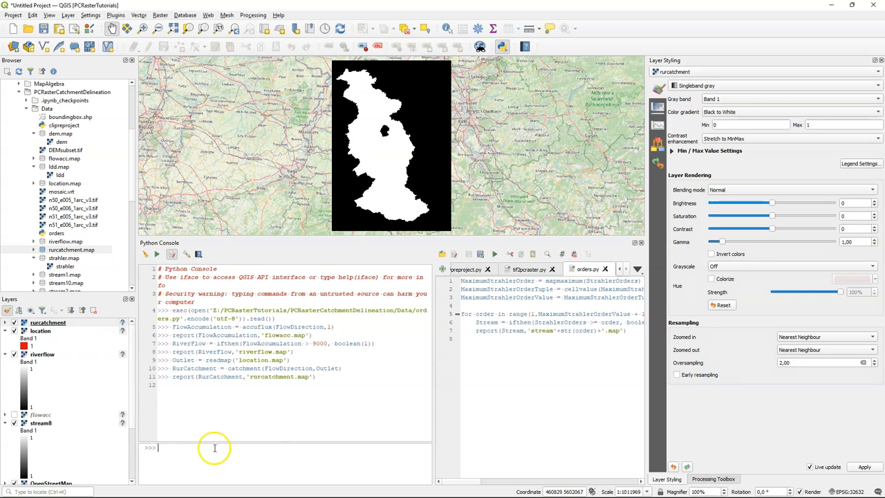
Step: Derive Outlets with pit(FlowDirection), compute Catchments, and report them to catchments.map
type("Outlets = pit(F")
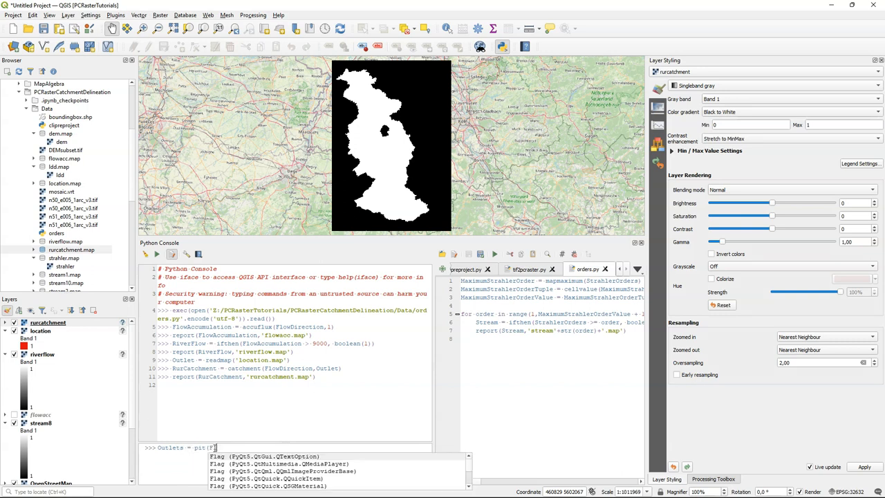
type("lowDirection")
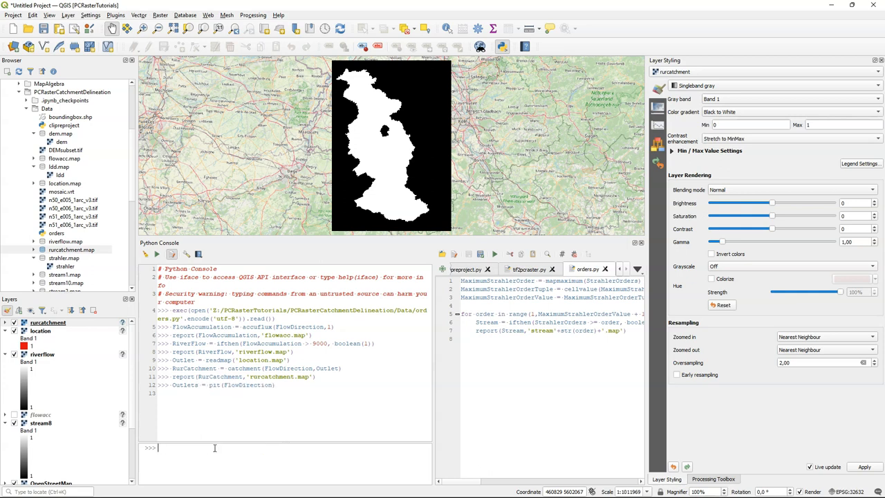
type("Catchments")
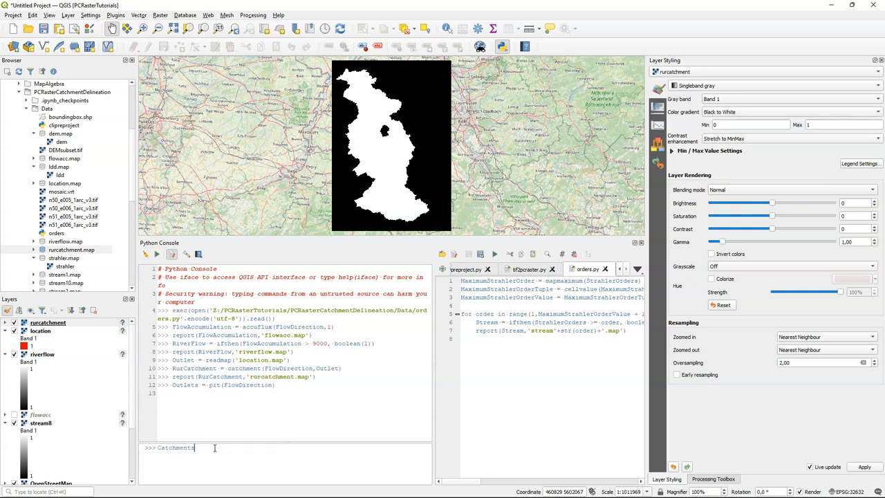
type("=")
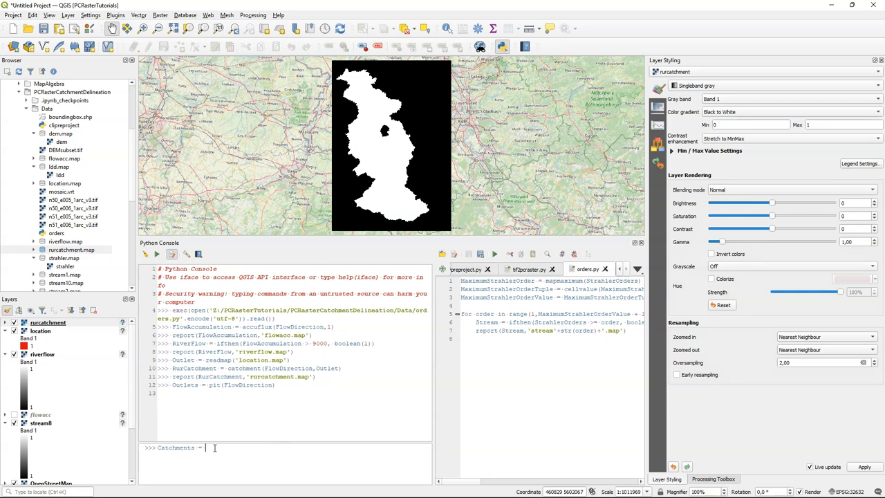
type("catch")
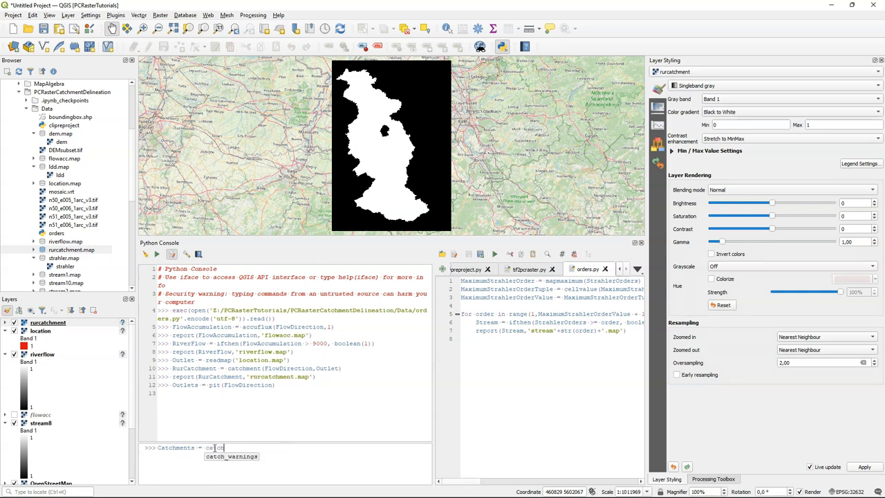
type("chment(FlowDirection,Outlets")
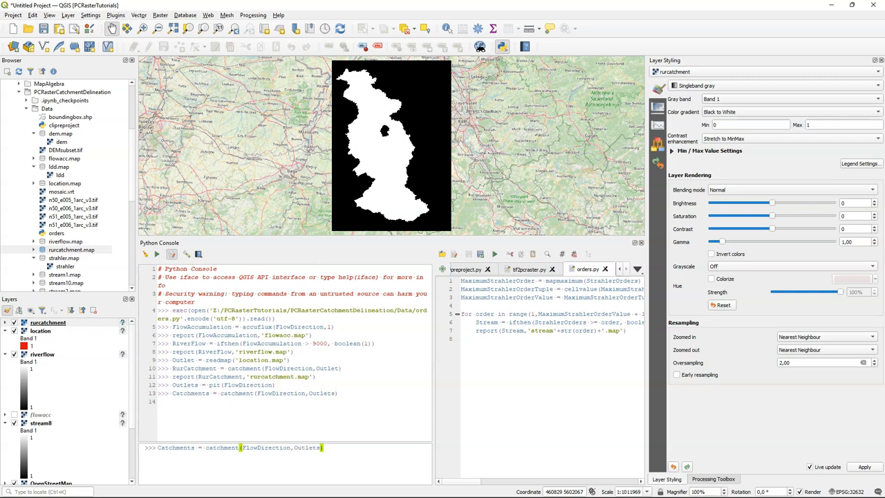
type("report(Cat")
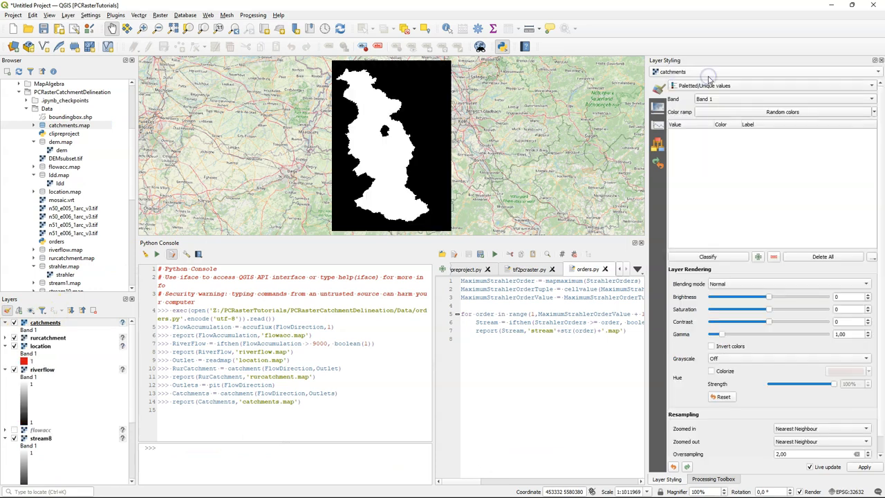
Step: Classify the catchments layer's Paletted/Unique values so each pit catchment gets its own colour
left_click(707, 256)
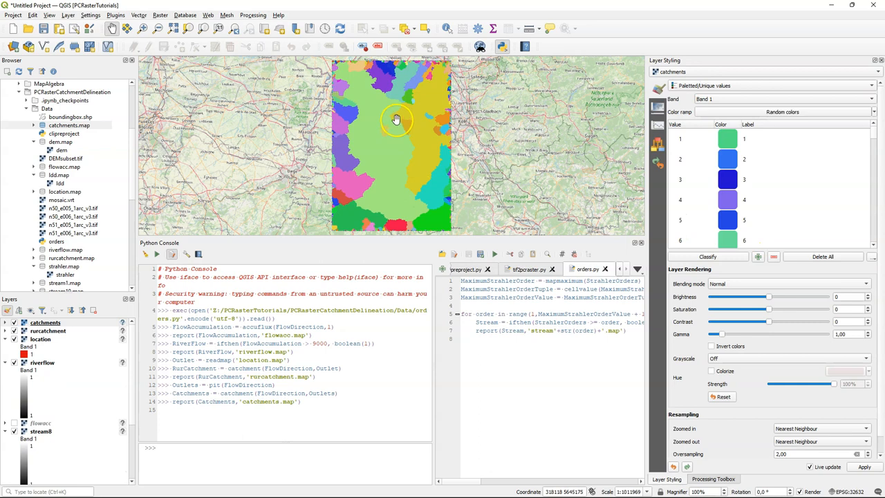
mouse_move(498, 145)
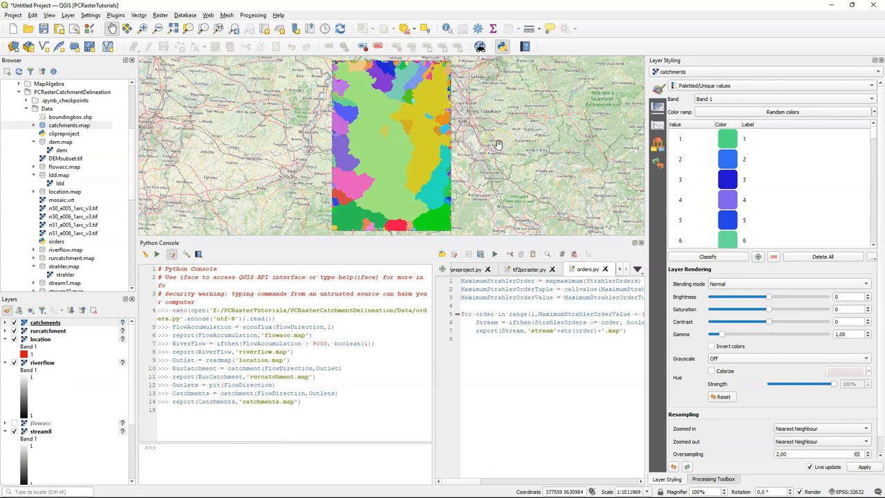
mouse_move(497, 144)
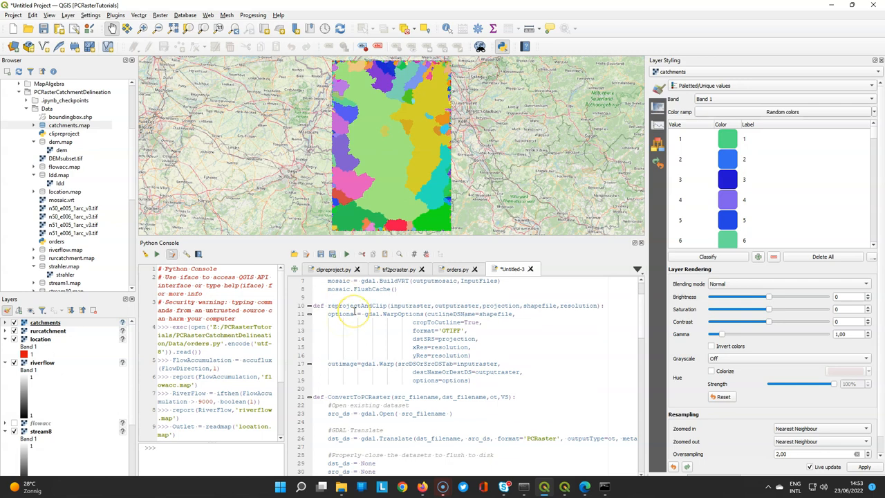
Step: Scroll through the Untitled-3 script's delineation functions, input settings and workflow steps
scroll("down", 3)
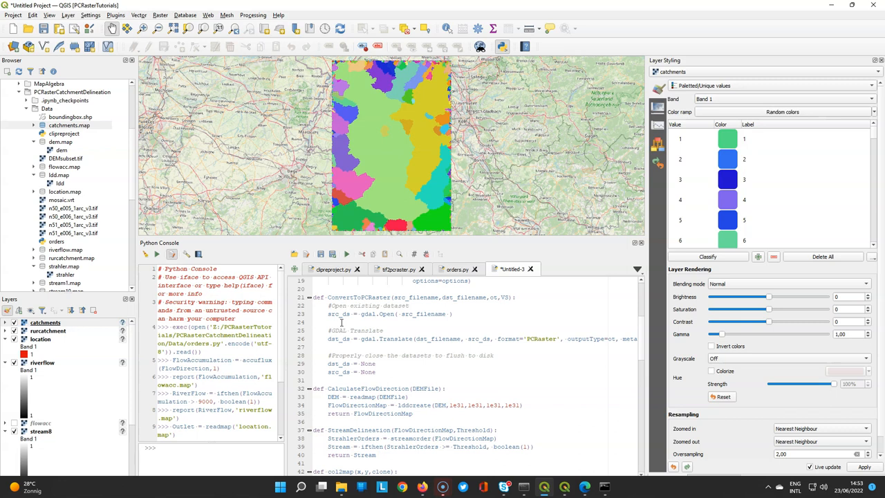
scroll("down", 3)
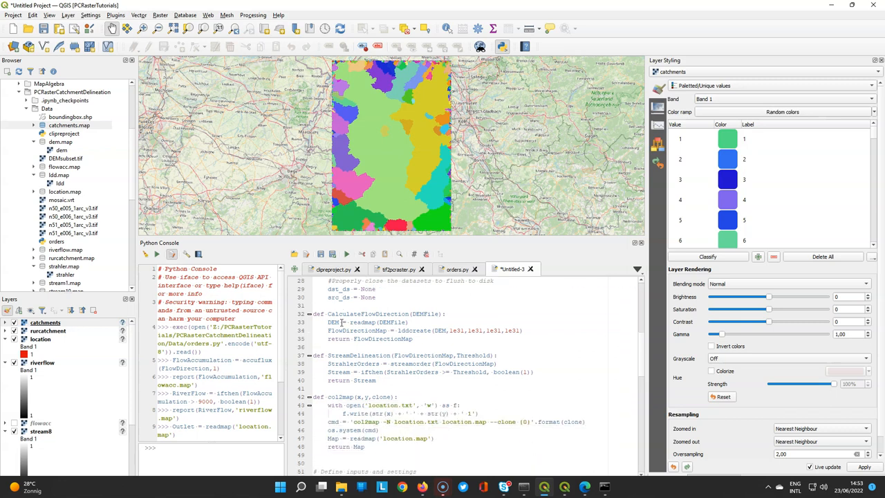
scroll("down", 3)
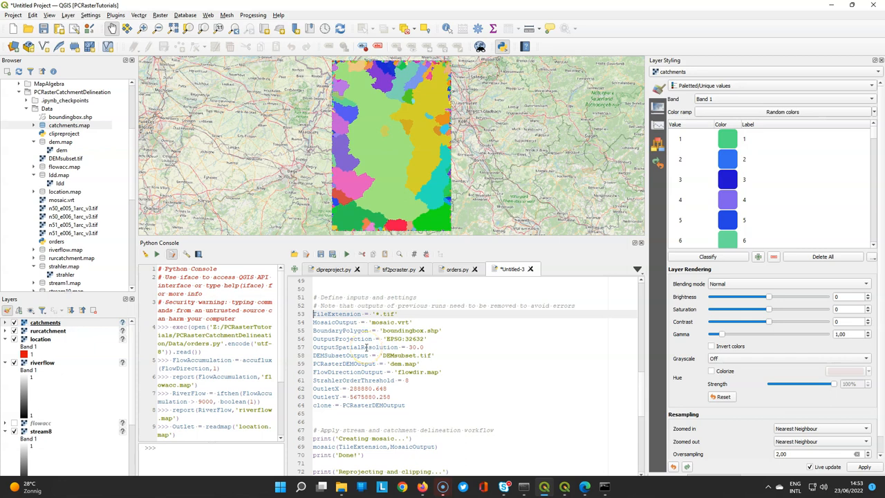
mouse_move(365, 348)
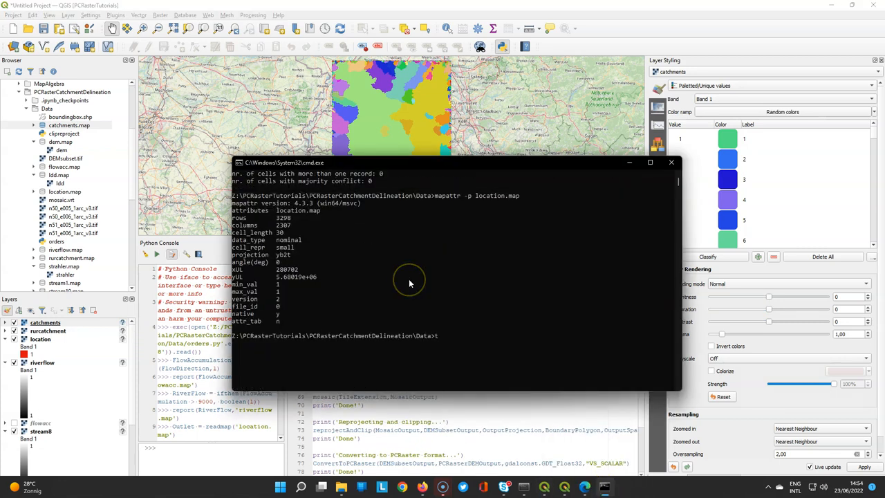
Step: Display location.txt in cmd, then save the workflow script as delineation.py in Data
type("ype location.txt")
type("deli")
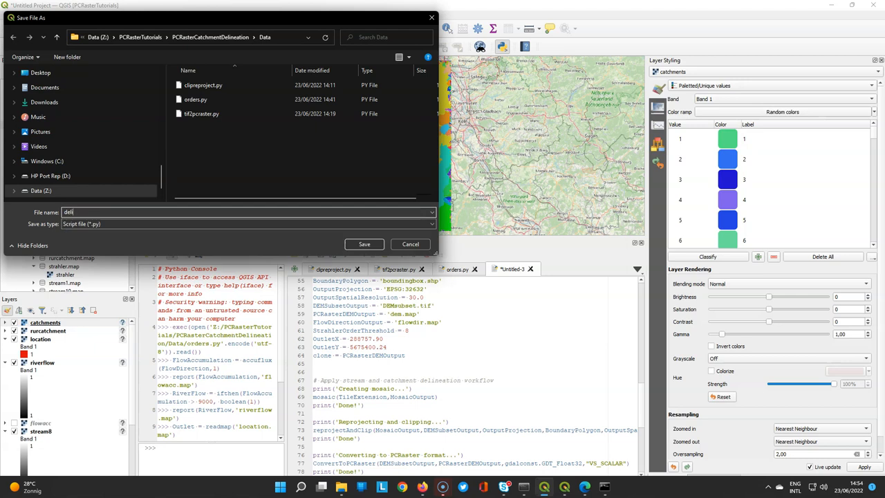
left_click(363, 244)
type("os.get")
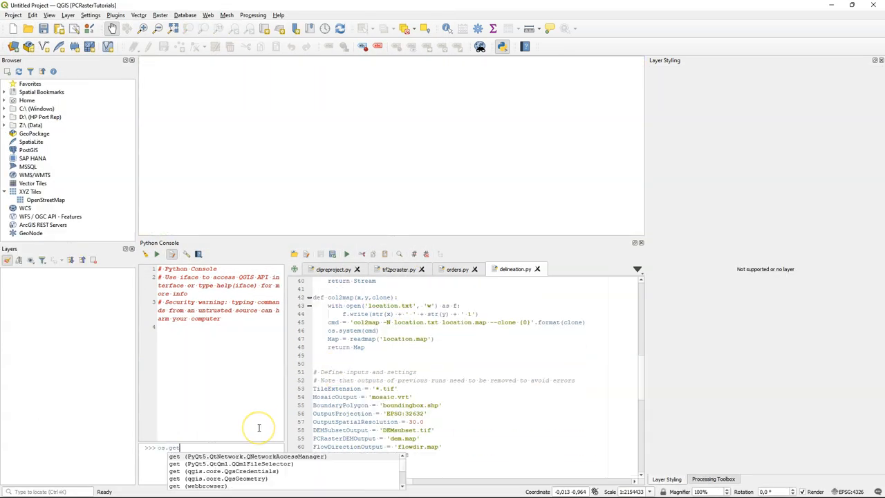
Step: Check os.getcwd() and change directory to 'Z:/PCRasterTutorials/PCRasterCatchmentDelineation/Data'
type("cwd")
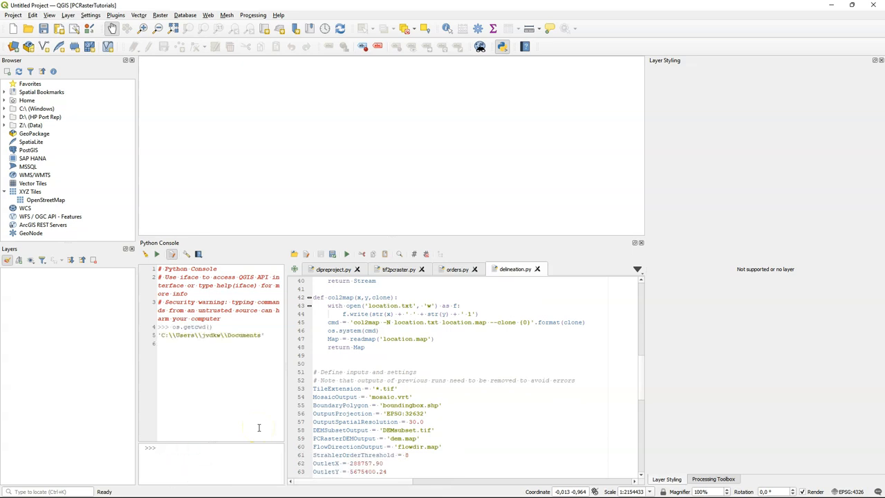
type("os.chdir(")
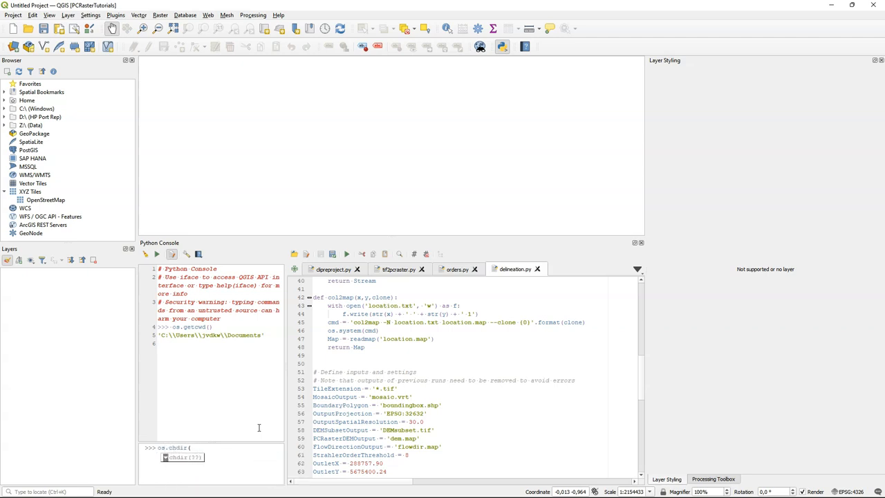
type("Z")
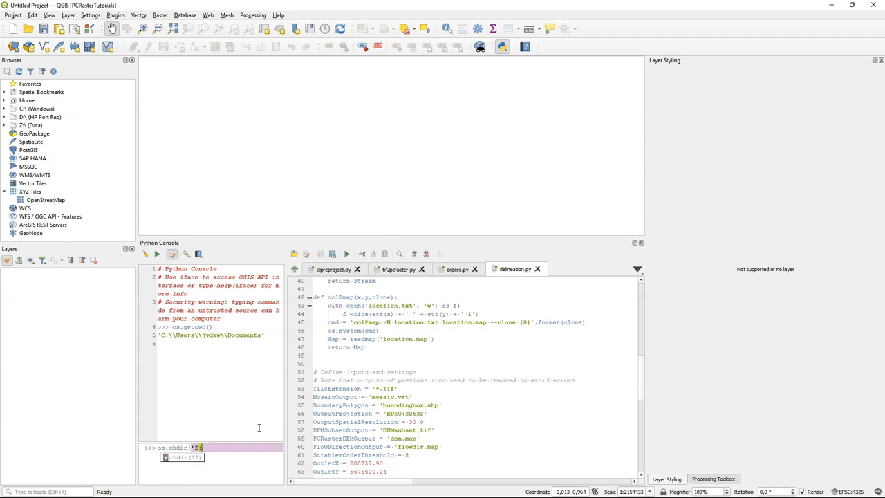
type(":/PCRaste")
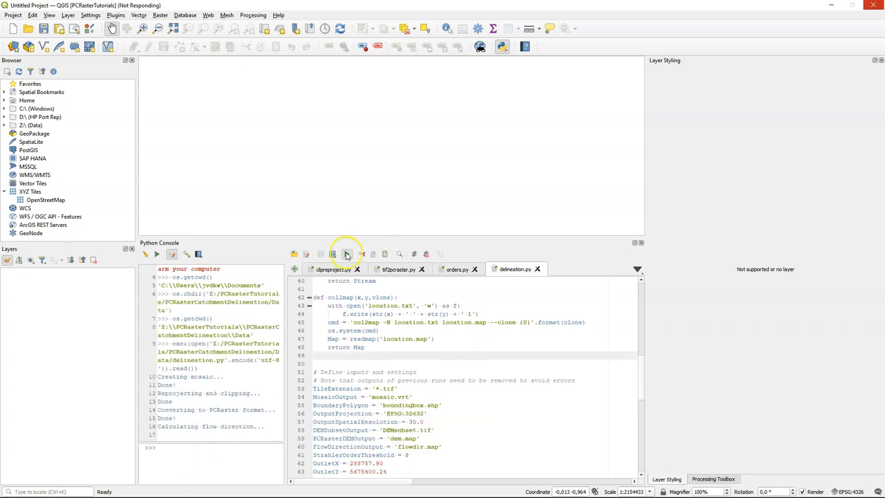
Step: Run the delineation.py script until it prints Done and Aguila shows the catchment
left_click(345, 254)
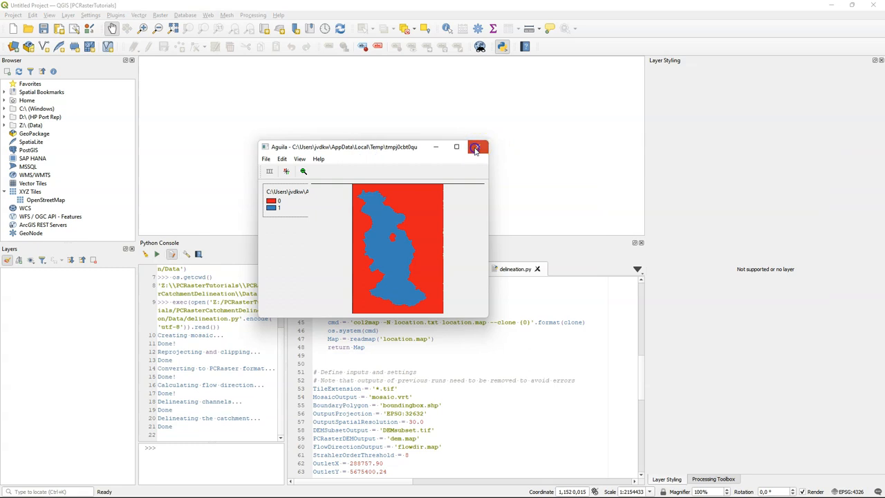
Step: Close the Aguila viewer and select catchment.map in the Browser's Data folder
left_click(476, 146)
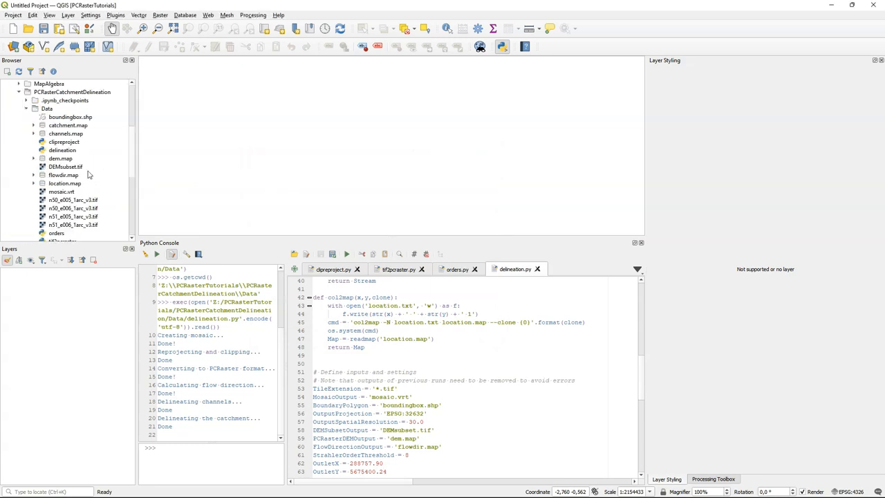
left_click(68, 125)
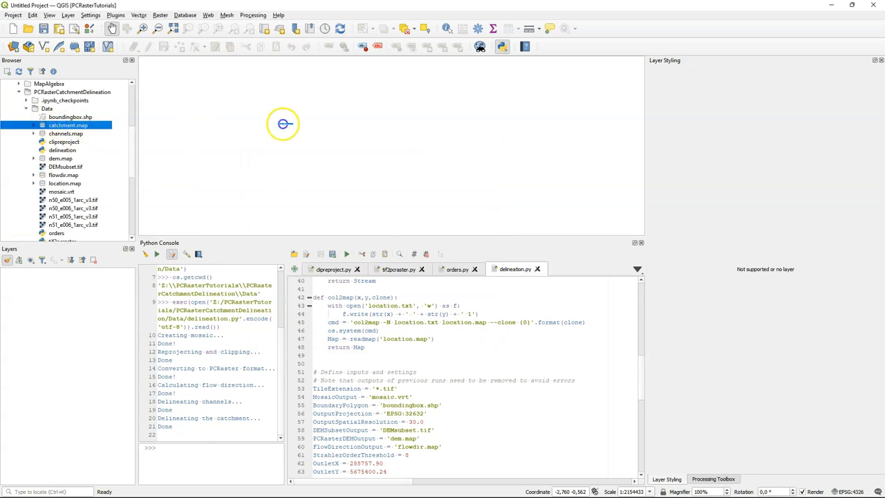